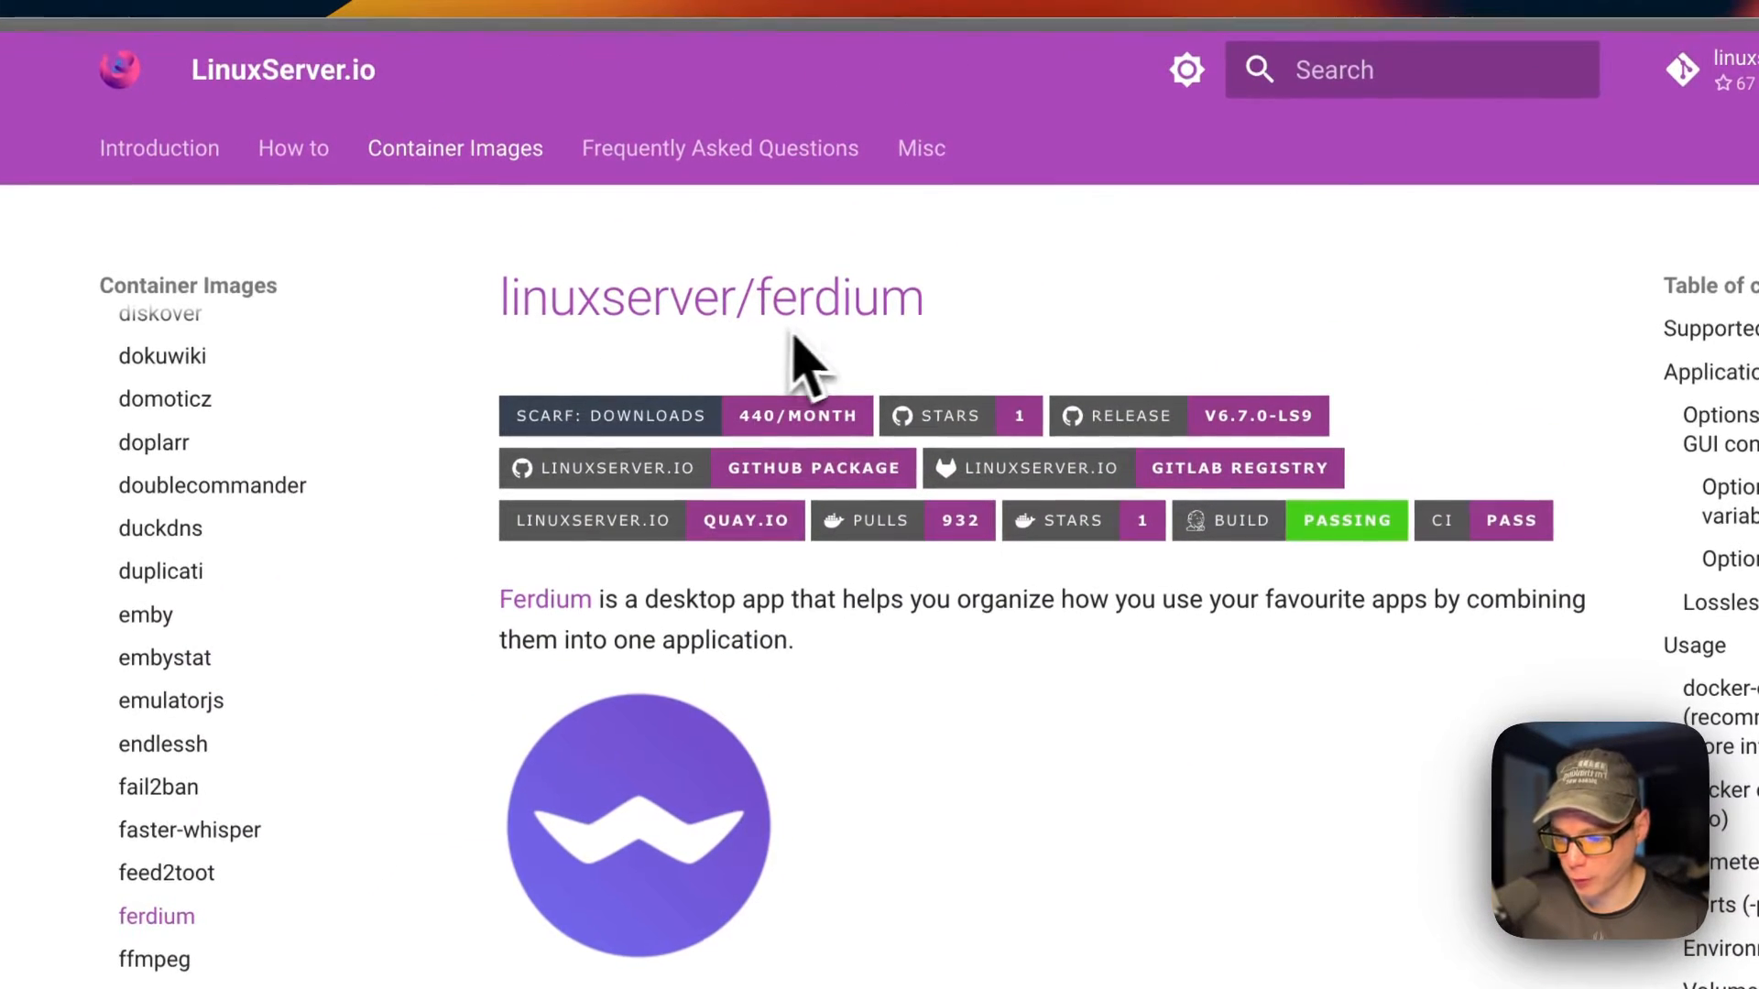
pyautogui.moveTo(662, 674)
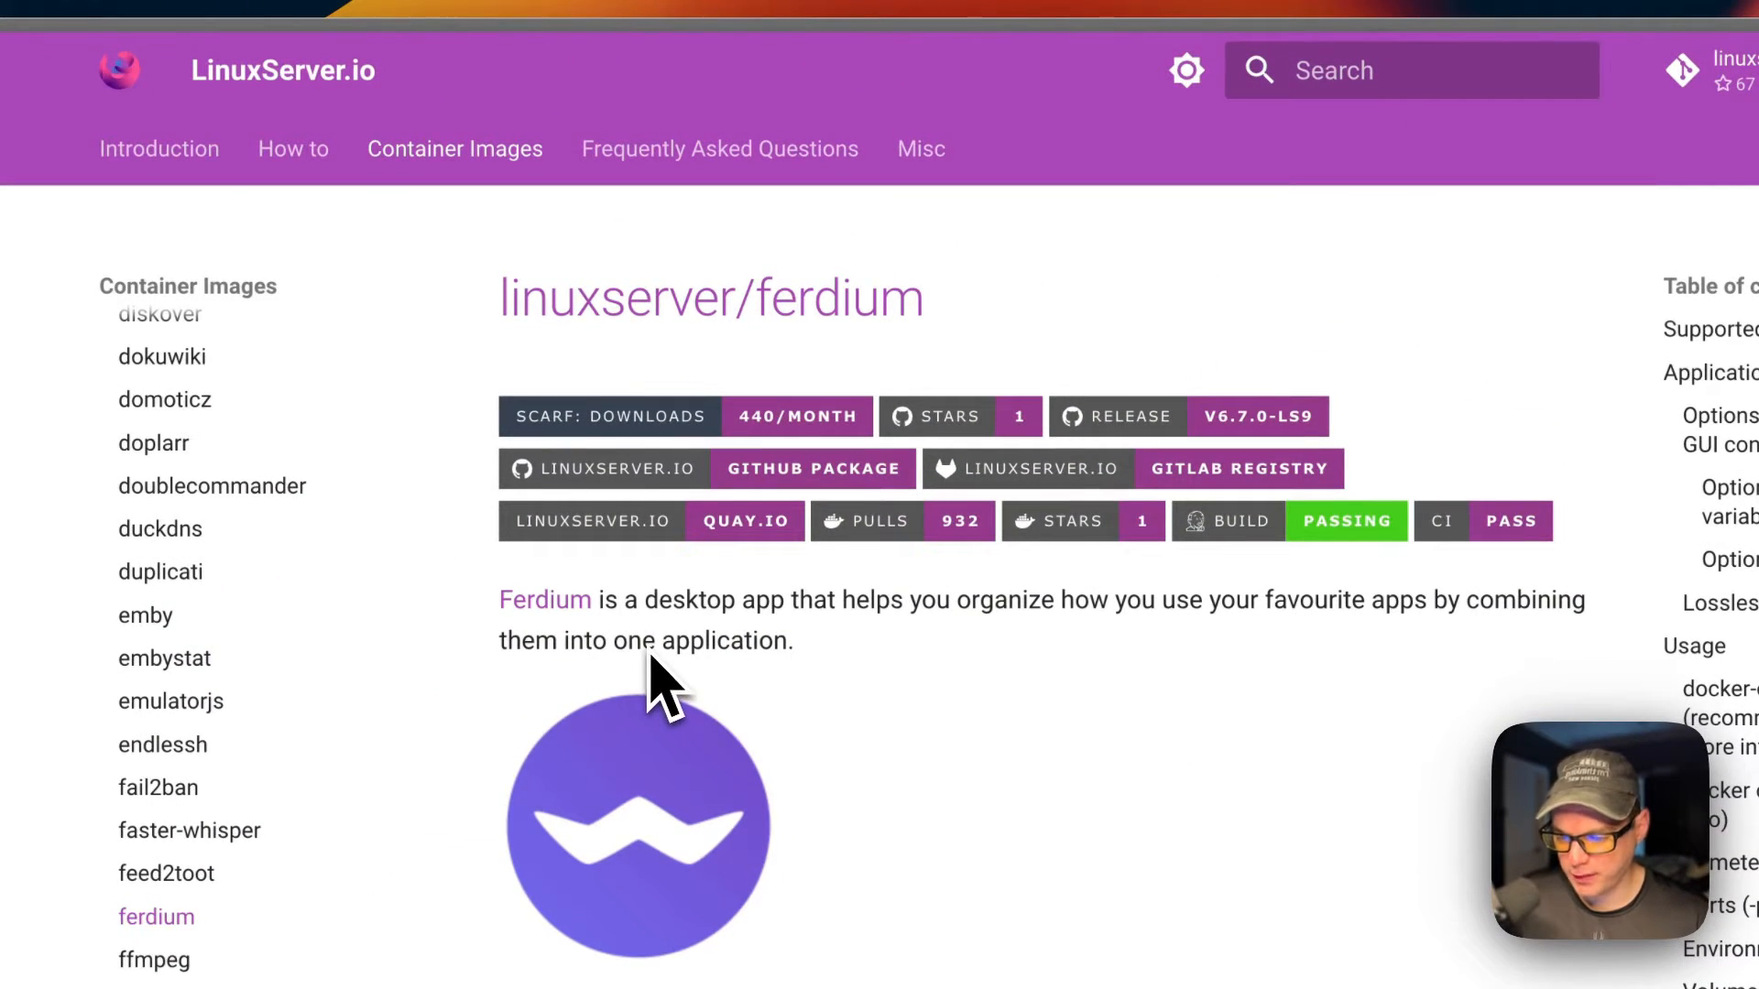
pyautogui.moveTo(925, 662)
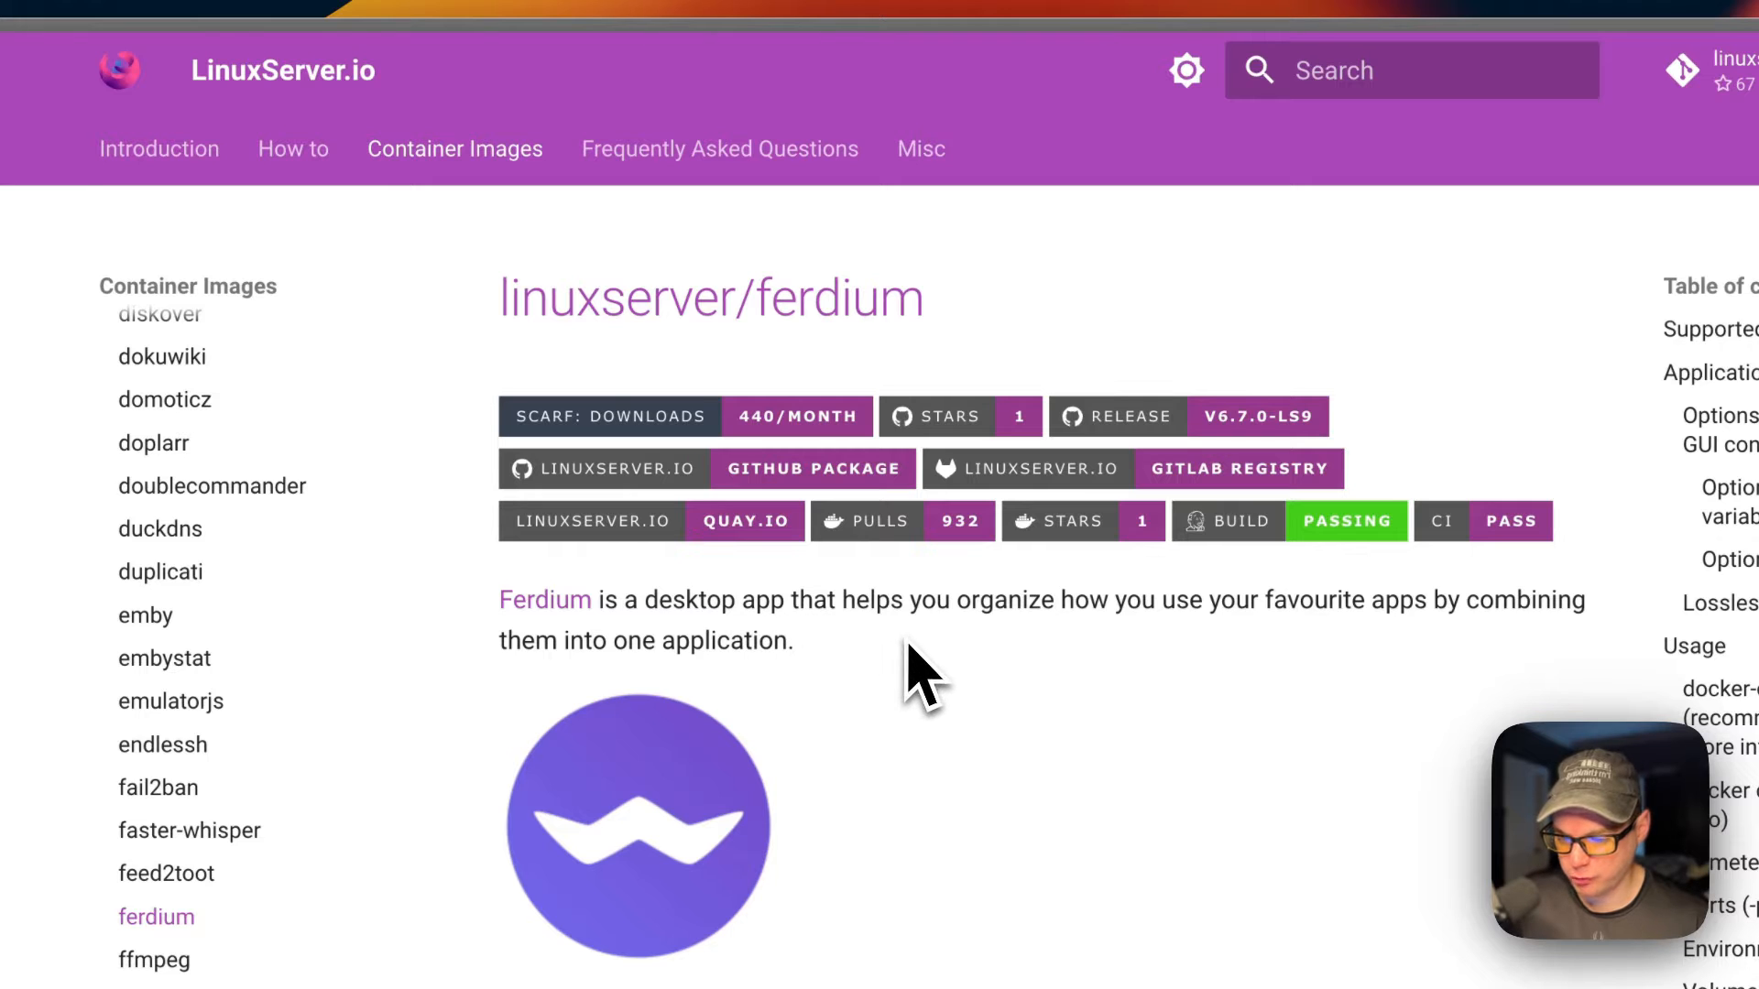
# Scroll through the big-bear-video-assets repository page on GitHub
pyautogui.scroll(-3)
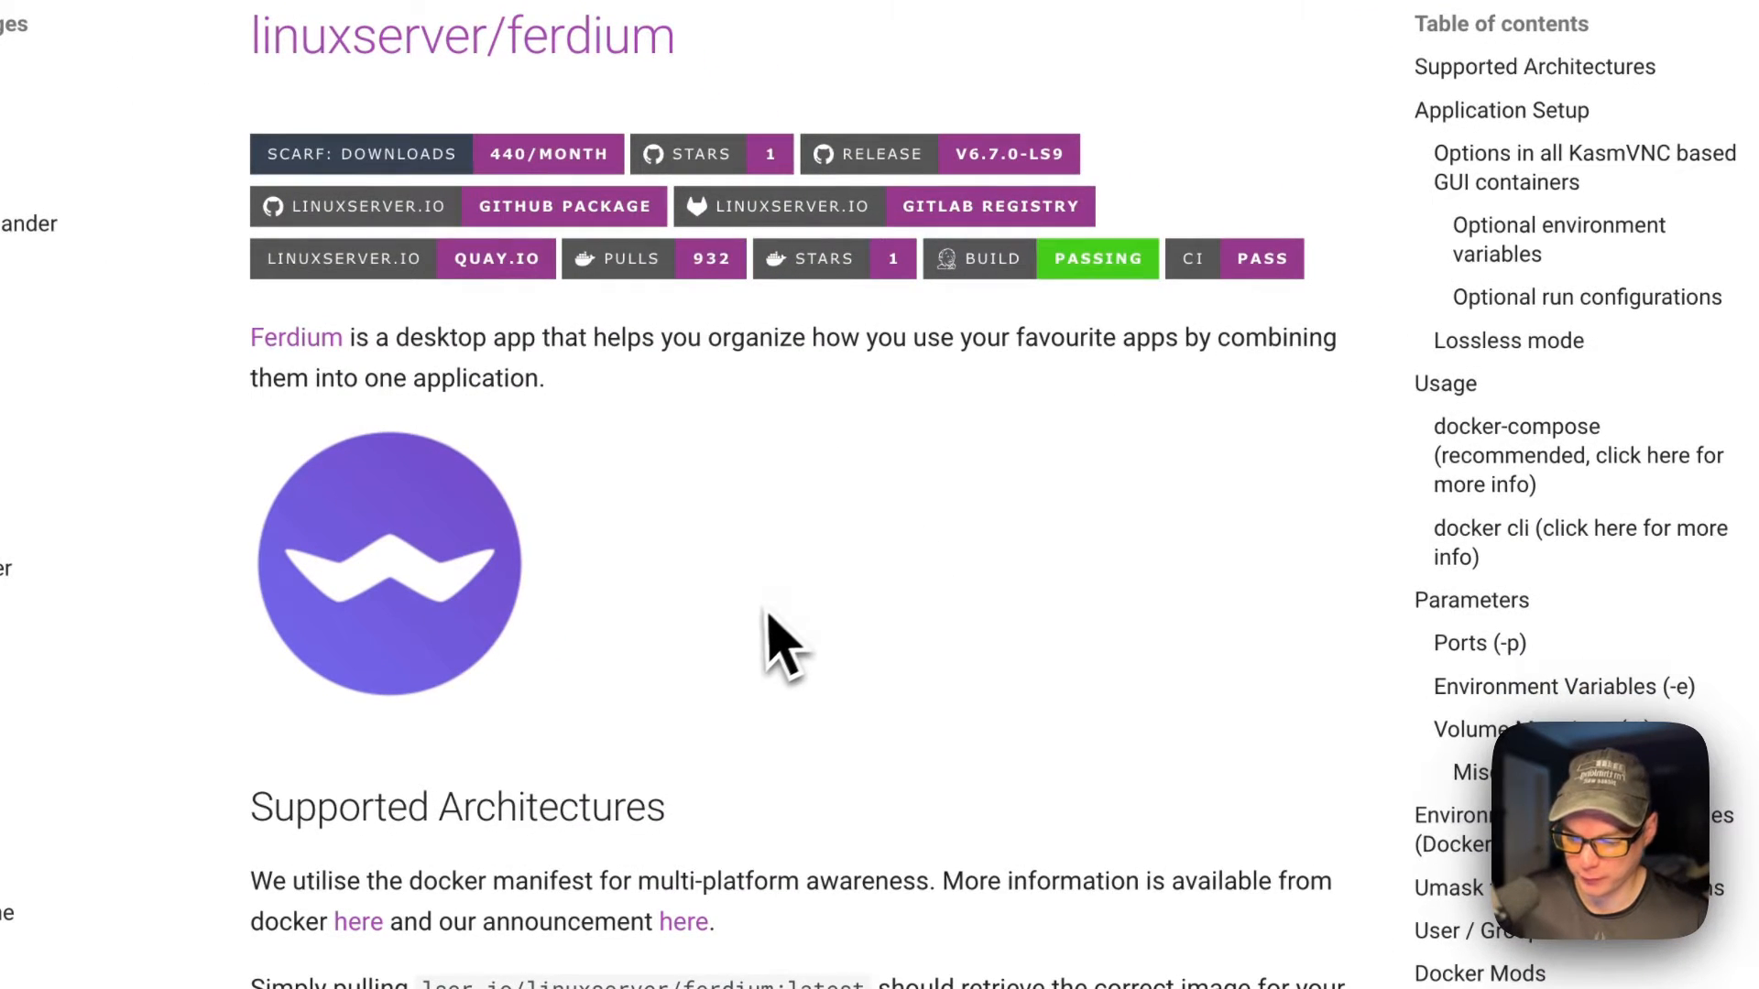
pyautogui.scroll(-3)
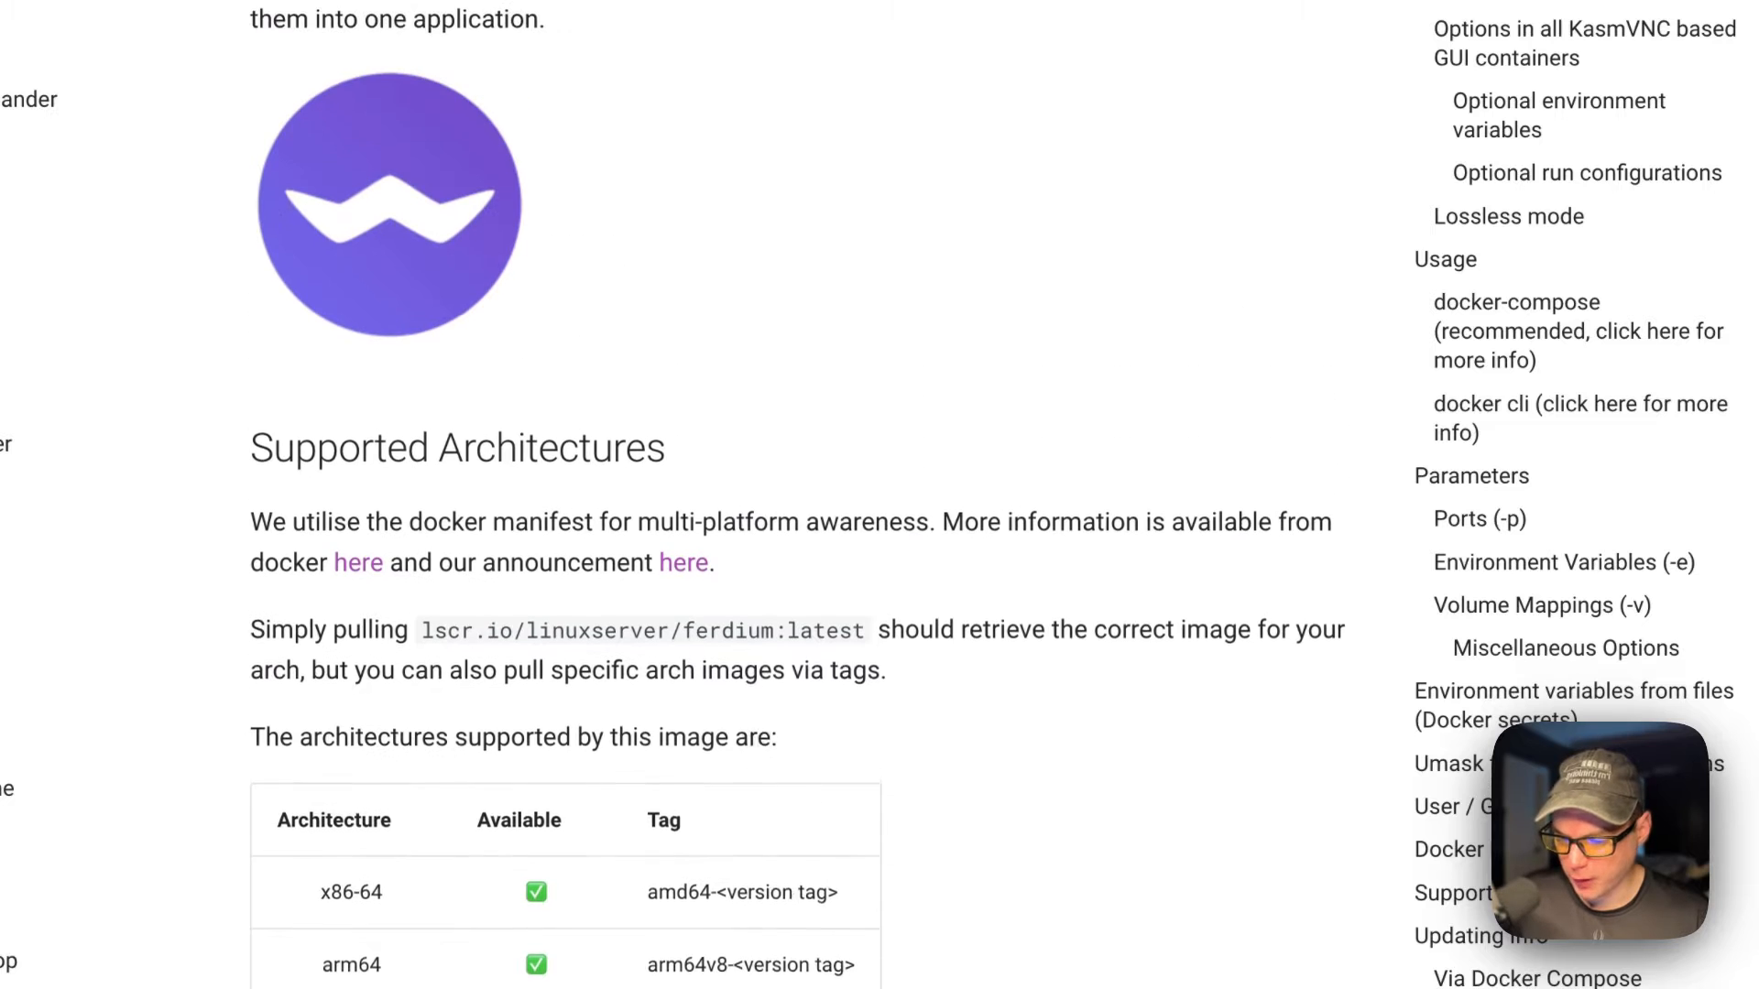
pyautogui.scroll(3)
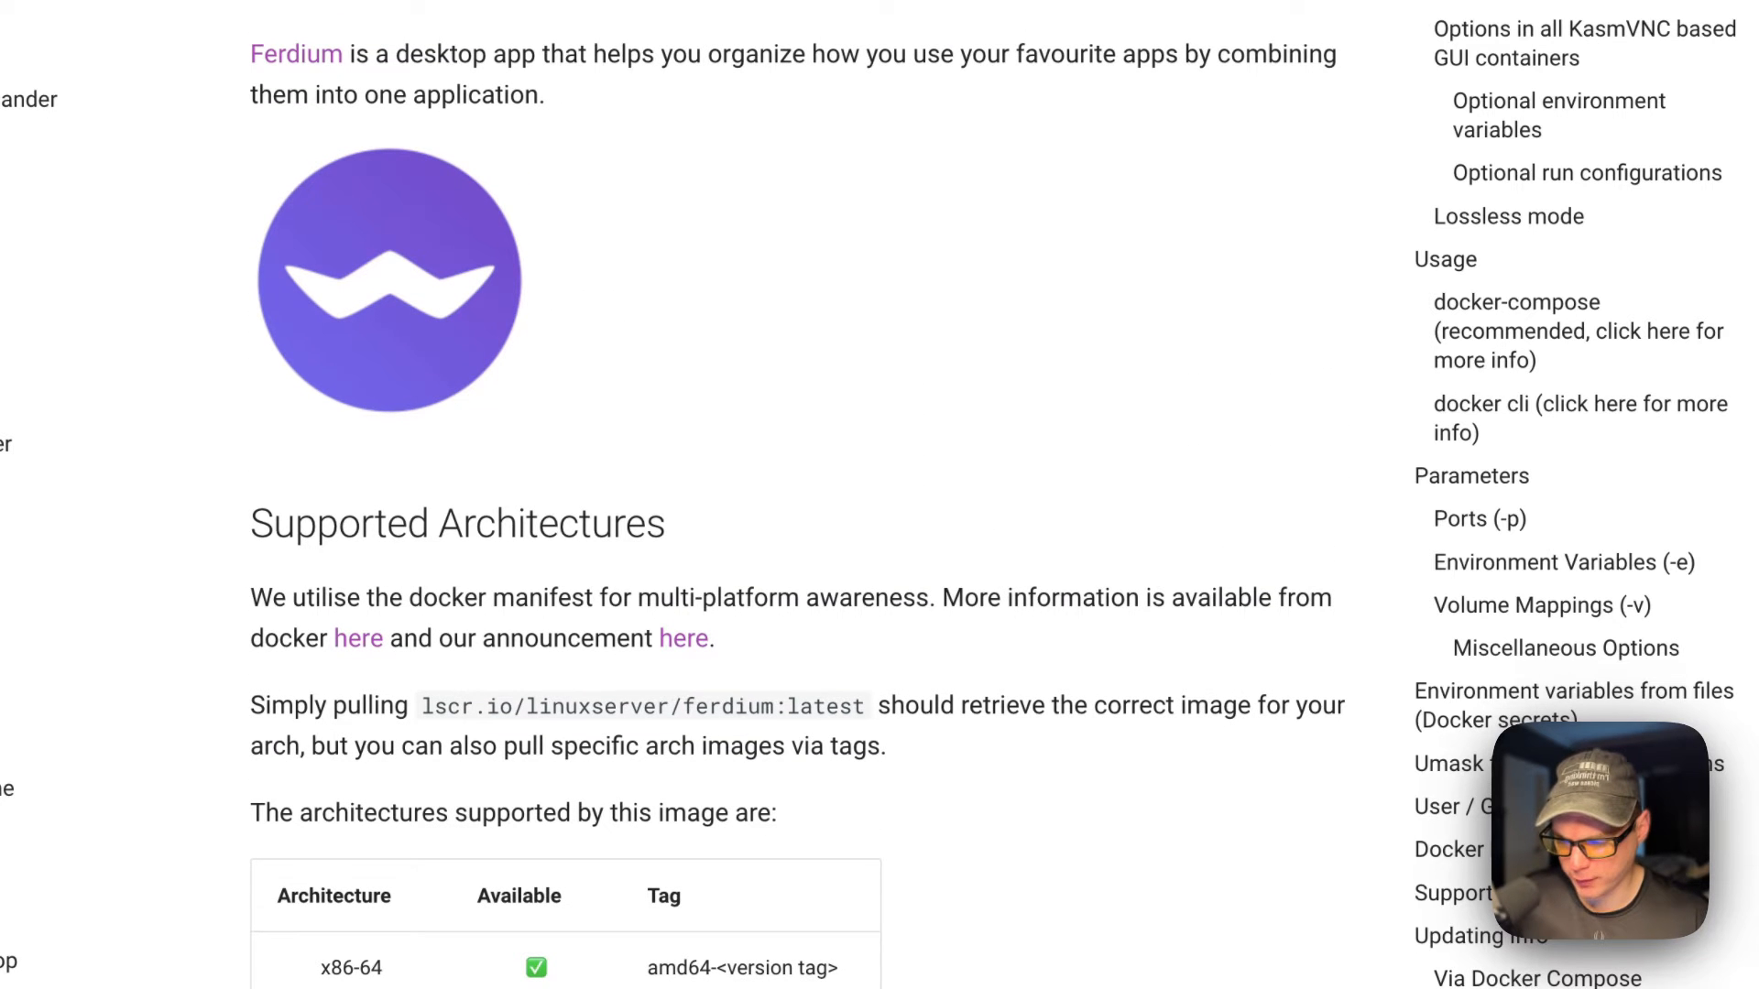
pyautogui.scroll(-3)
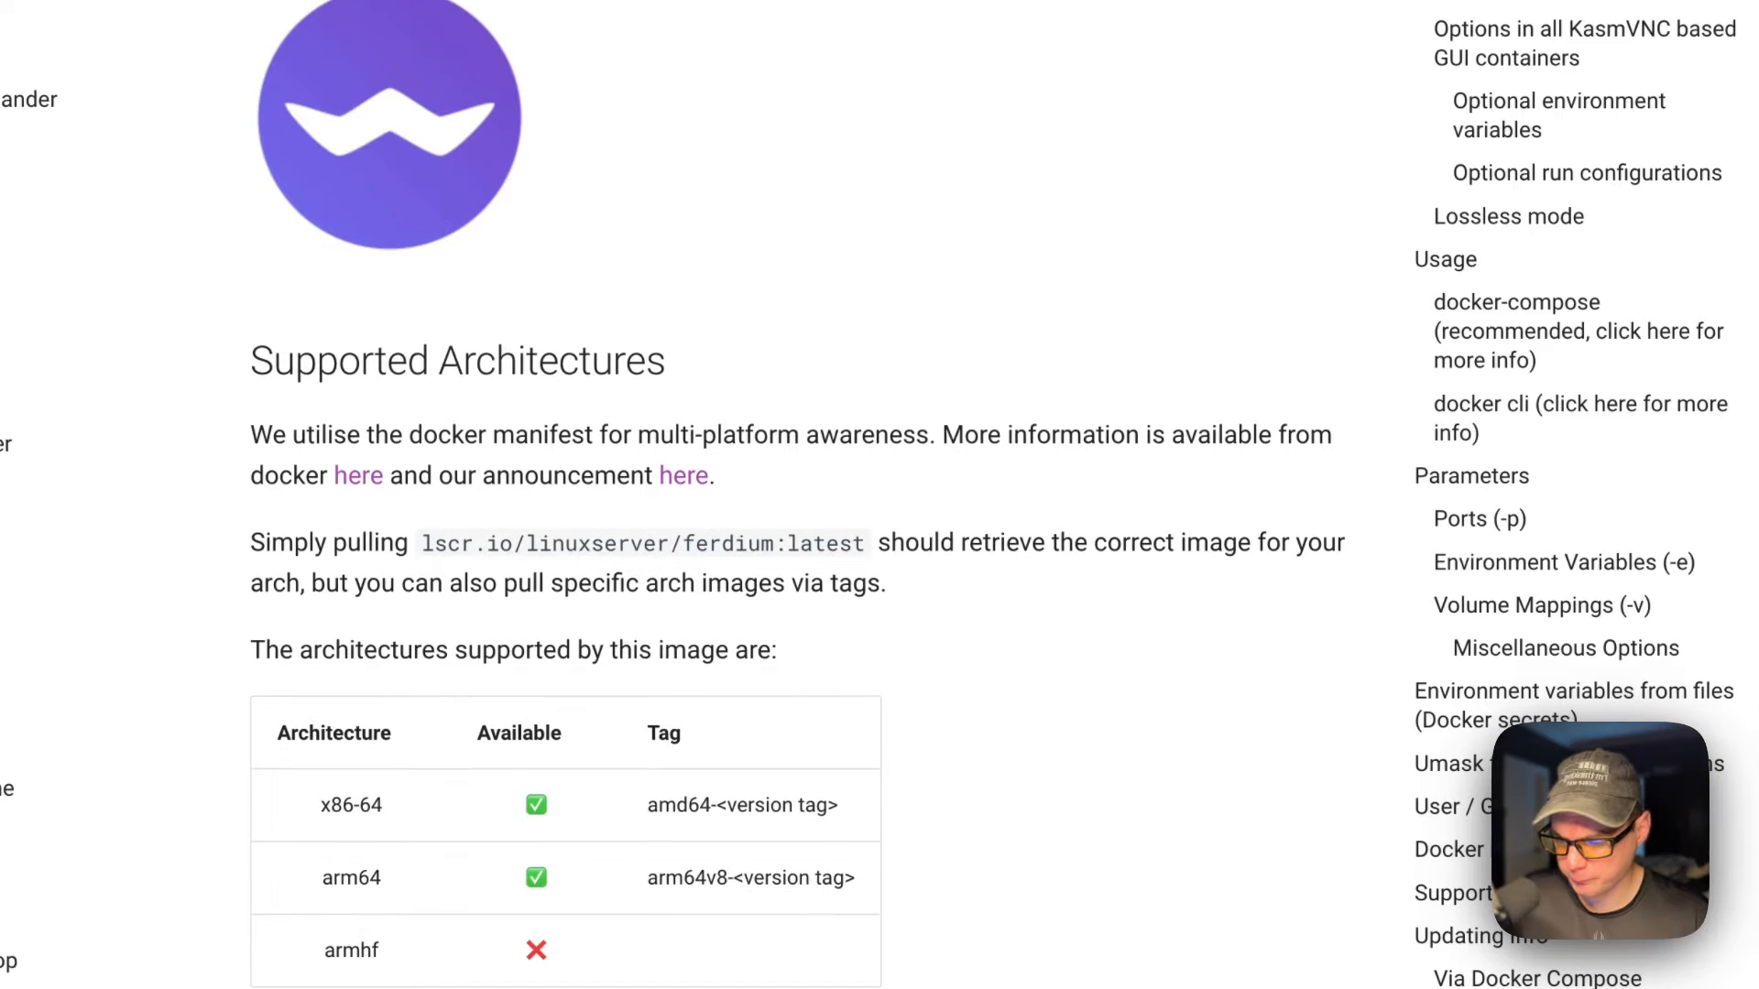
pyautogui.scroll(-3)
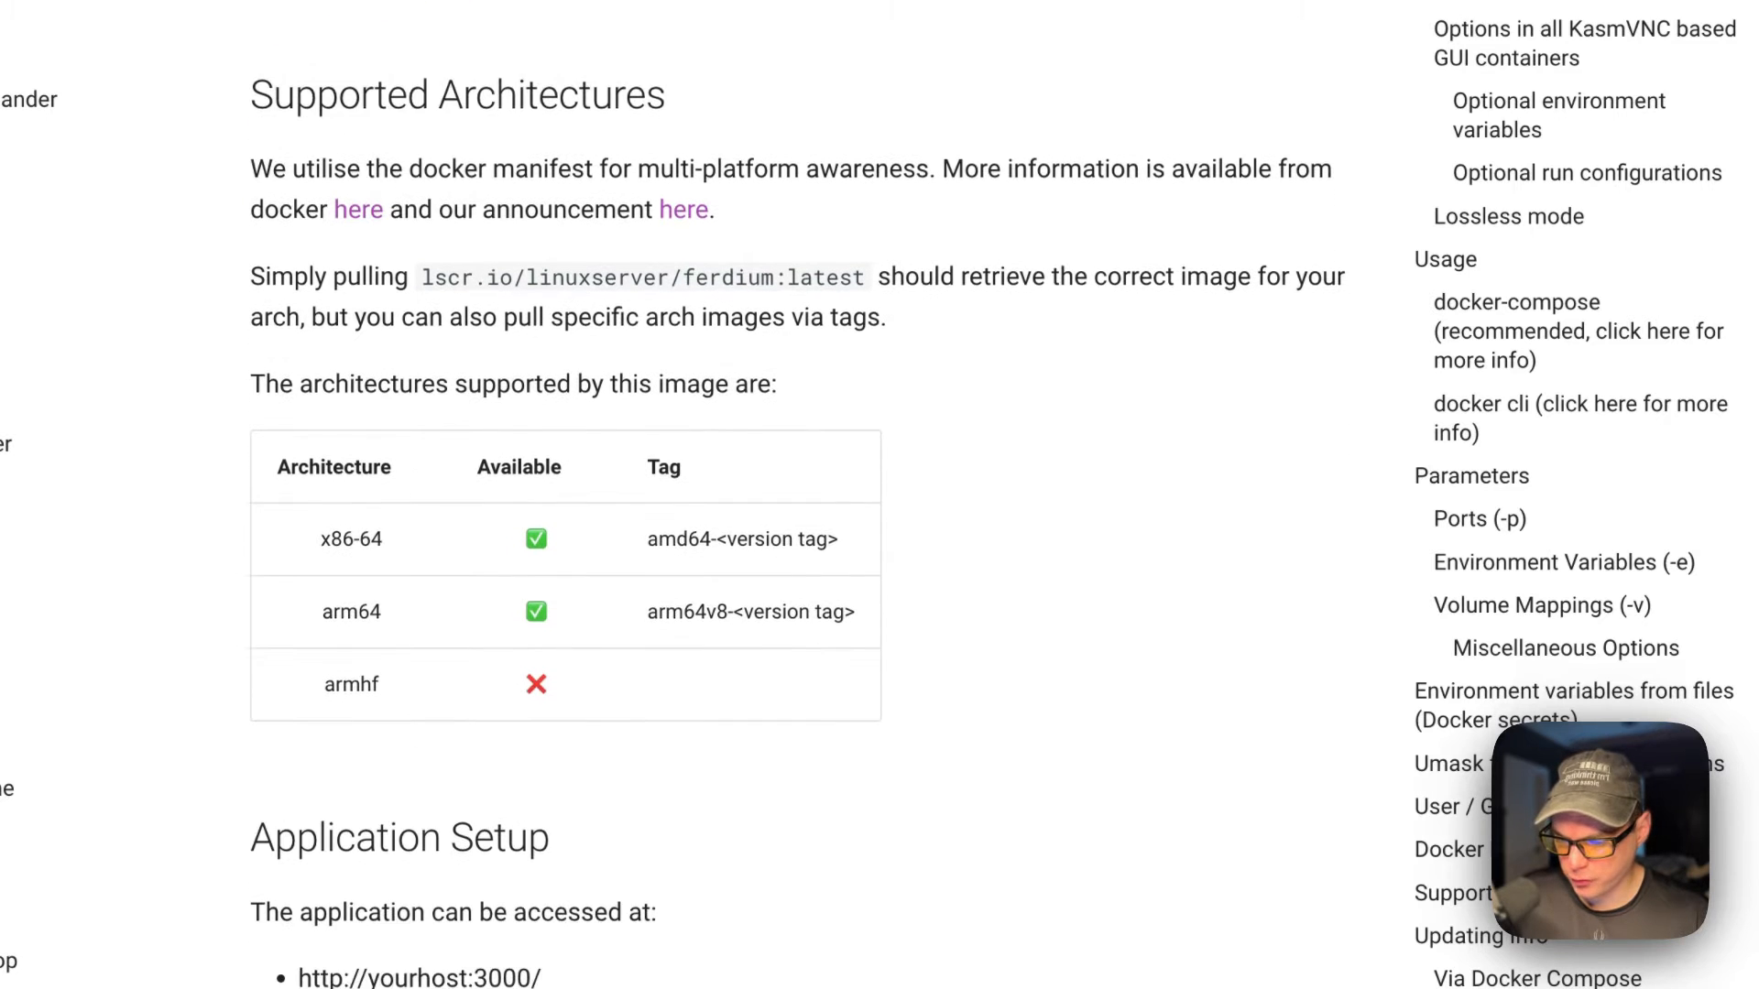
pyautogui.scroll(-3)
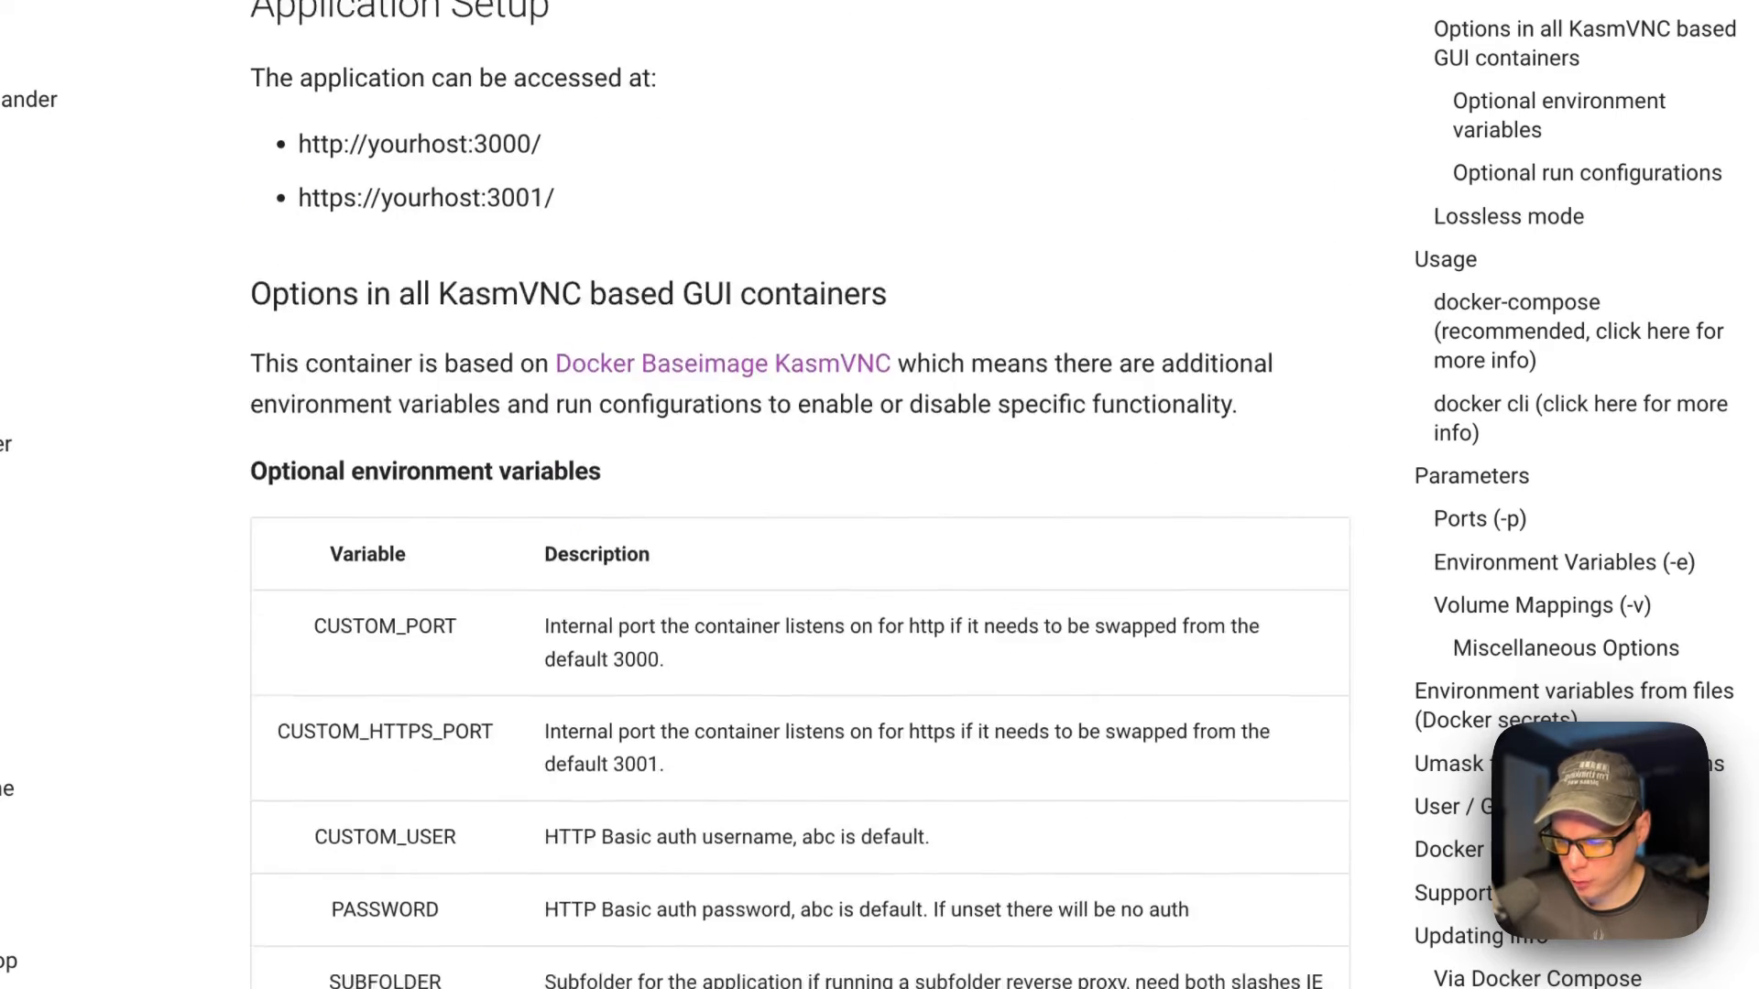
pyautogui.scroll(3)
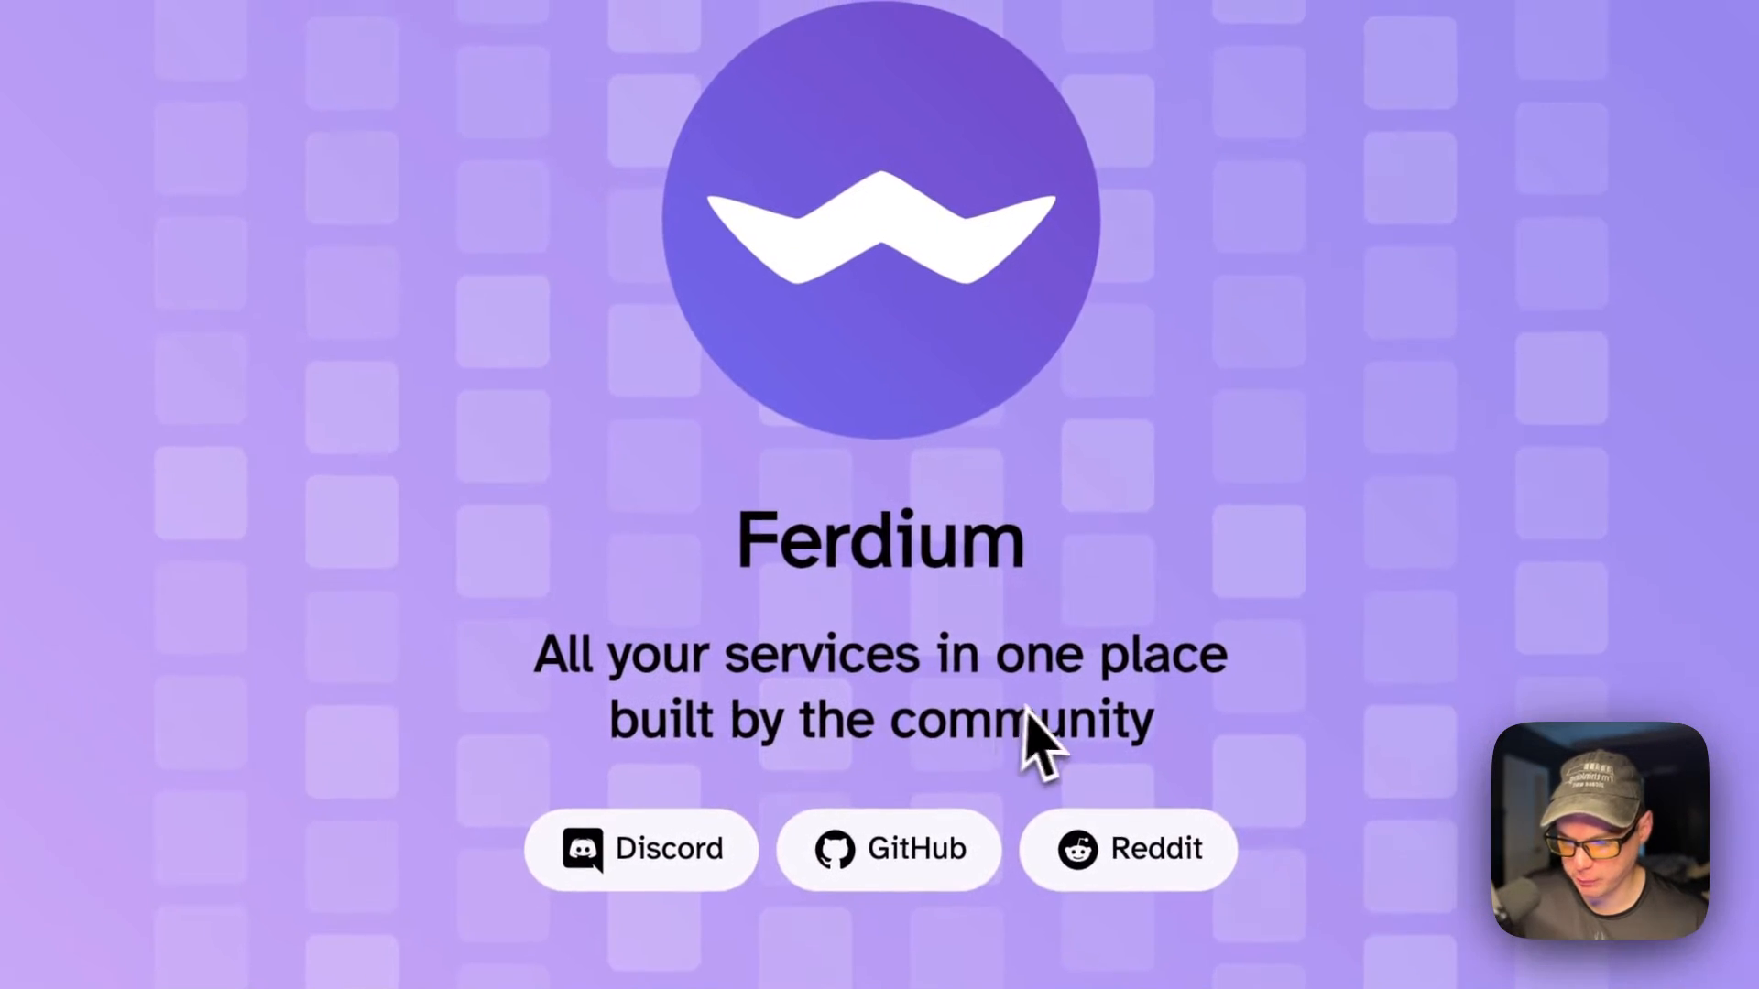
pyautogui.scroll(-3)
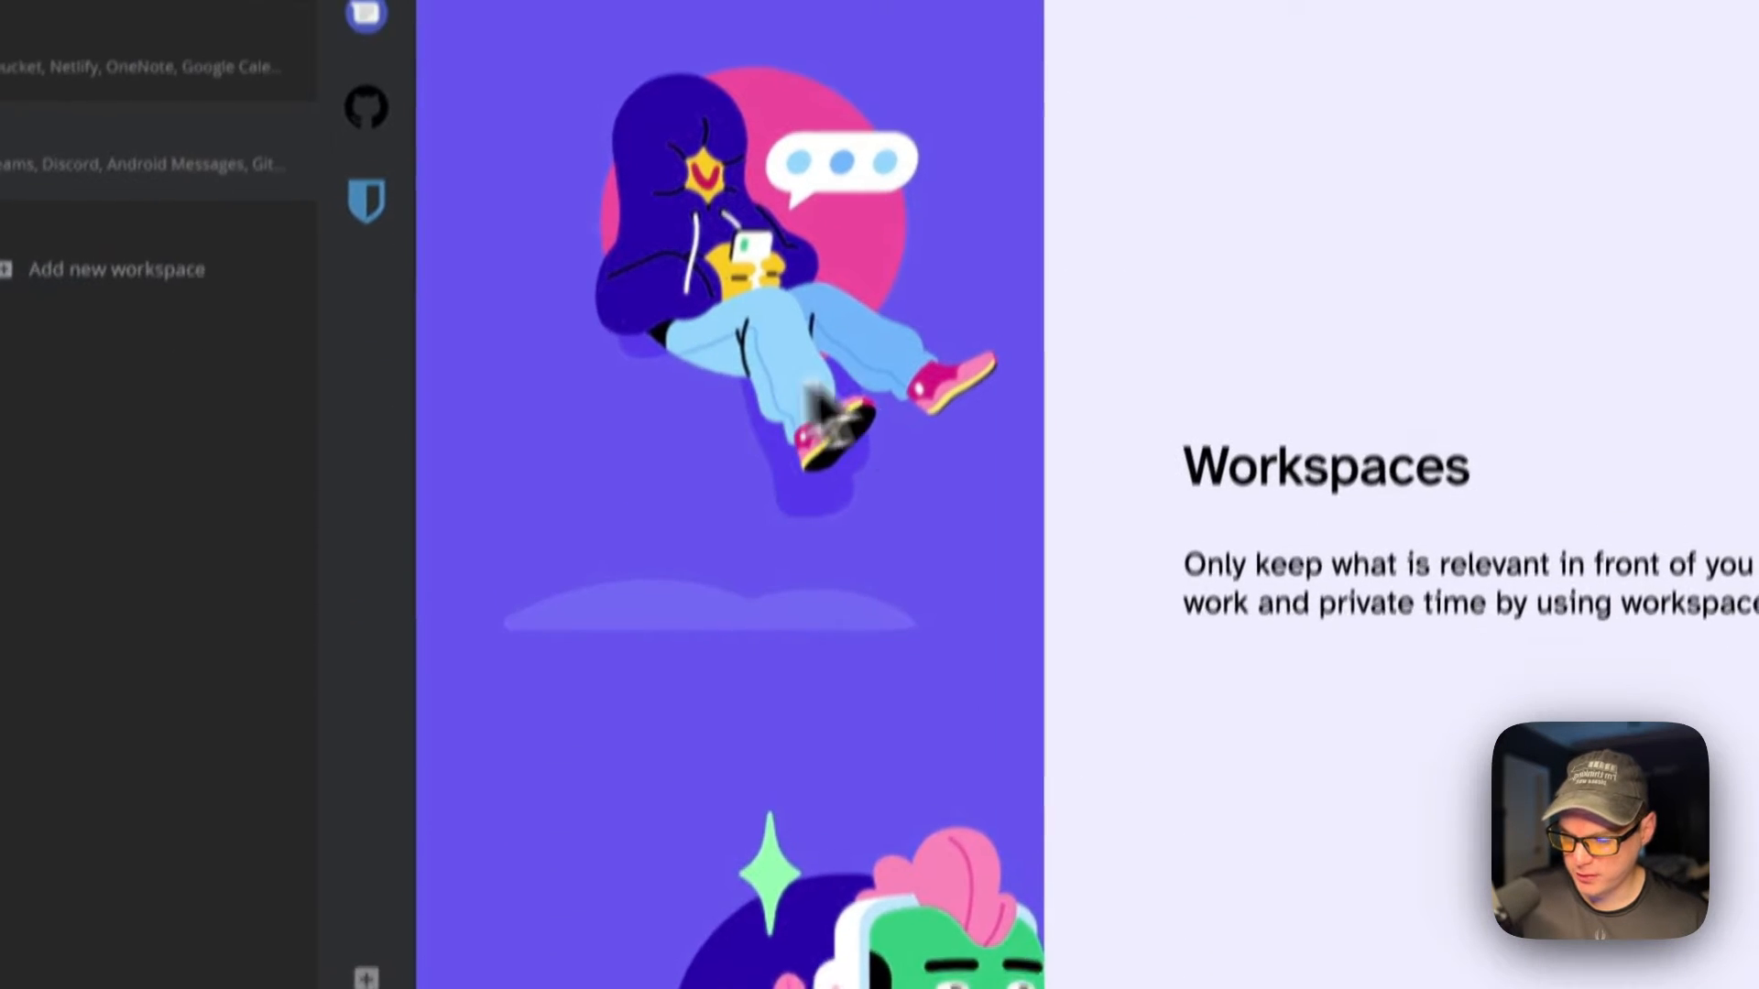
pyautogui.scroll(-3)
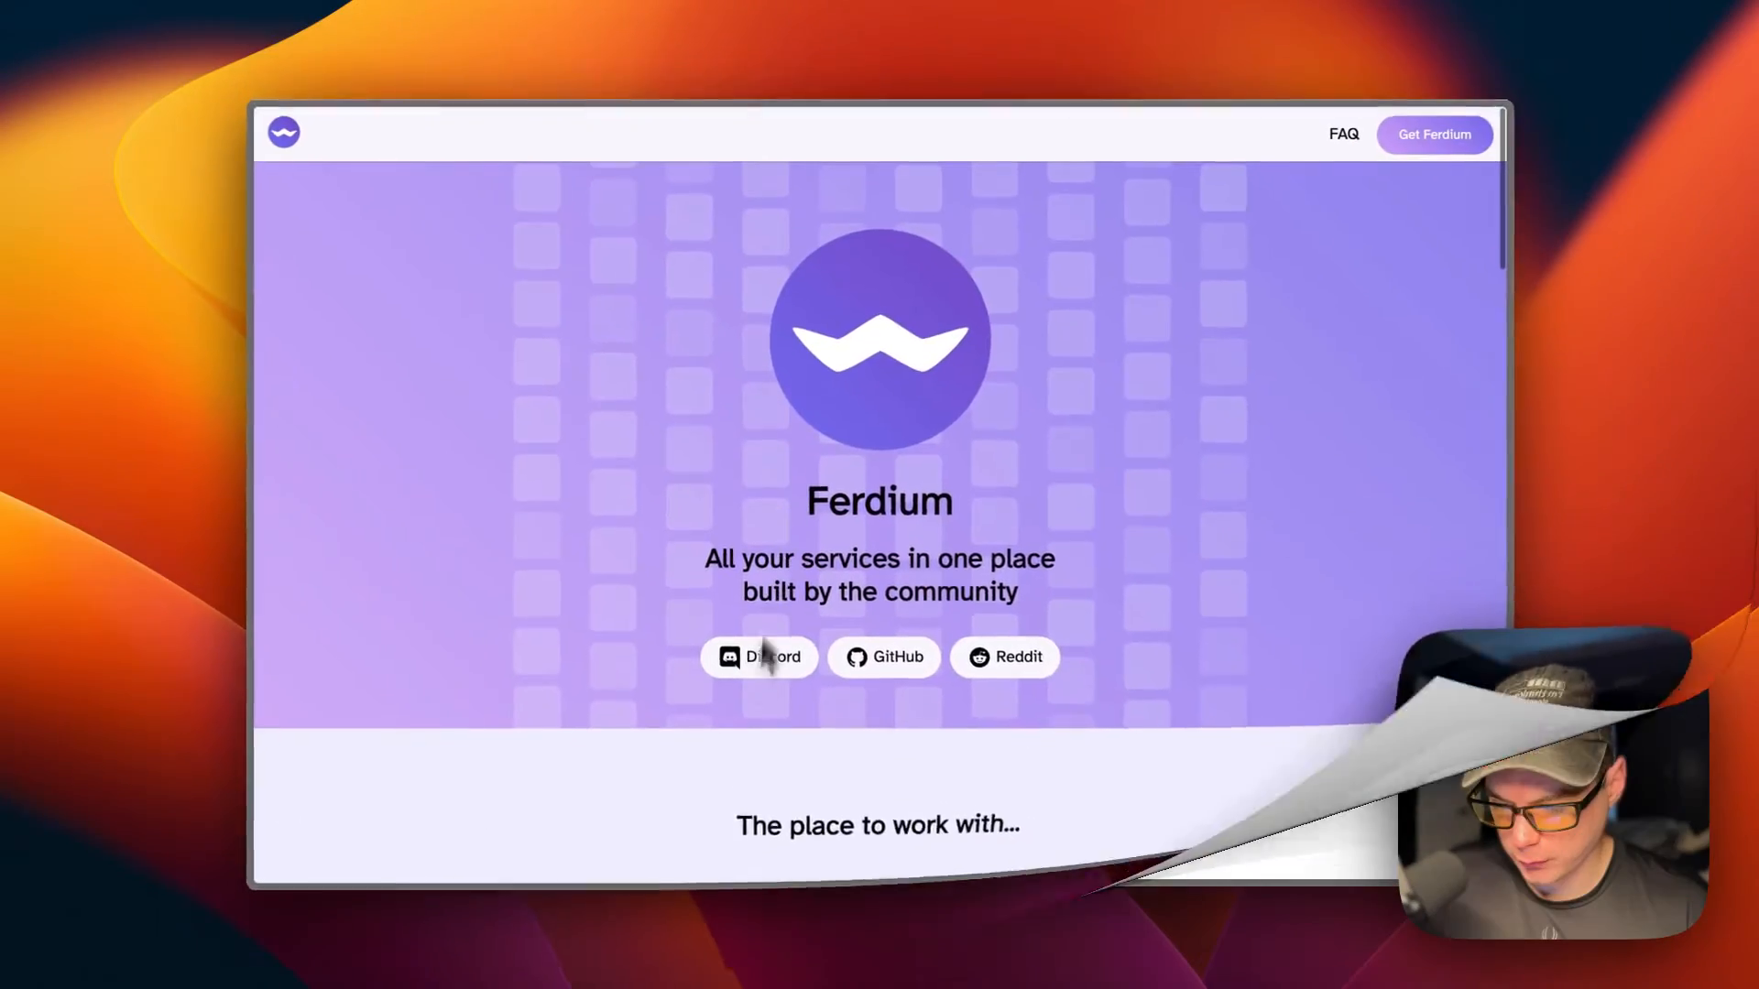
# Find 'fer' in Go to file and read Ferdium's docker-compose.yml down to its volumes
pyautogui.click(883, 658)
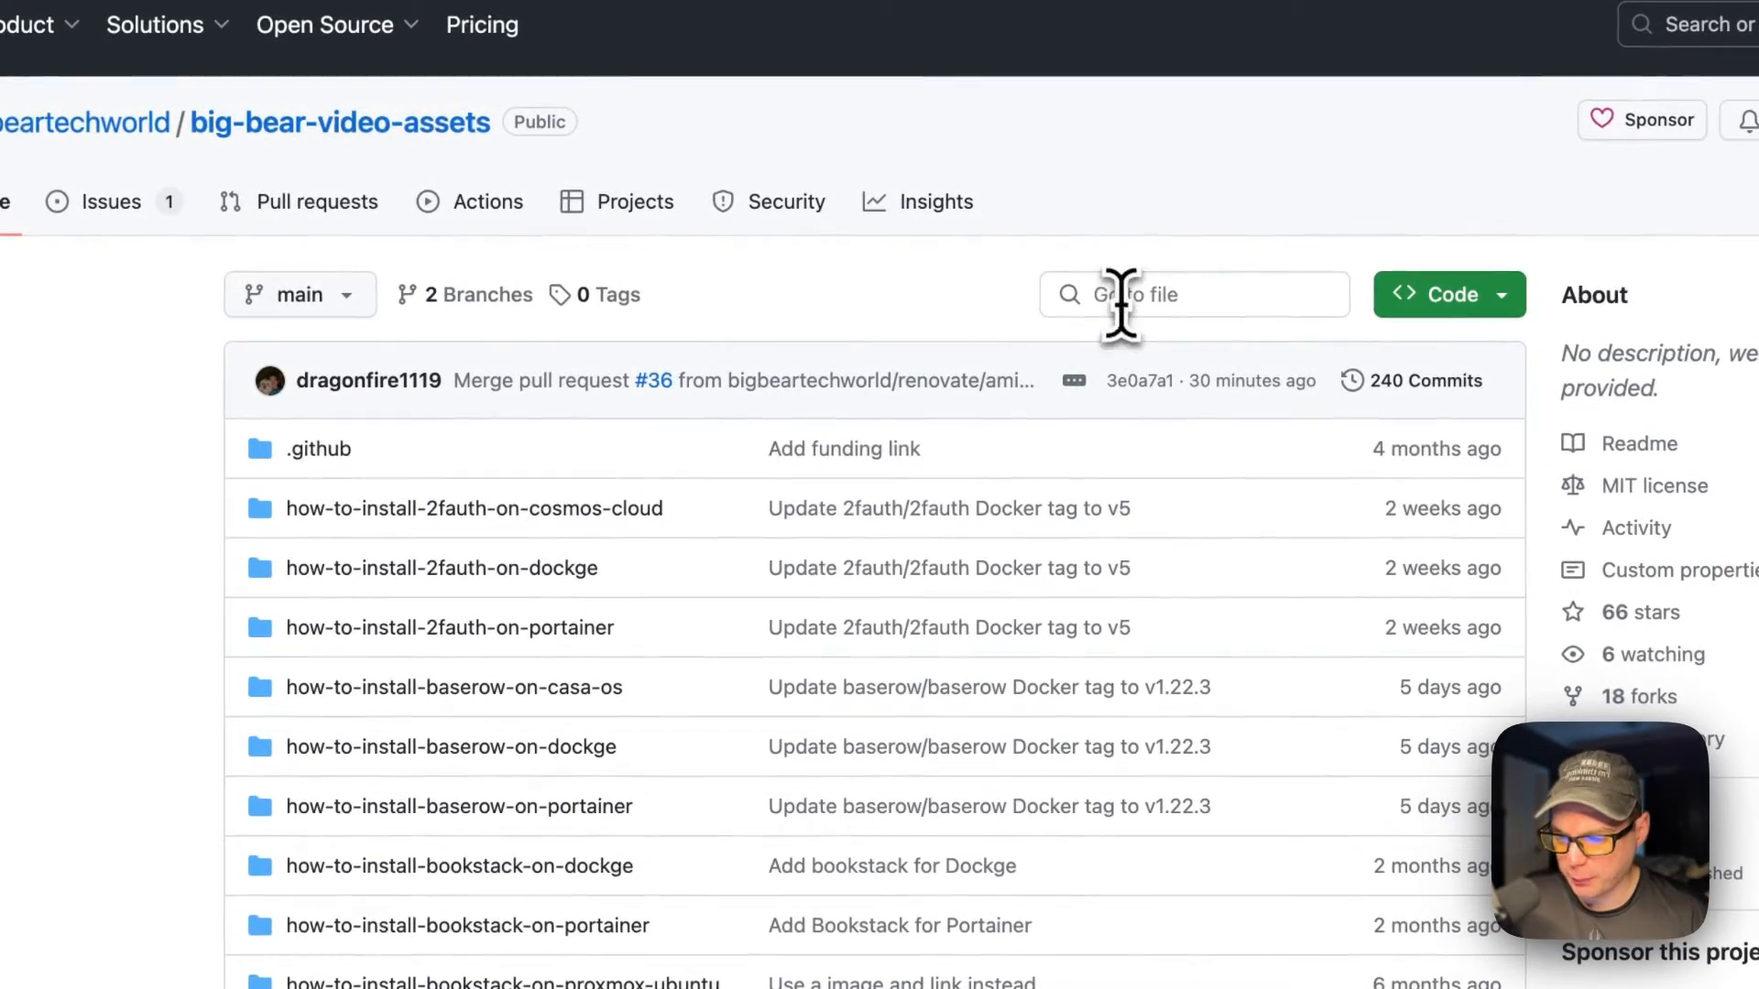
pyautogui.write('fer')
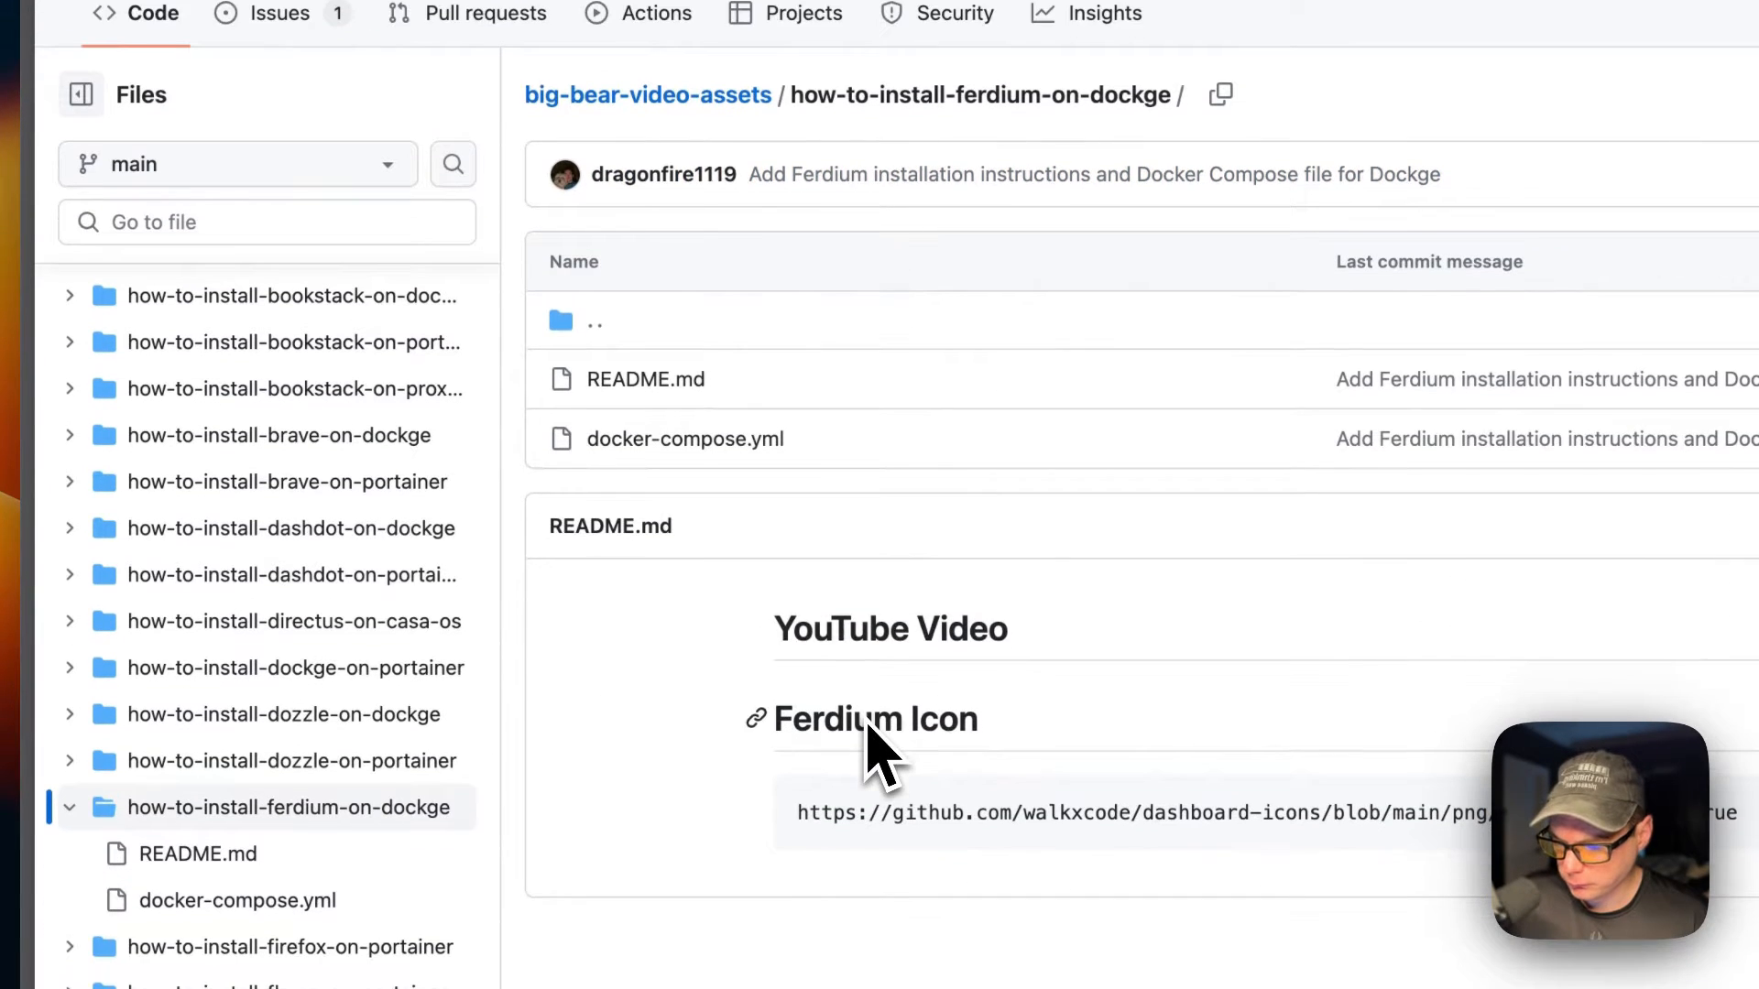
pyautogui.click(684, 438)
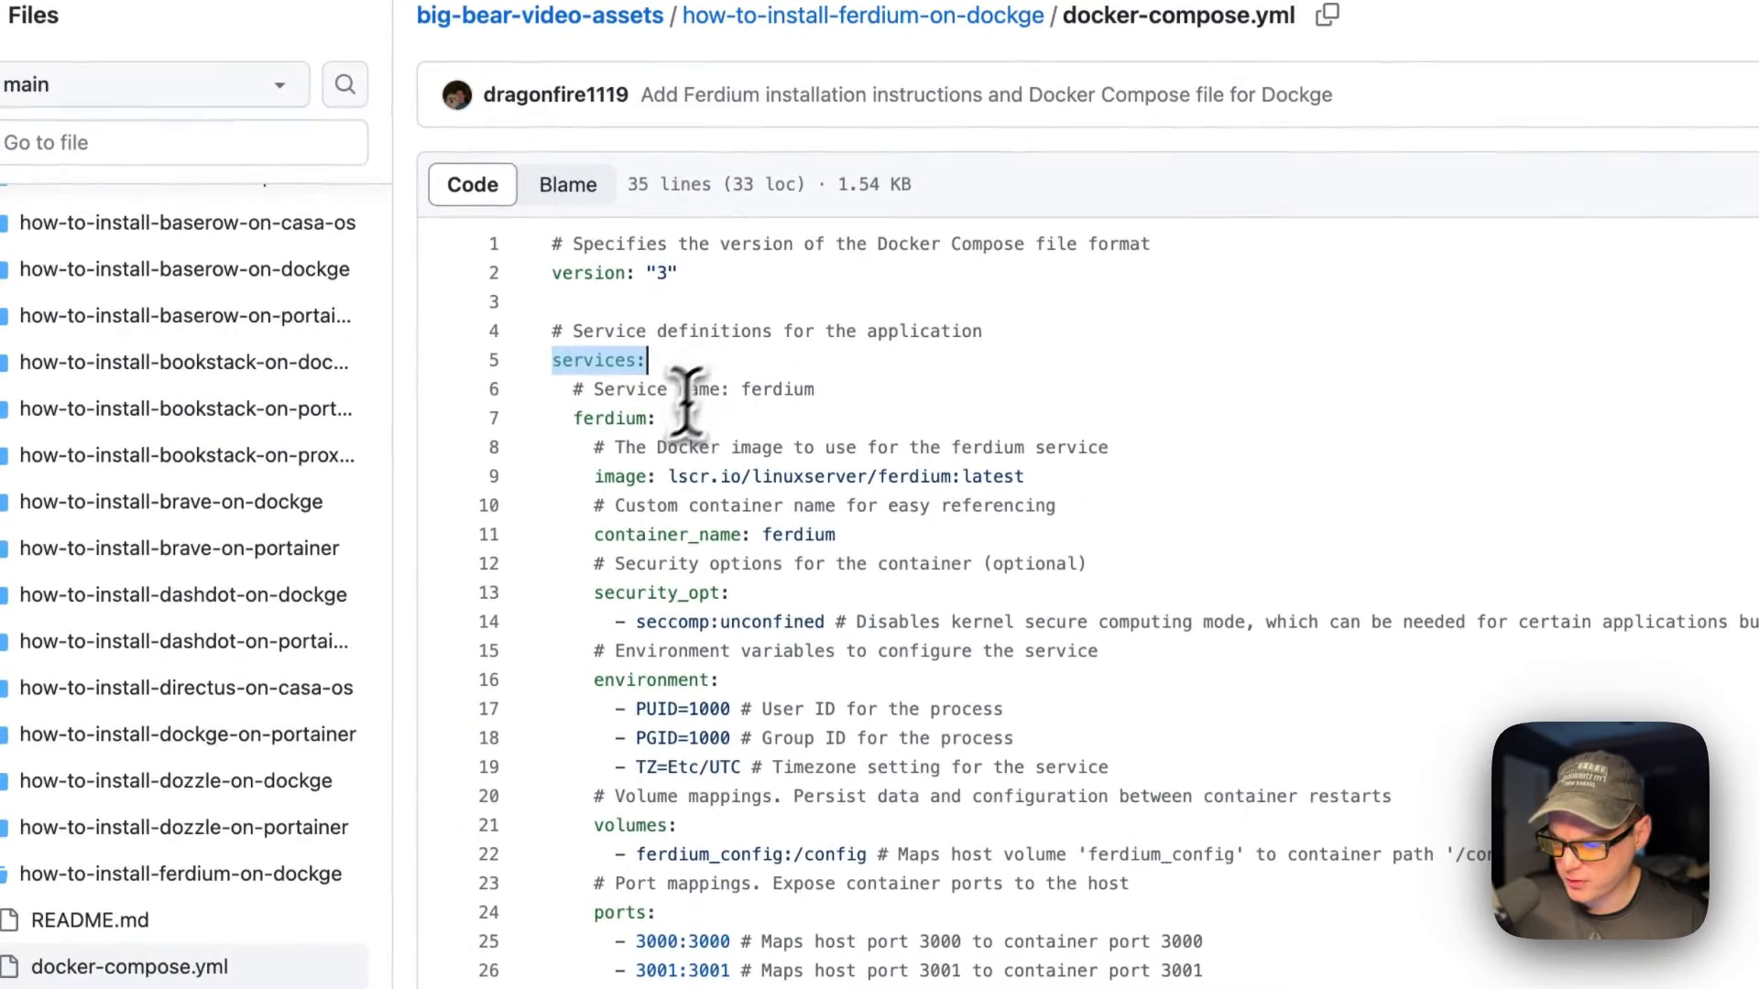
pyautogui.doubleClick(614, 417)
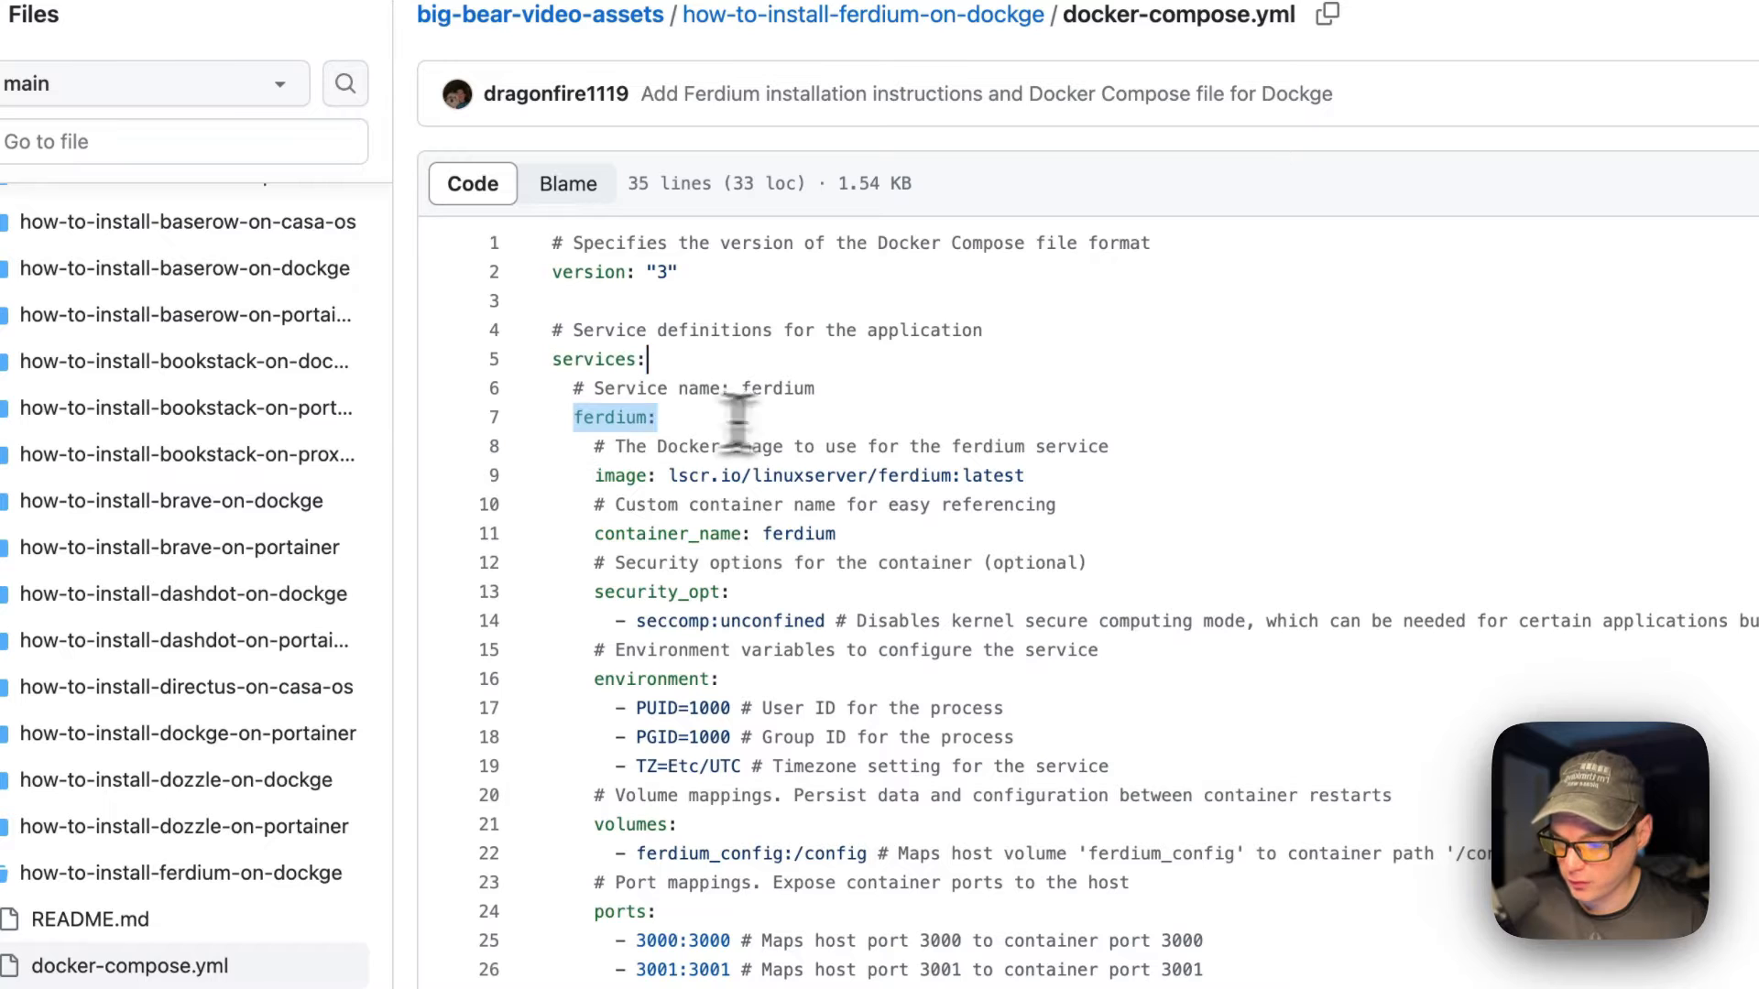
pyautogui.moveTo(596, 485)
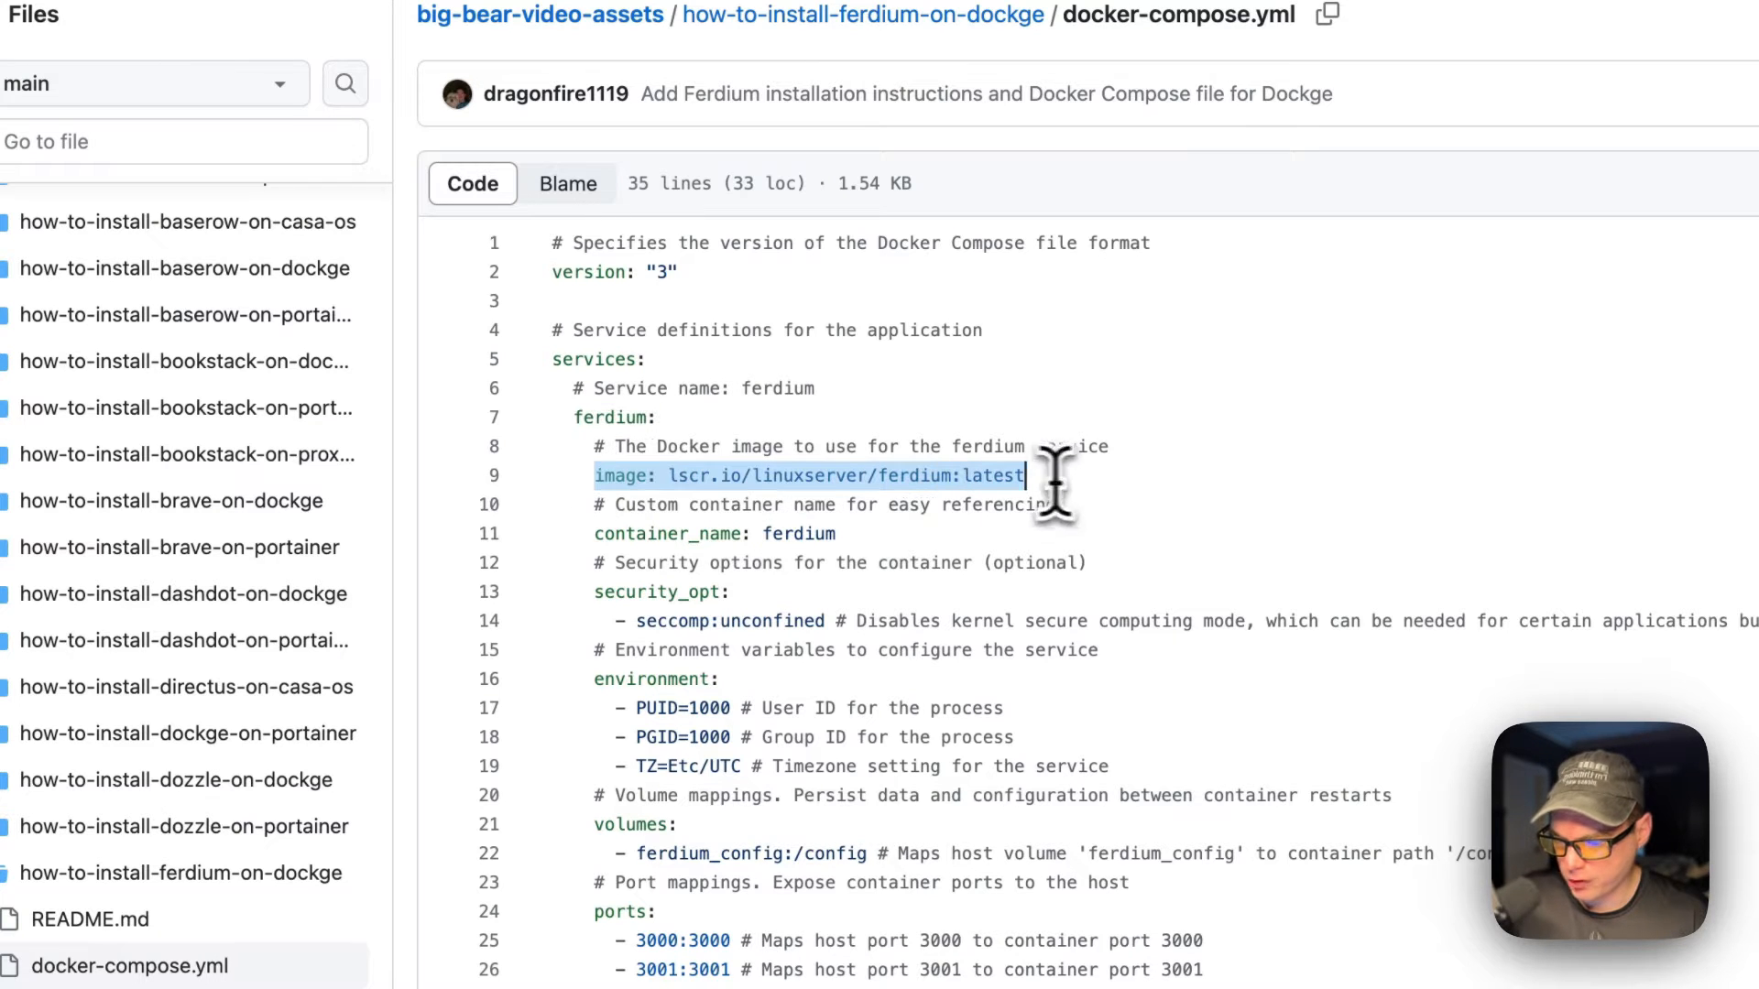
pyautogui.moveTo(976, 494)
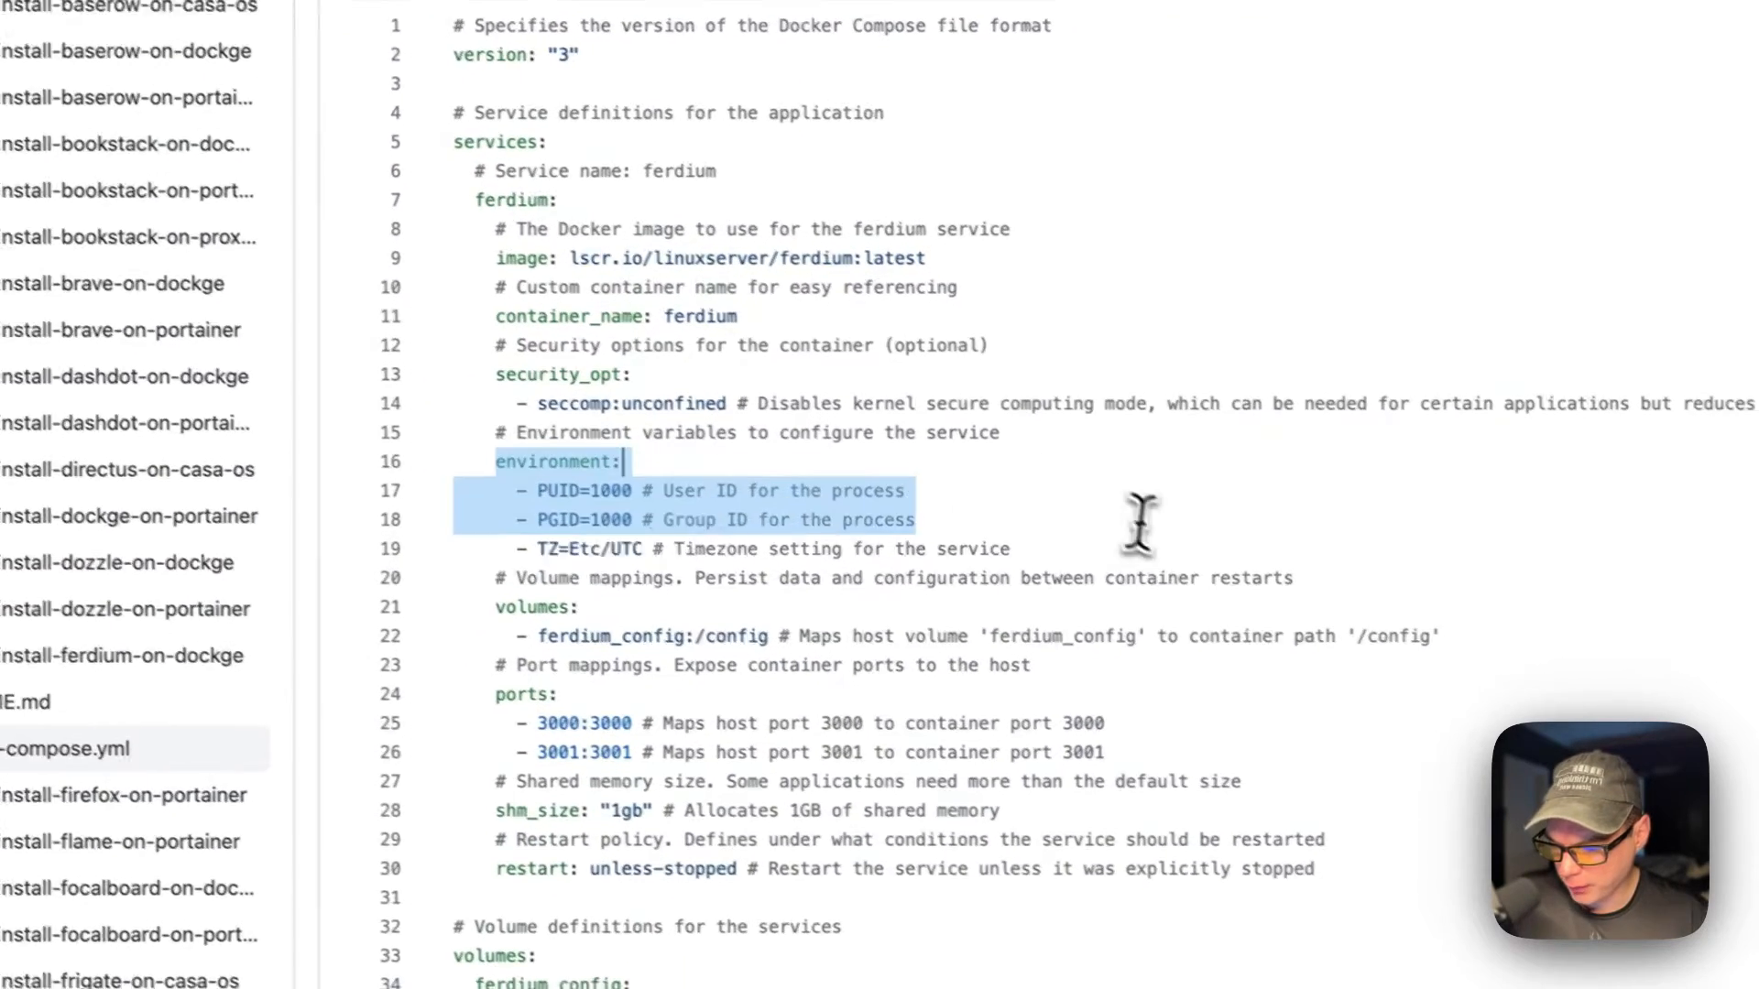
pyautogui.scroll(-3)
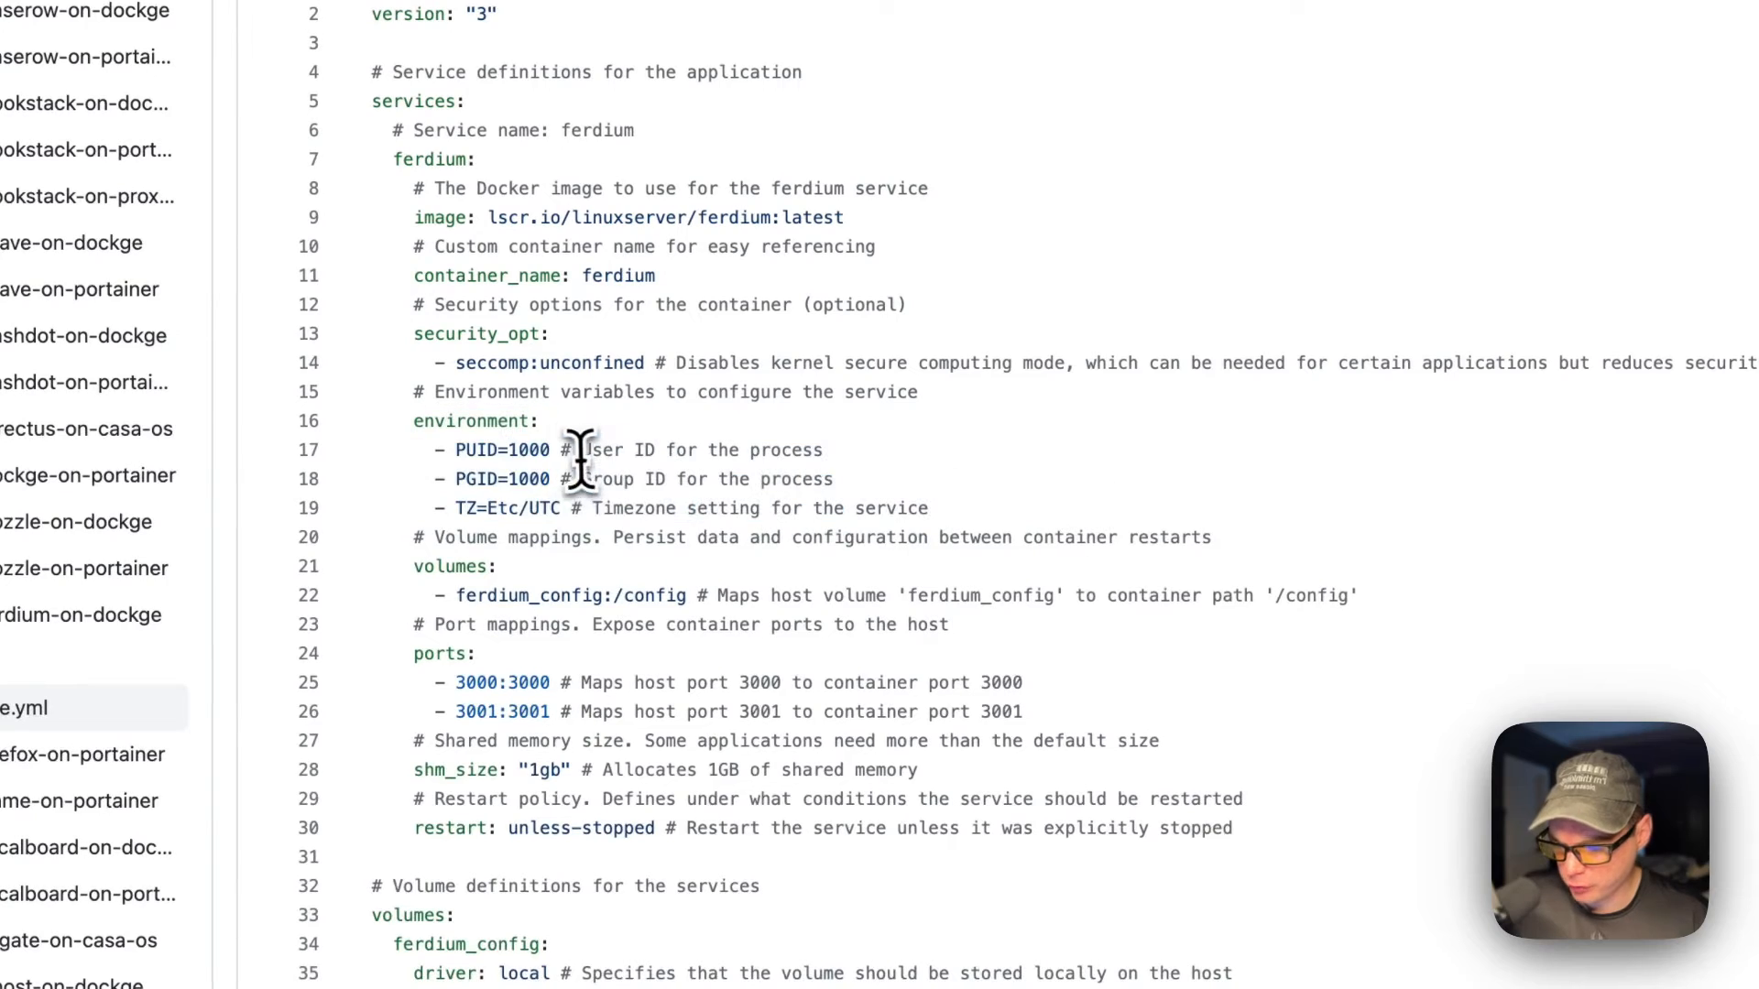
pyautogui.scroll(-3)
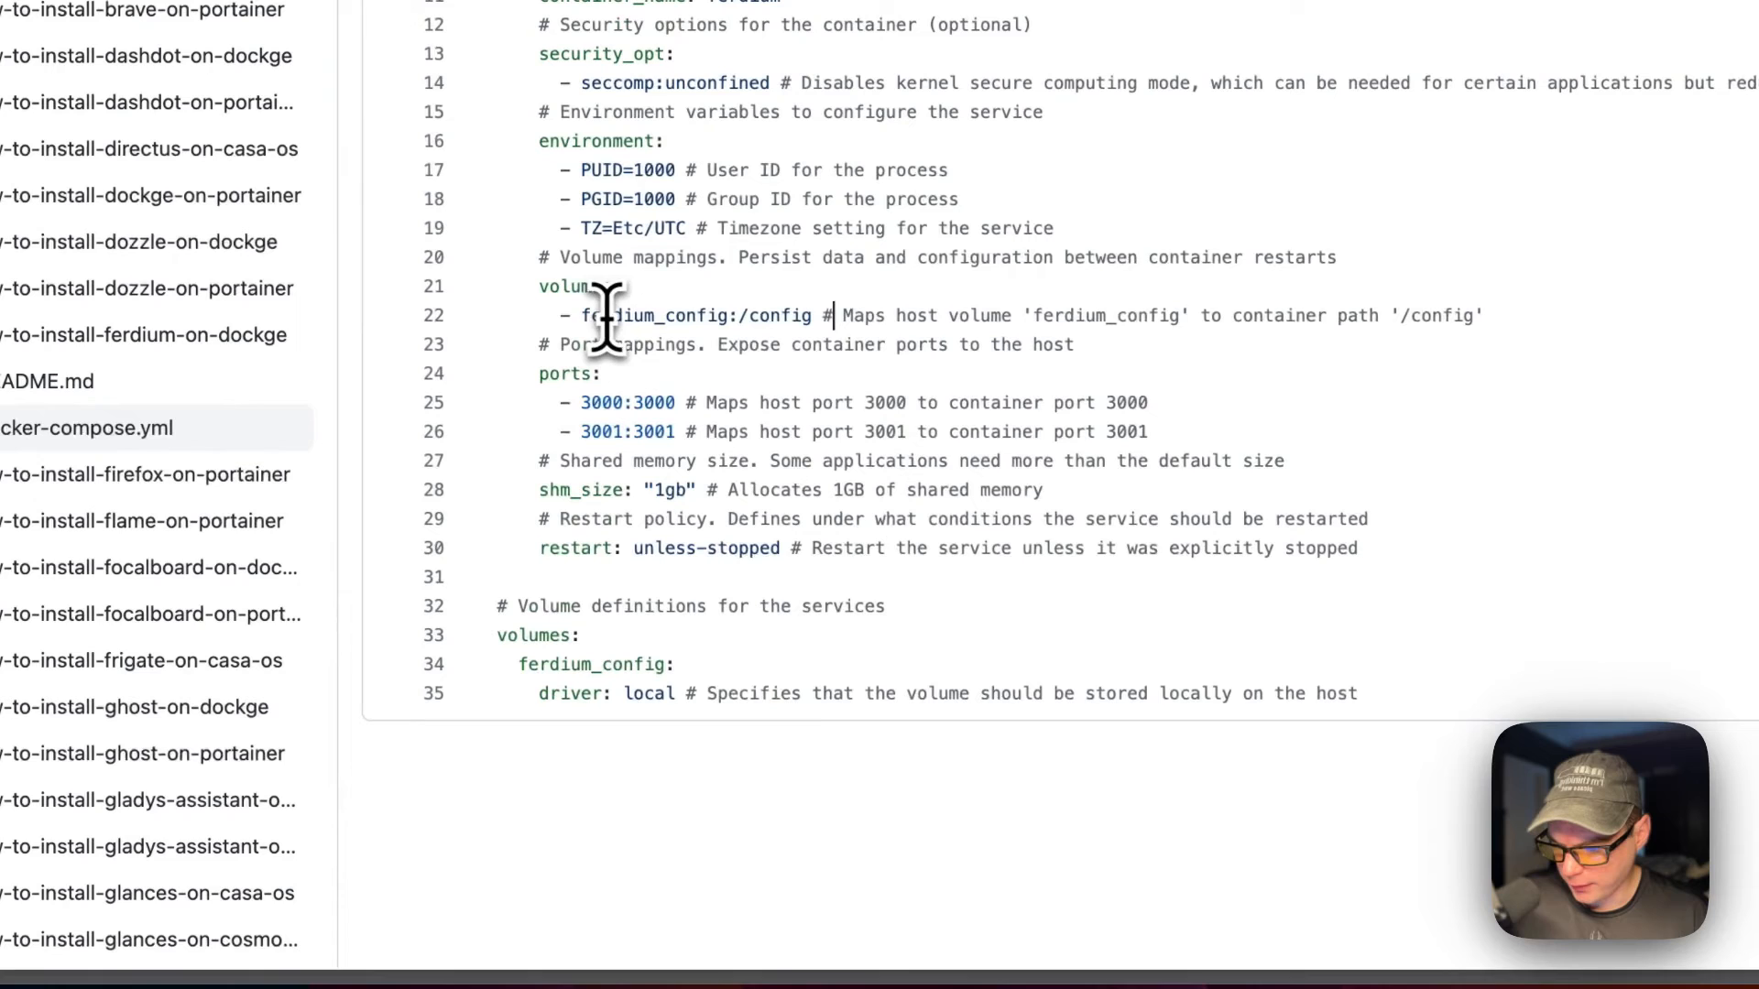
pyautogui.doubleClick(655, 315)
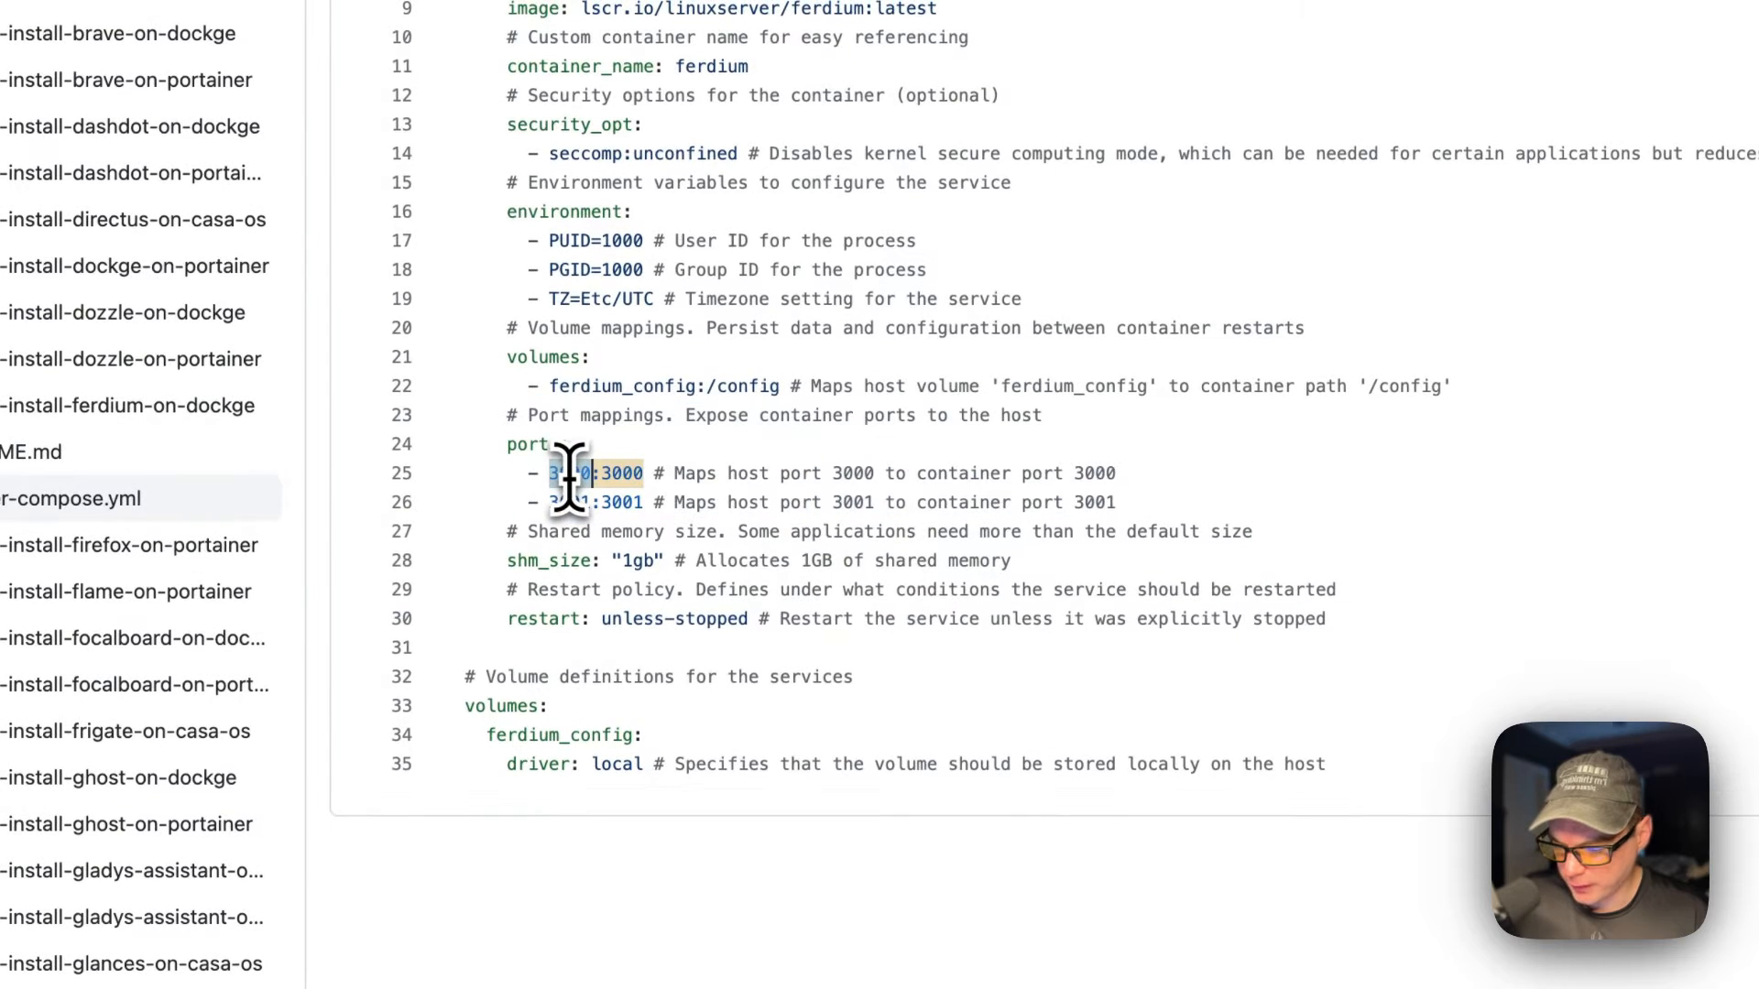
pyautogui.doubleClick(571, 473)
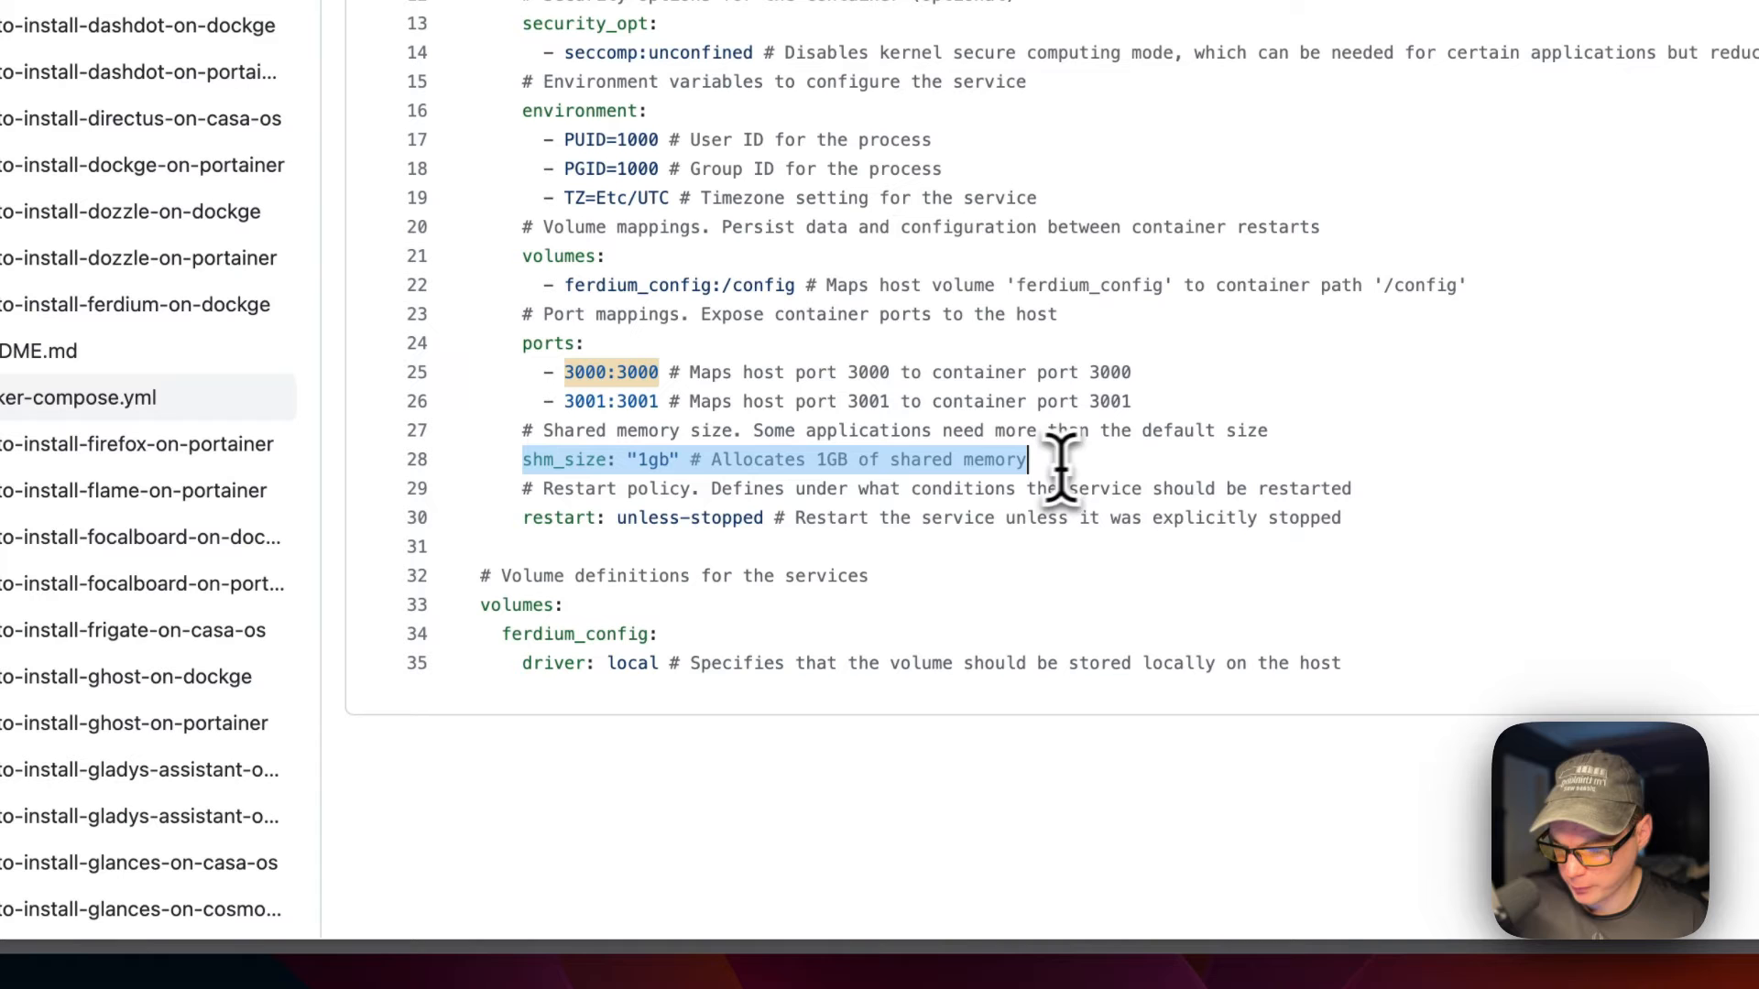
pyautogui.moveTo(521, 529)
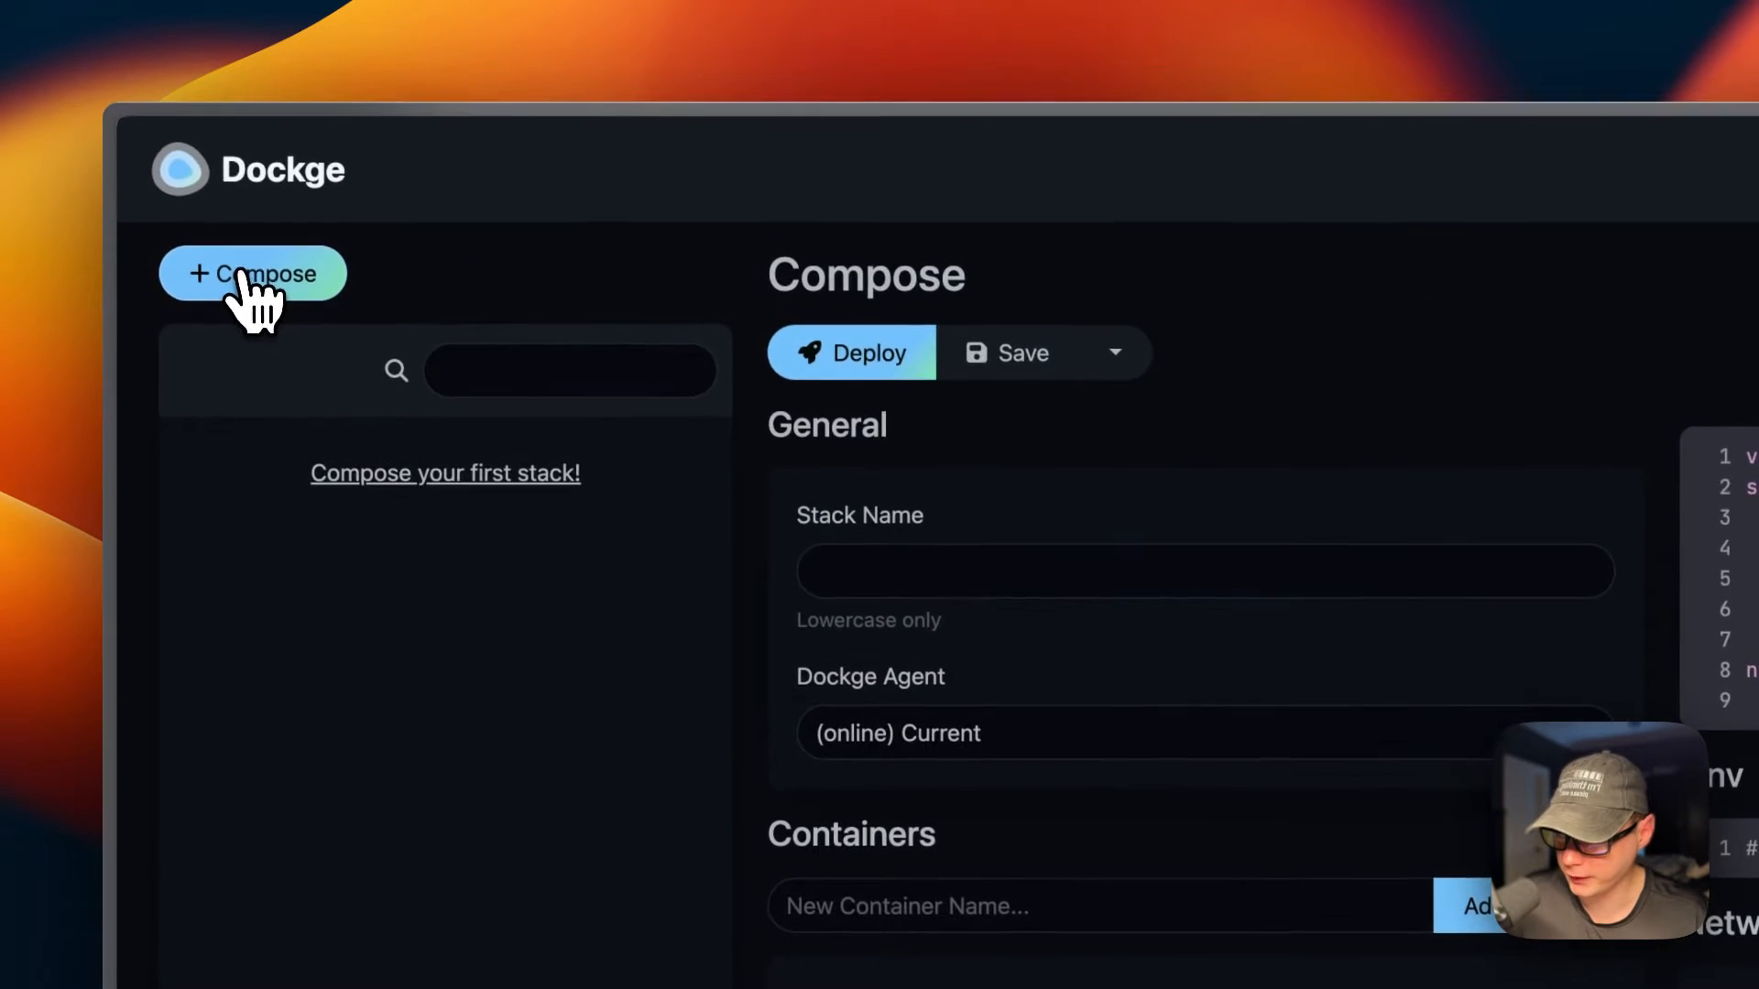
# Name the stack 'ferdium-stack', add the Ferdium compose YAML, and deploy it
pyautogui.write('fi')
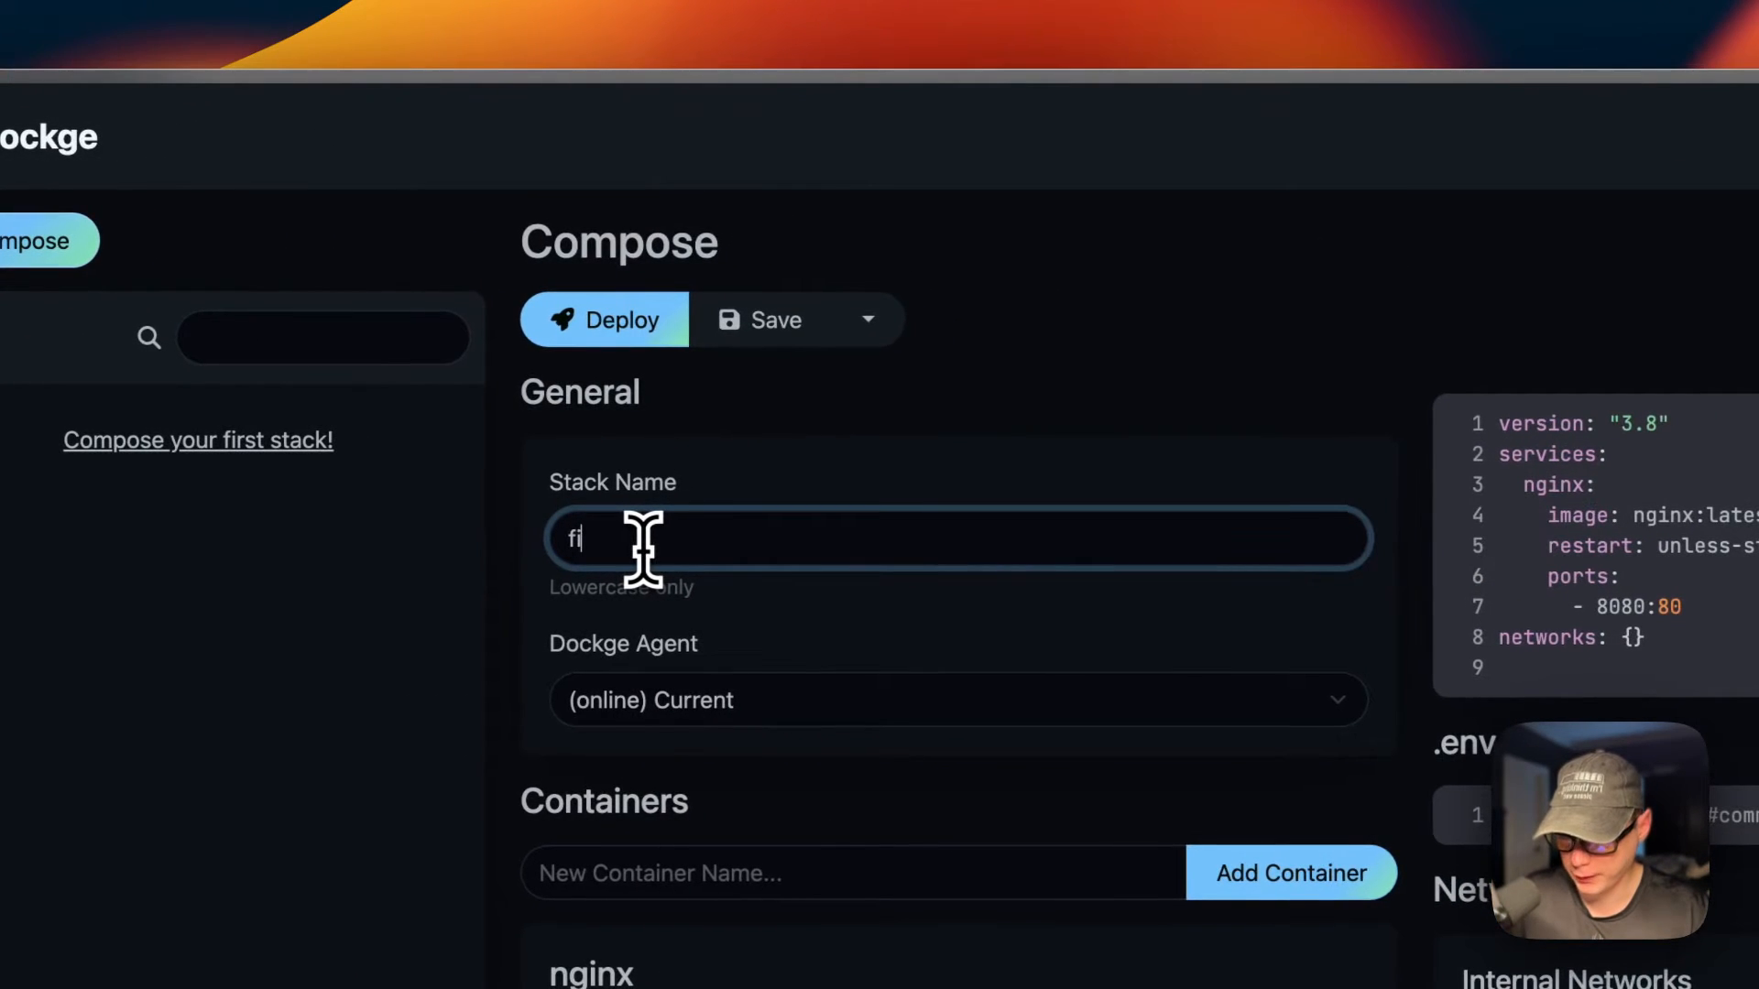
pyautogui.write('er')
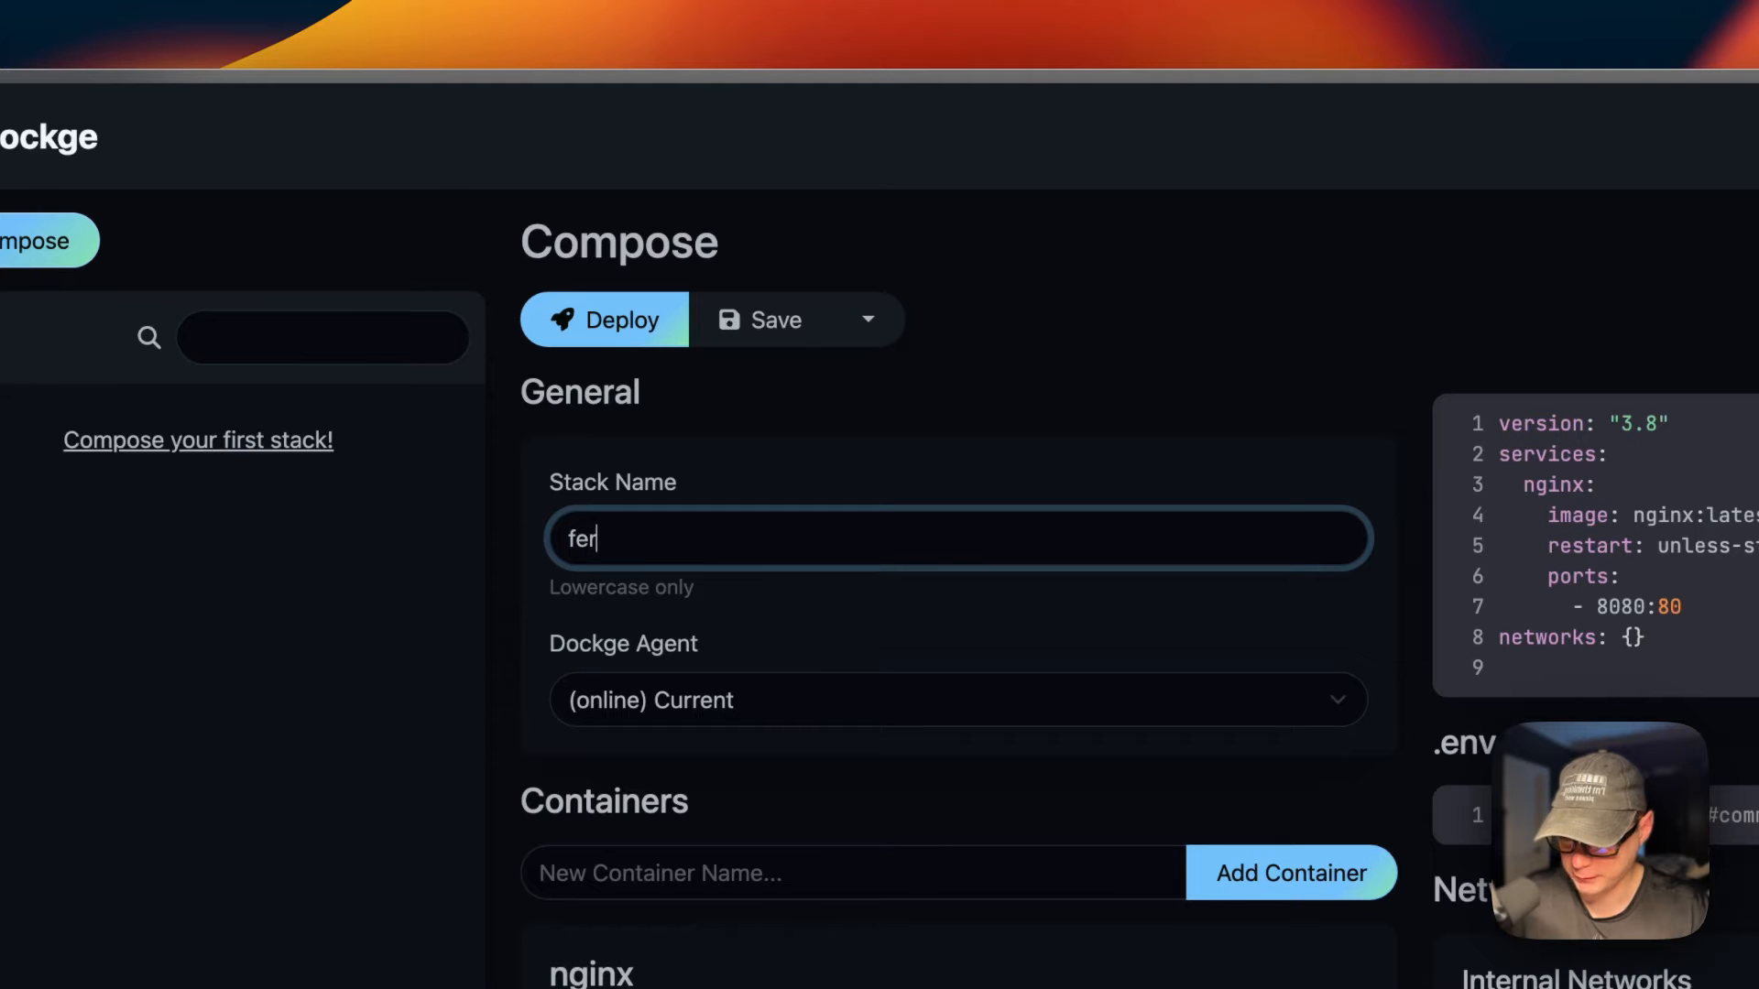
pyautogui.write('dium-stack')
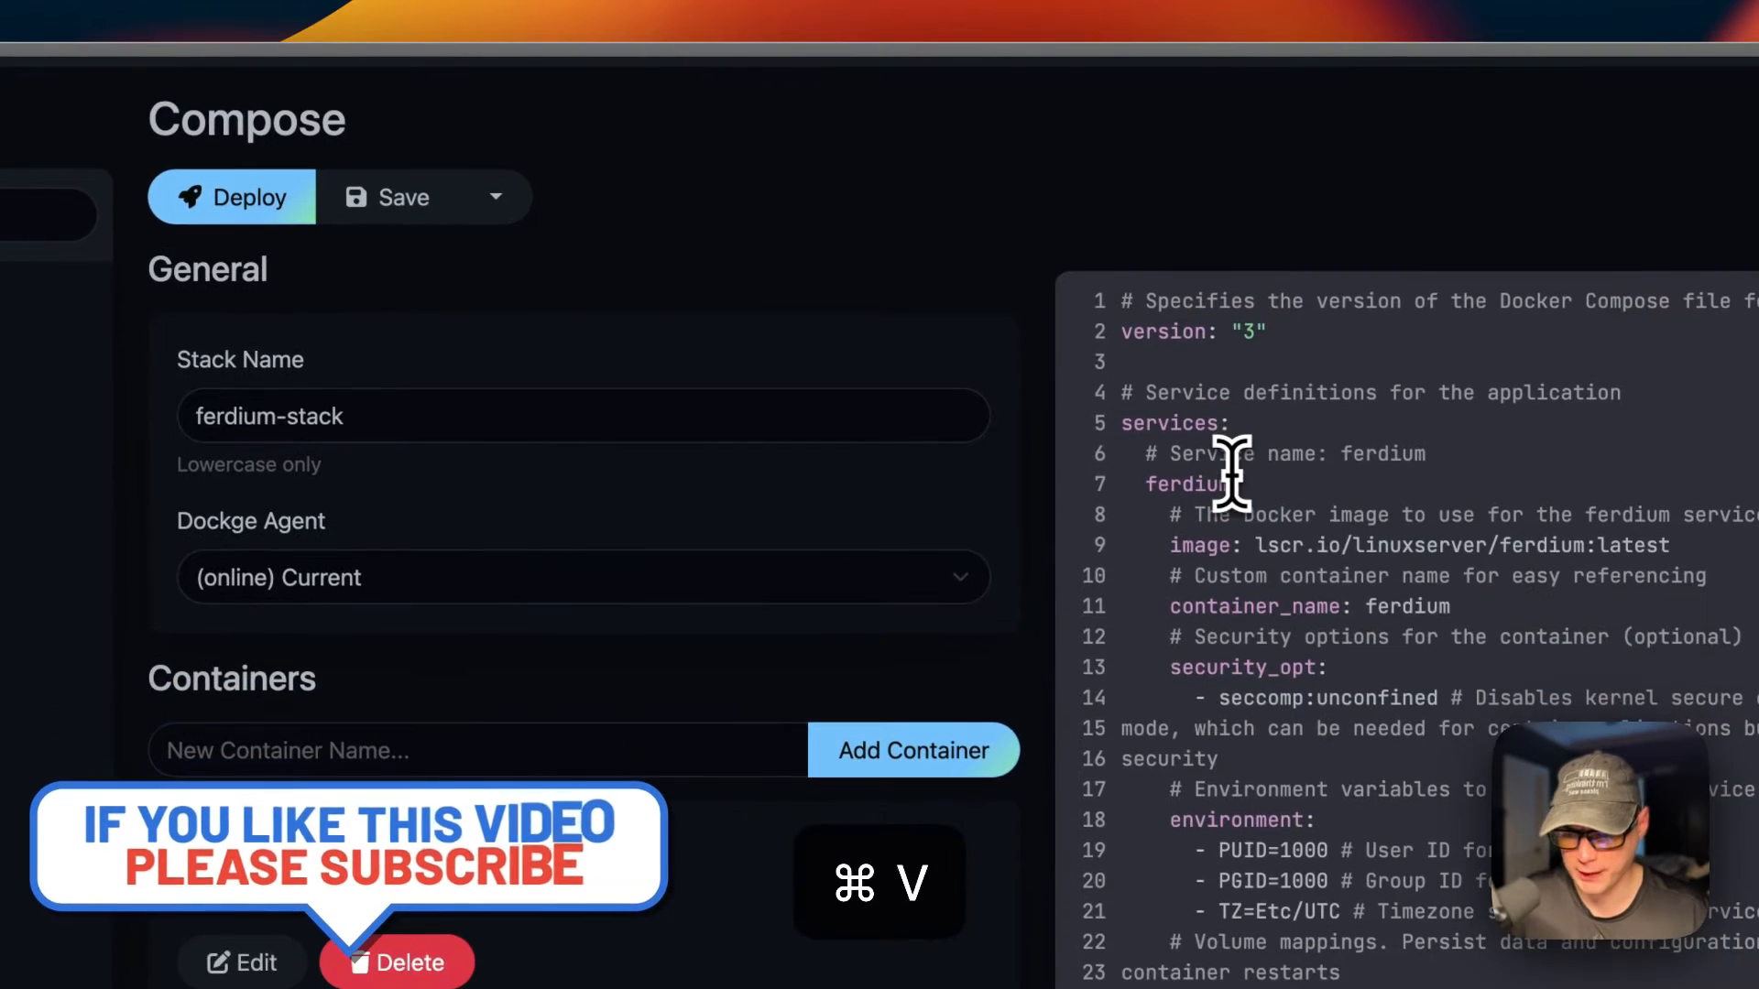
pyautogui.scroll(-3)
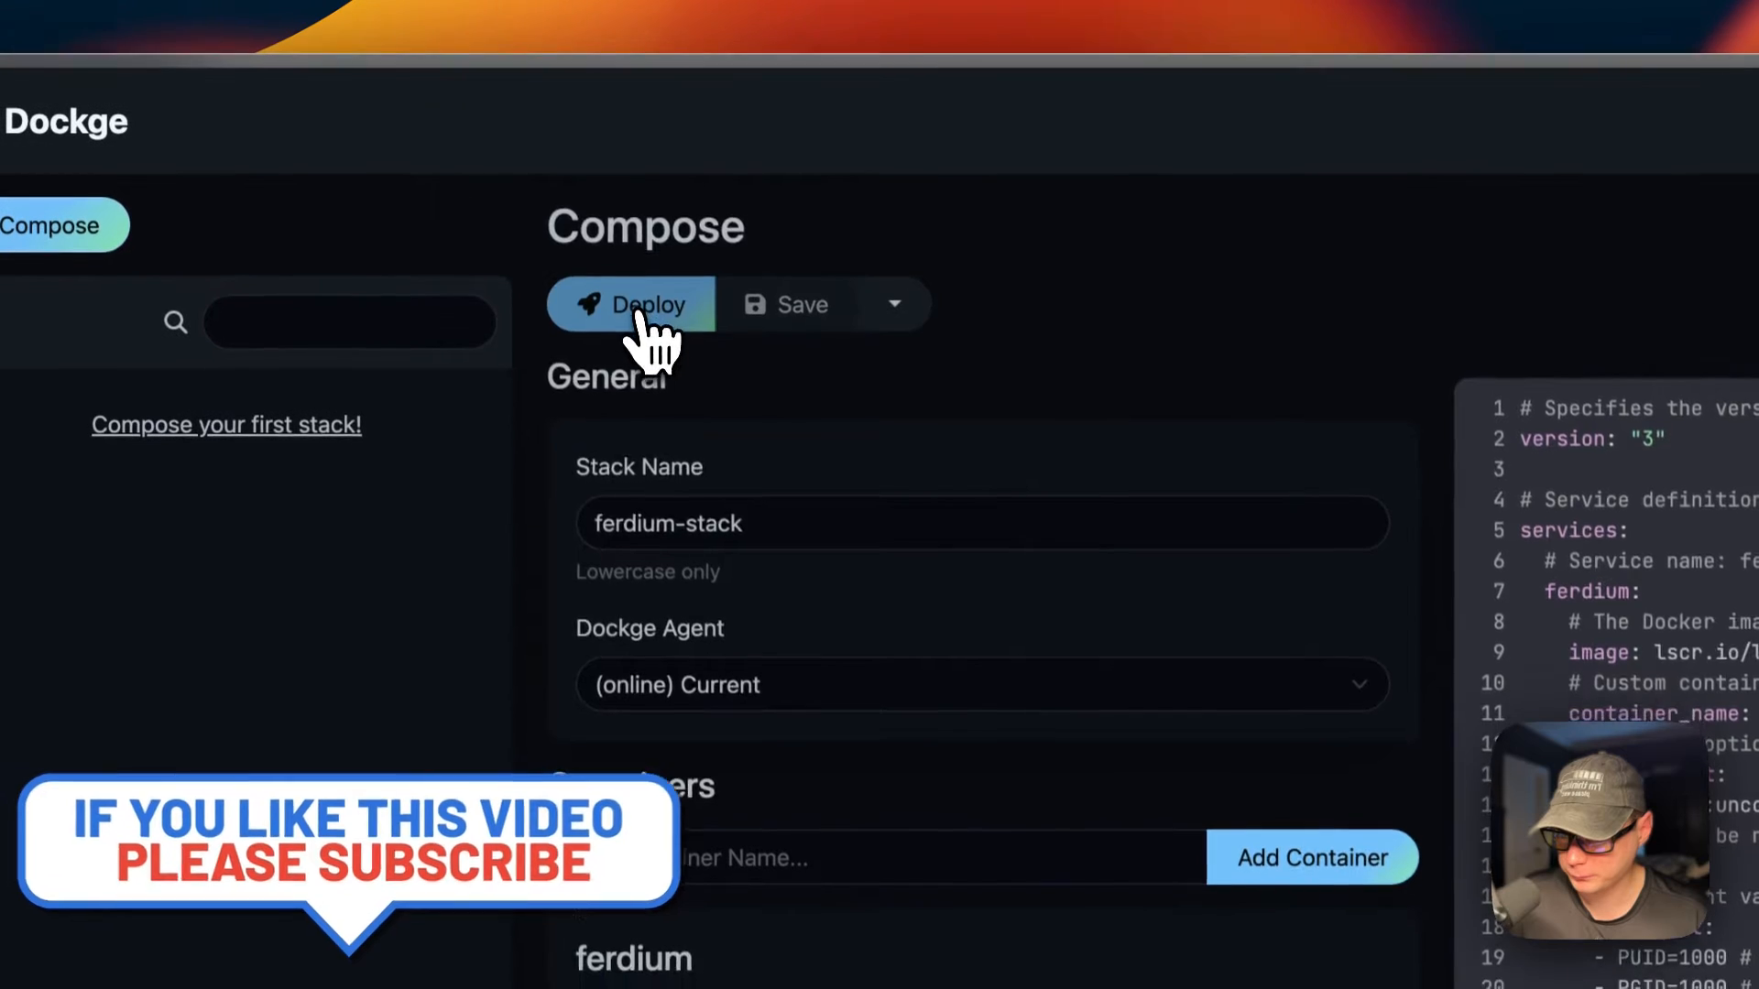
pyautogui.click(648, 305)
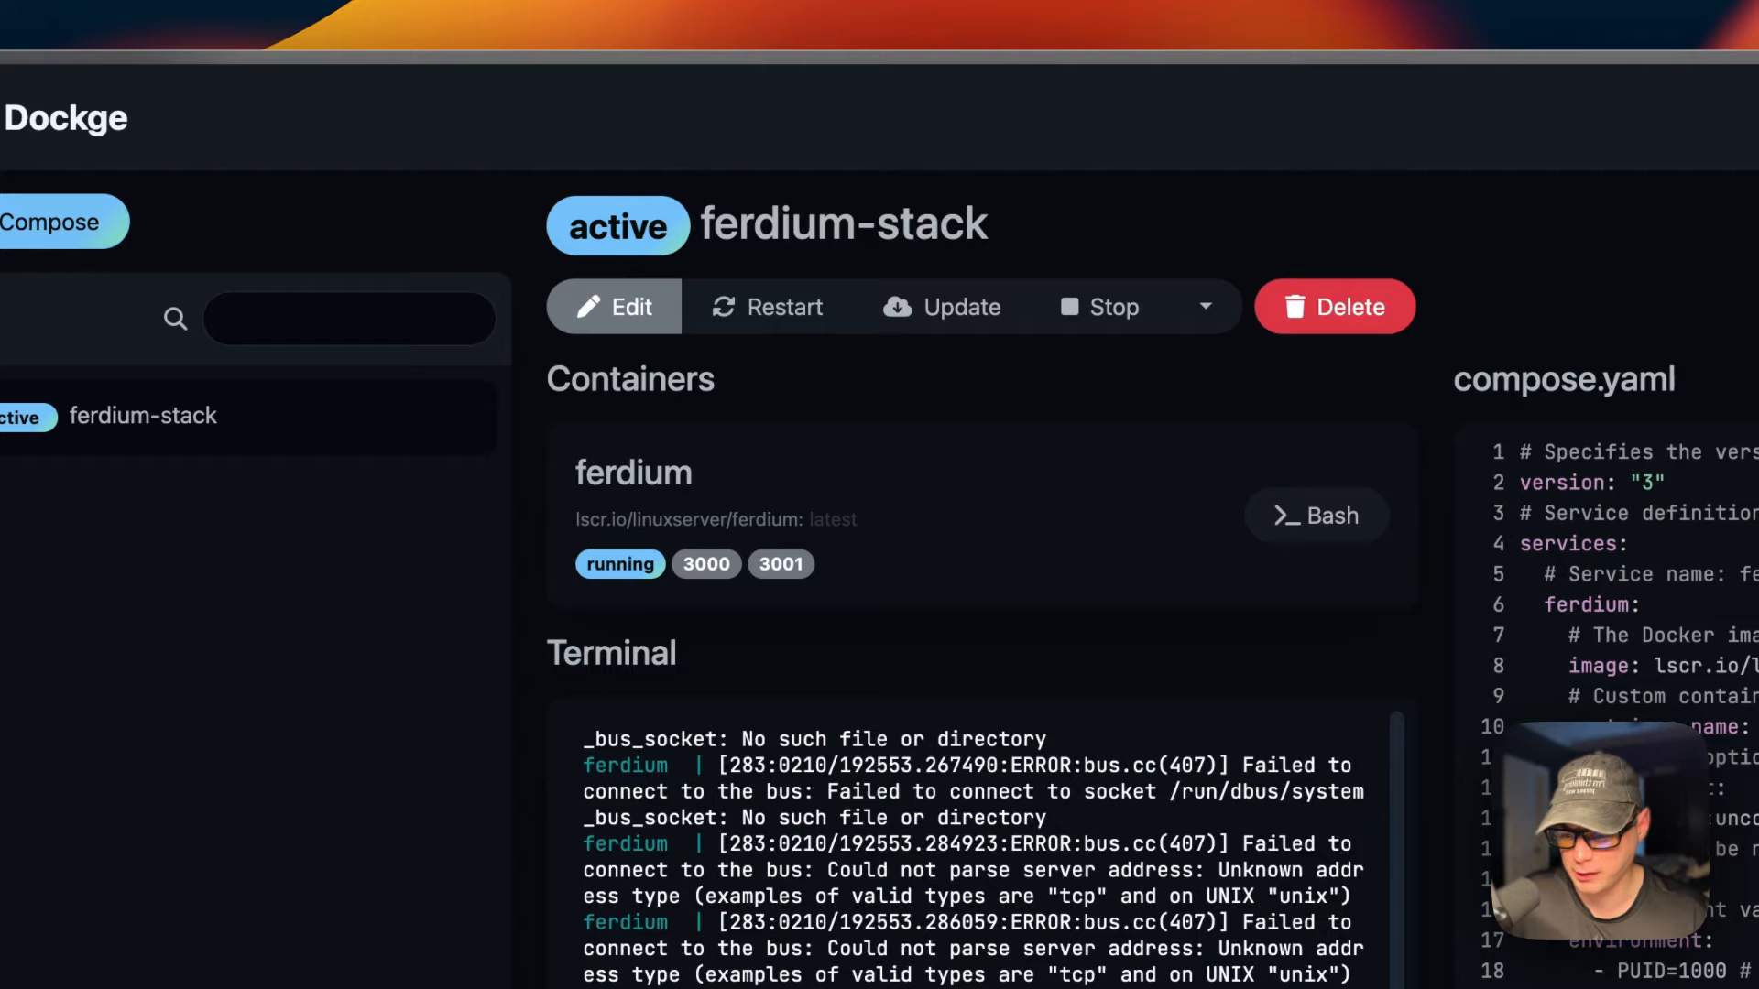
# Check the dashboard's one active stack and ferdium-stack's running container page
pyautogui.scroll(-3)
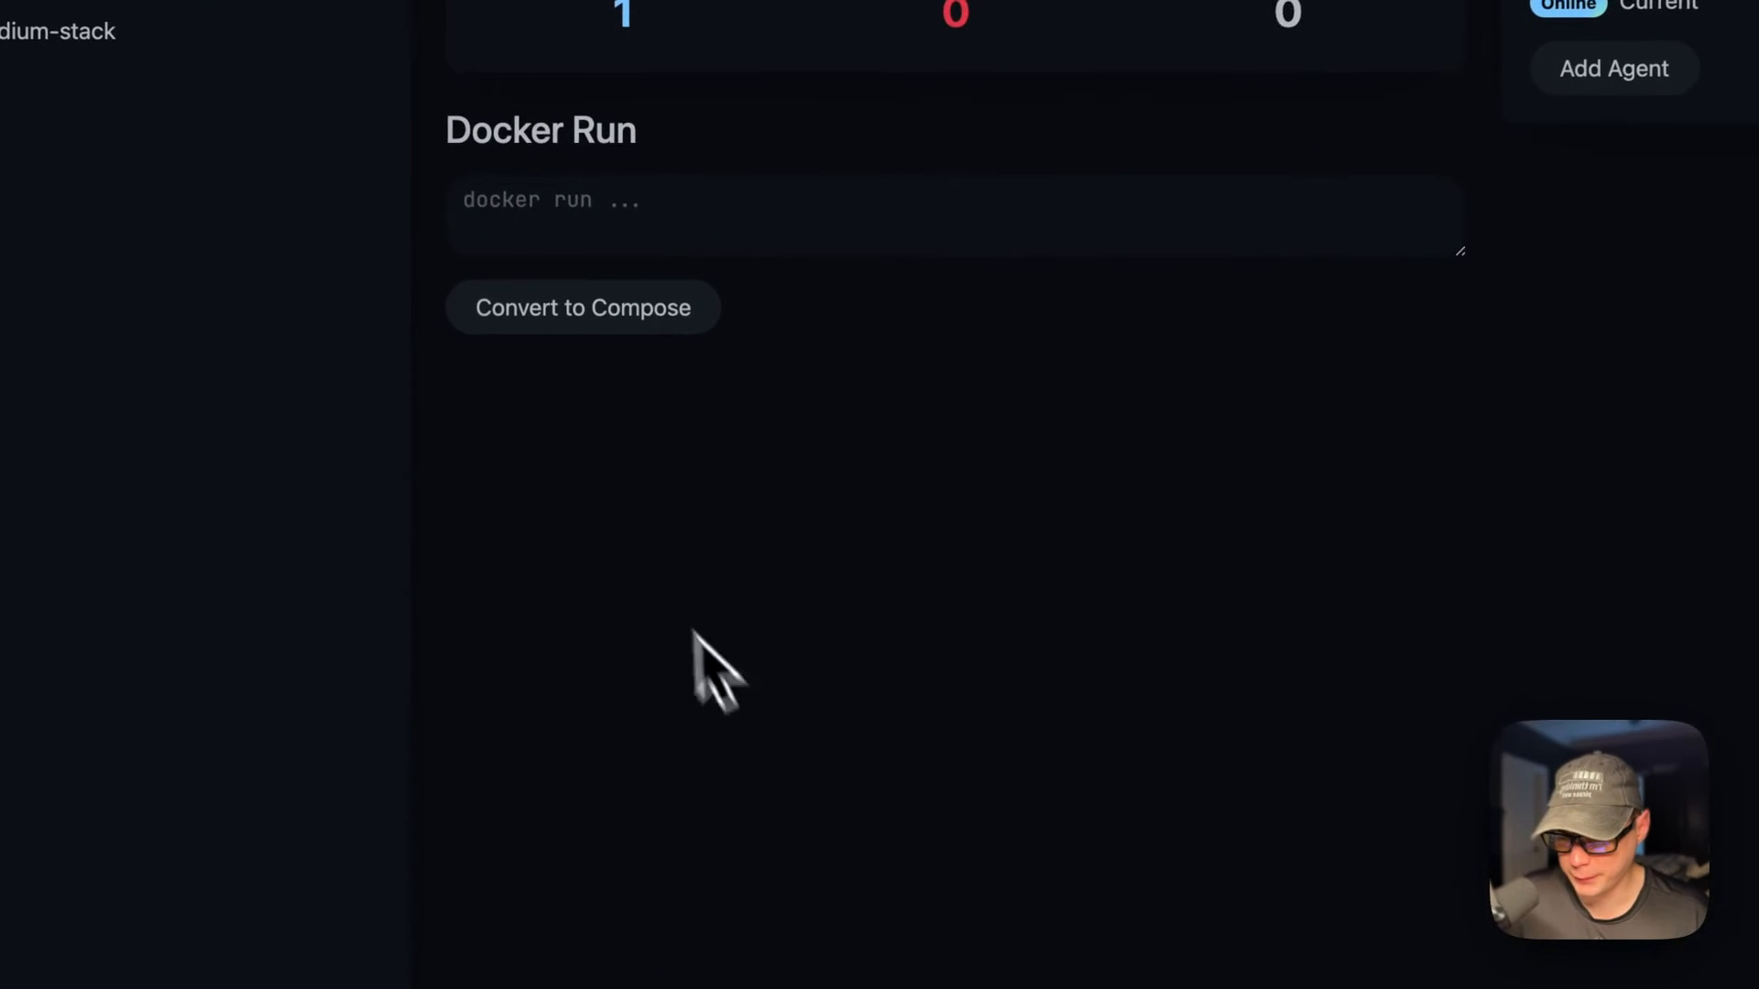
pyautogui.scroll(3)
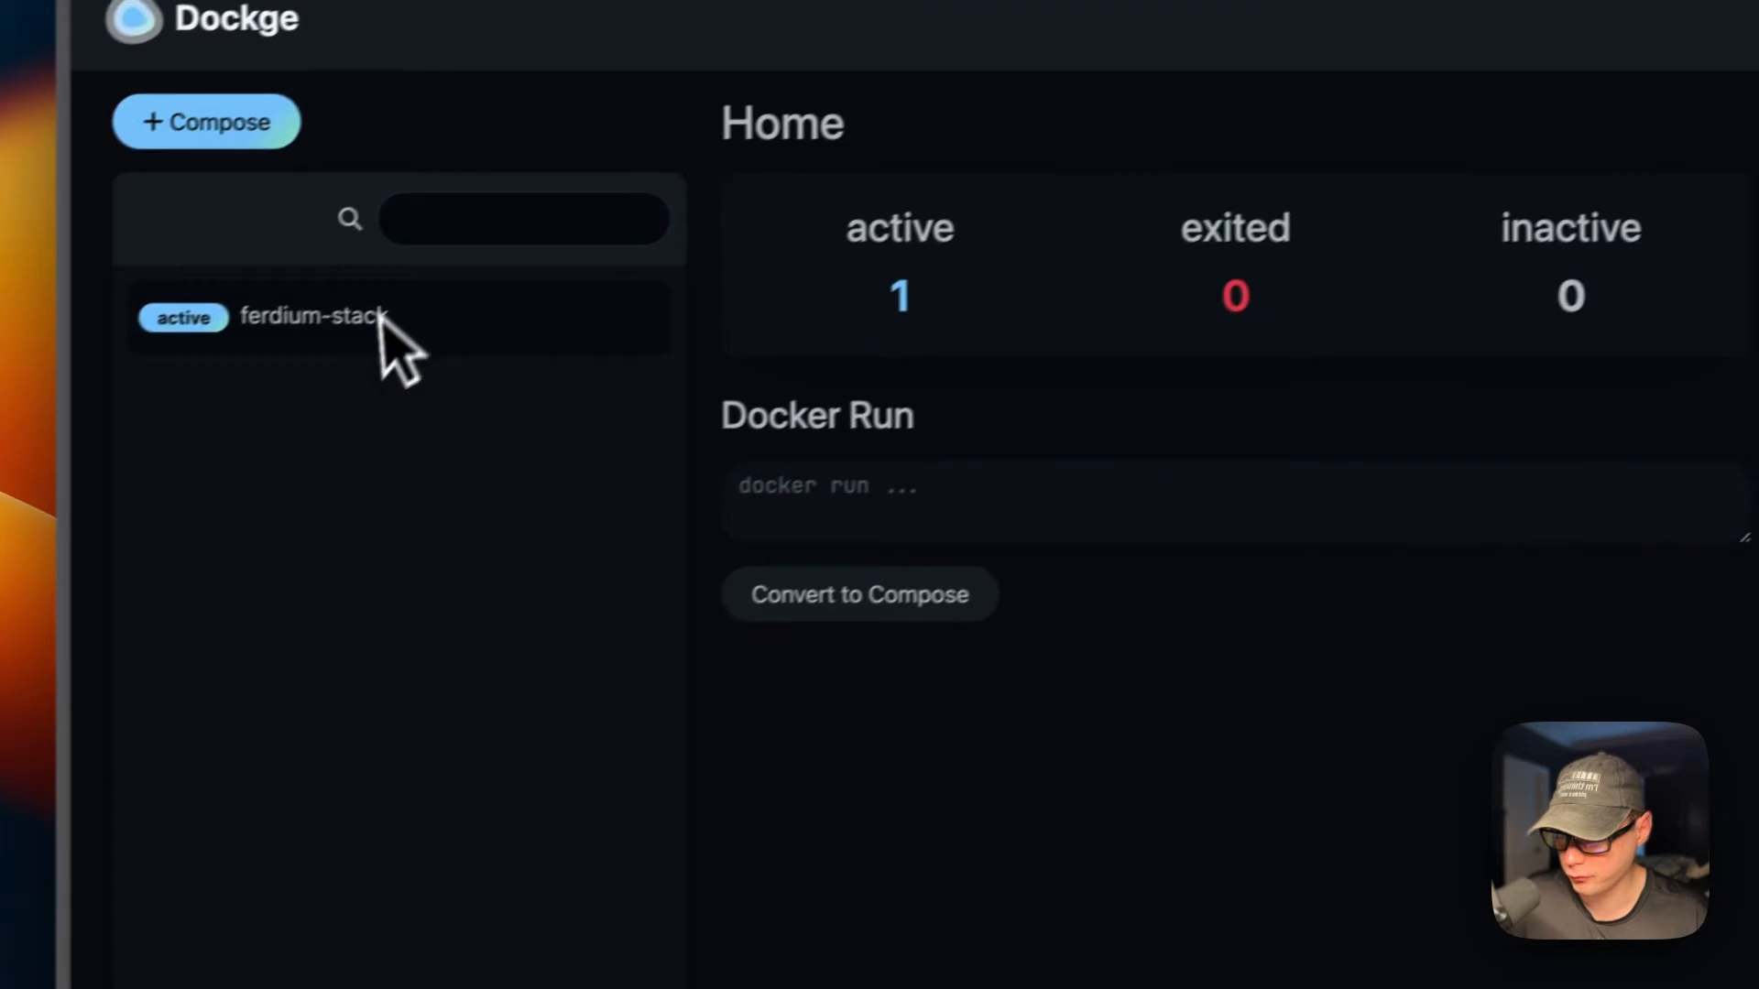
pyautogui.scroll(-3)
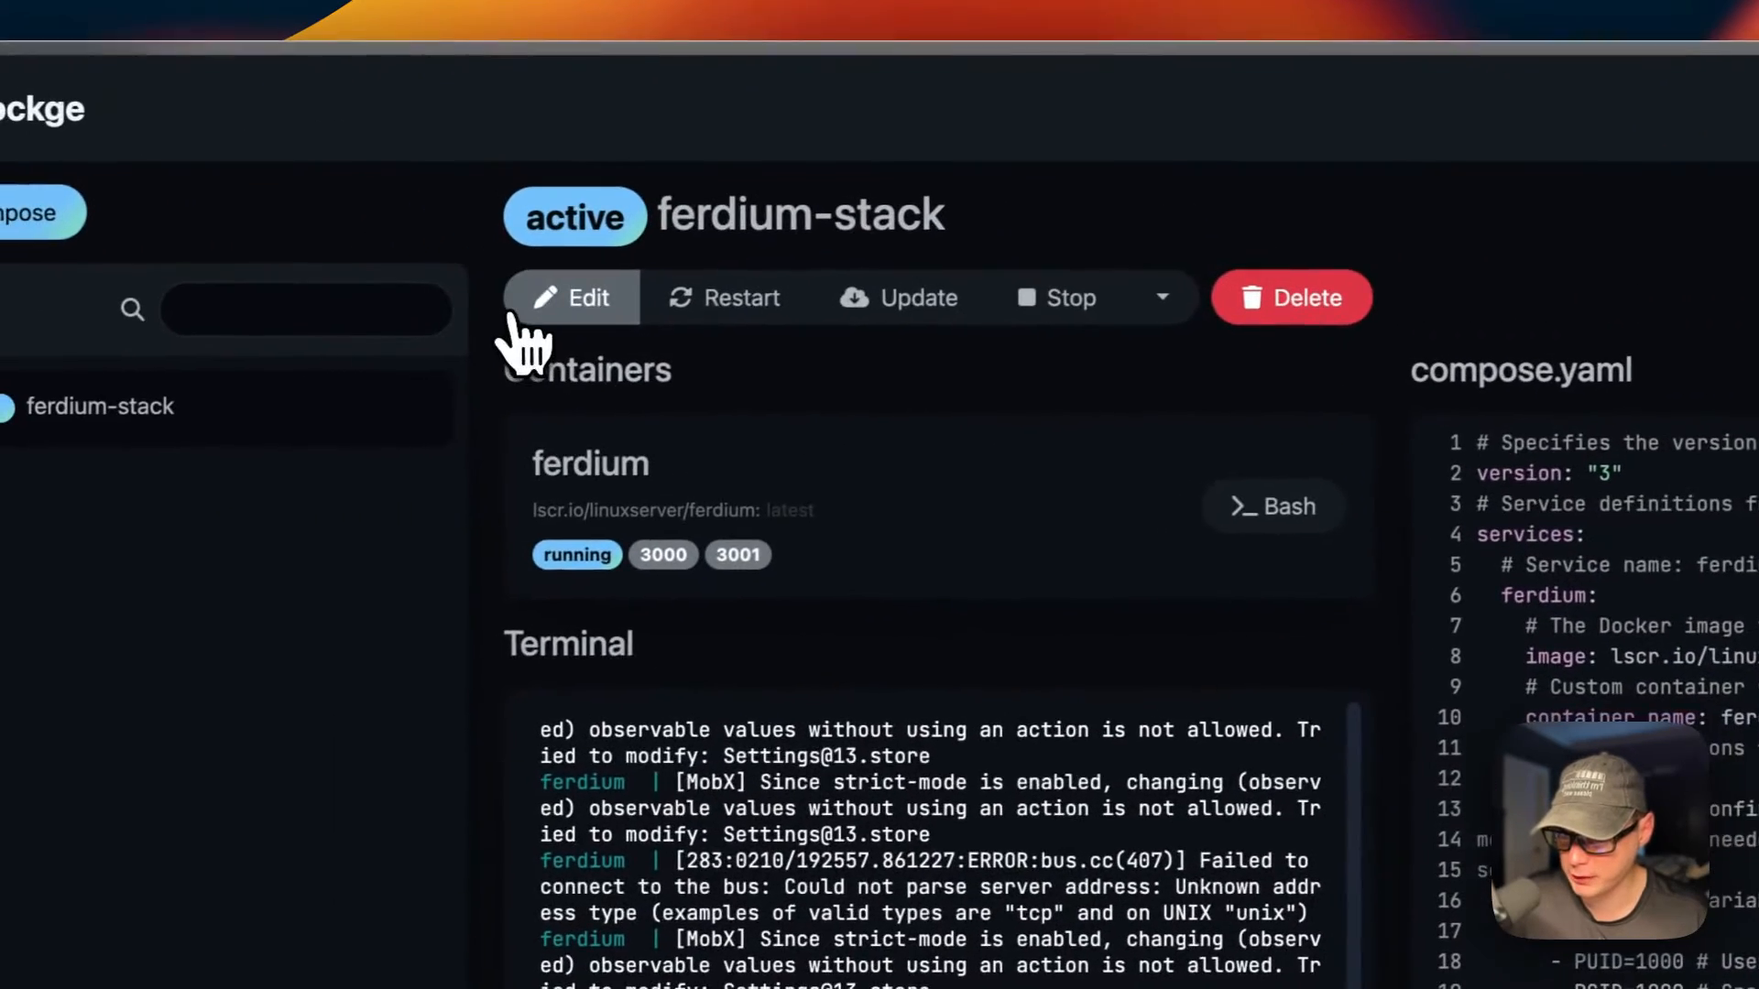
pyautogui.click(572, 297)
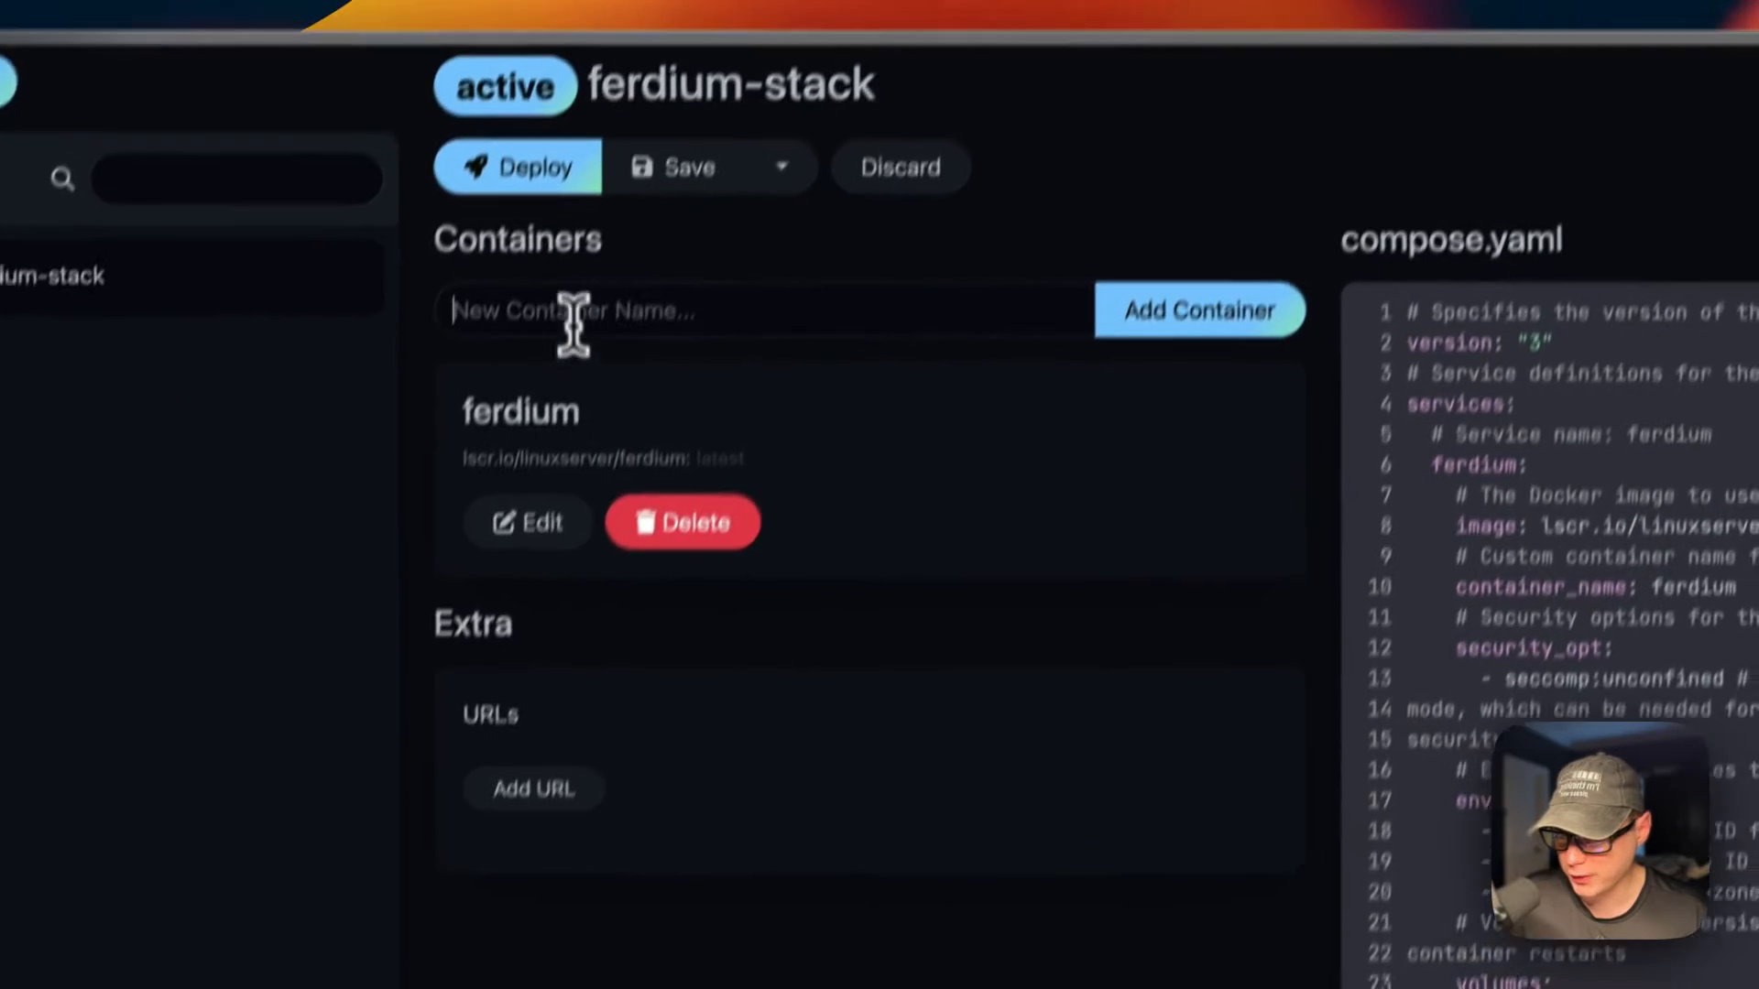
pyautogui.write('nginx')
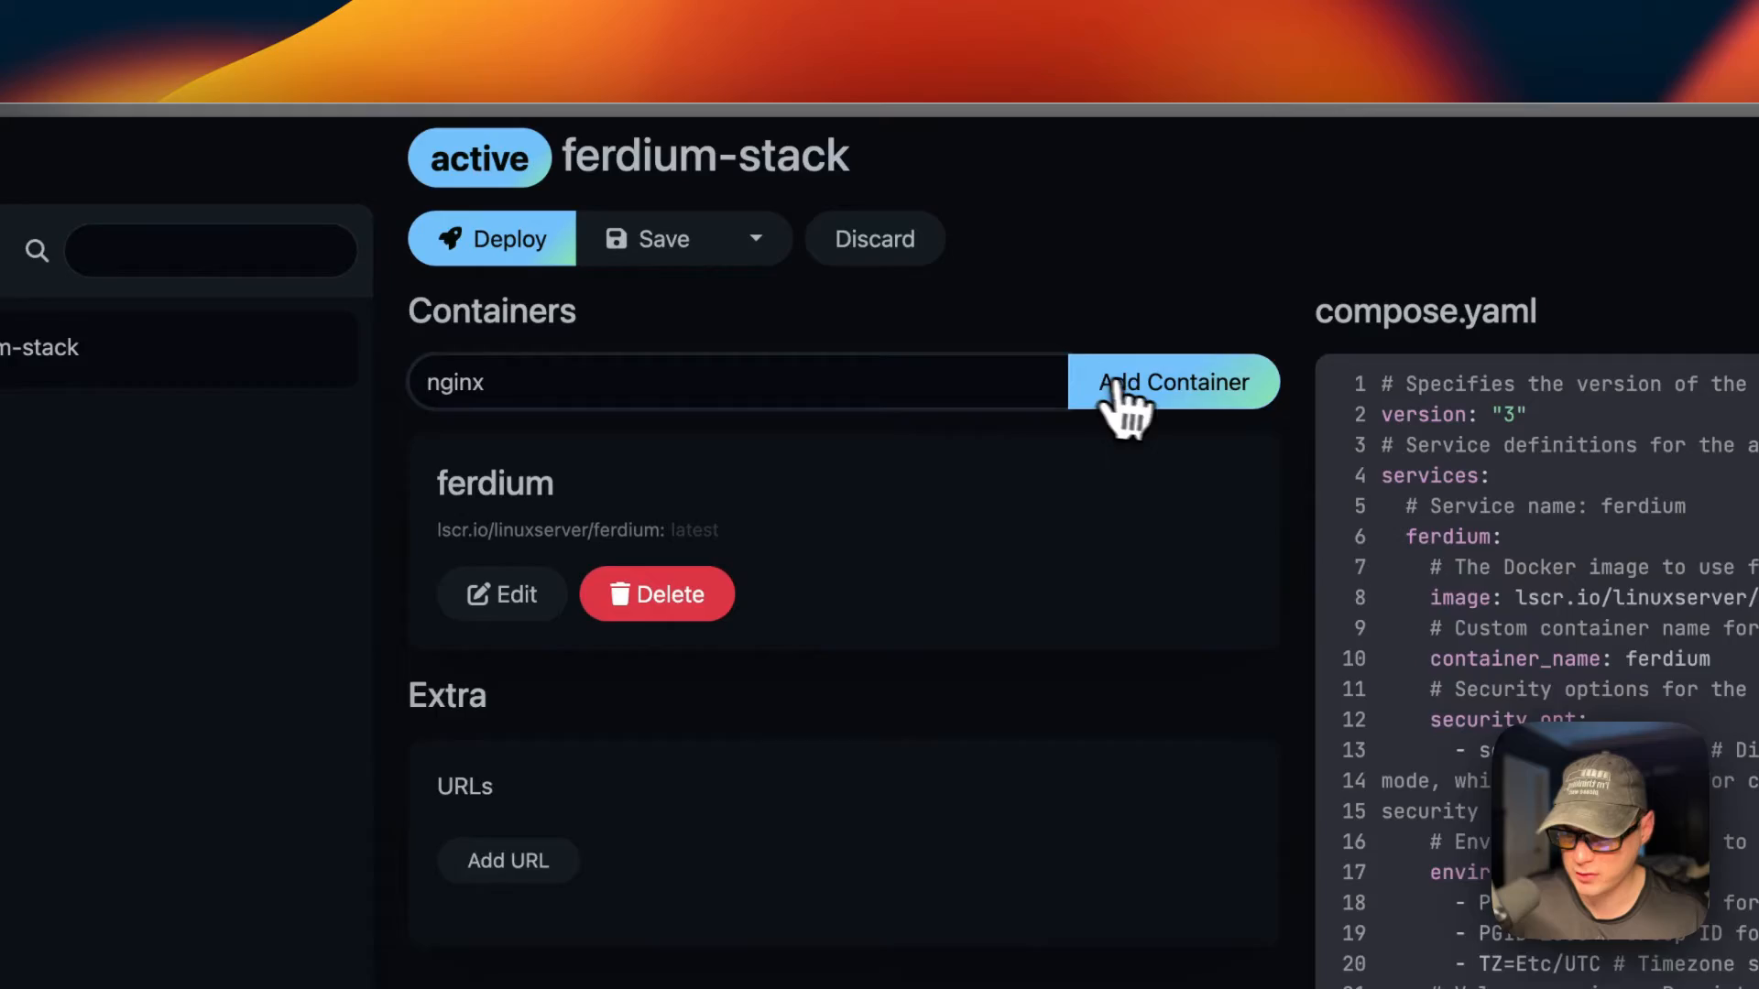
pyautogui.scroll(-3)
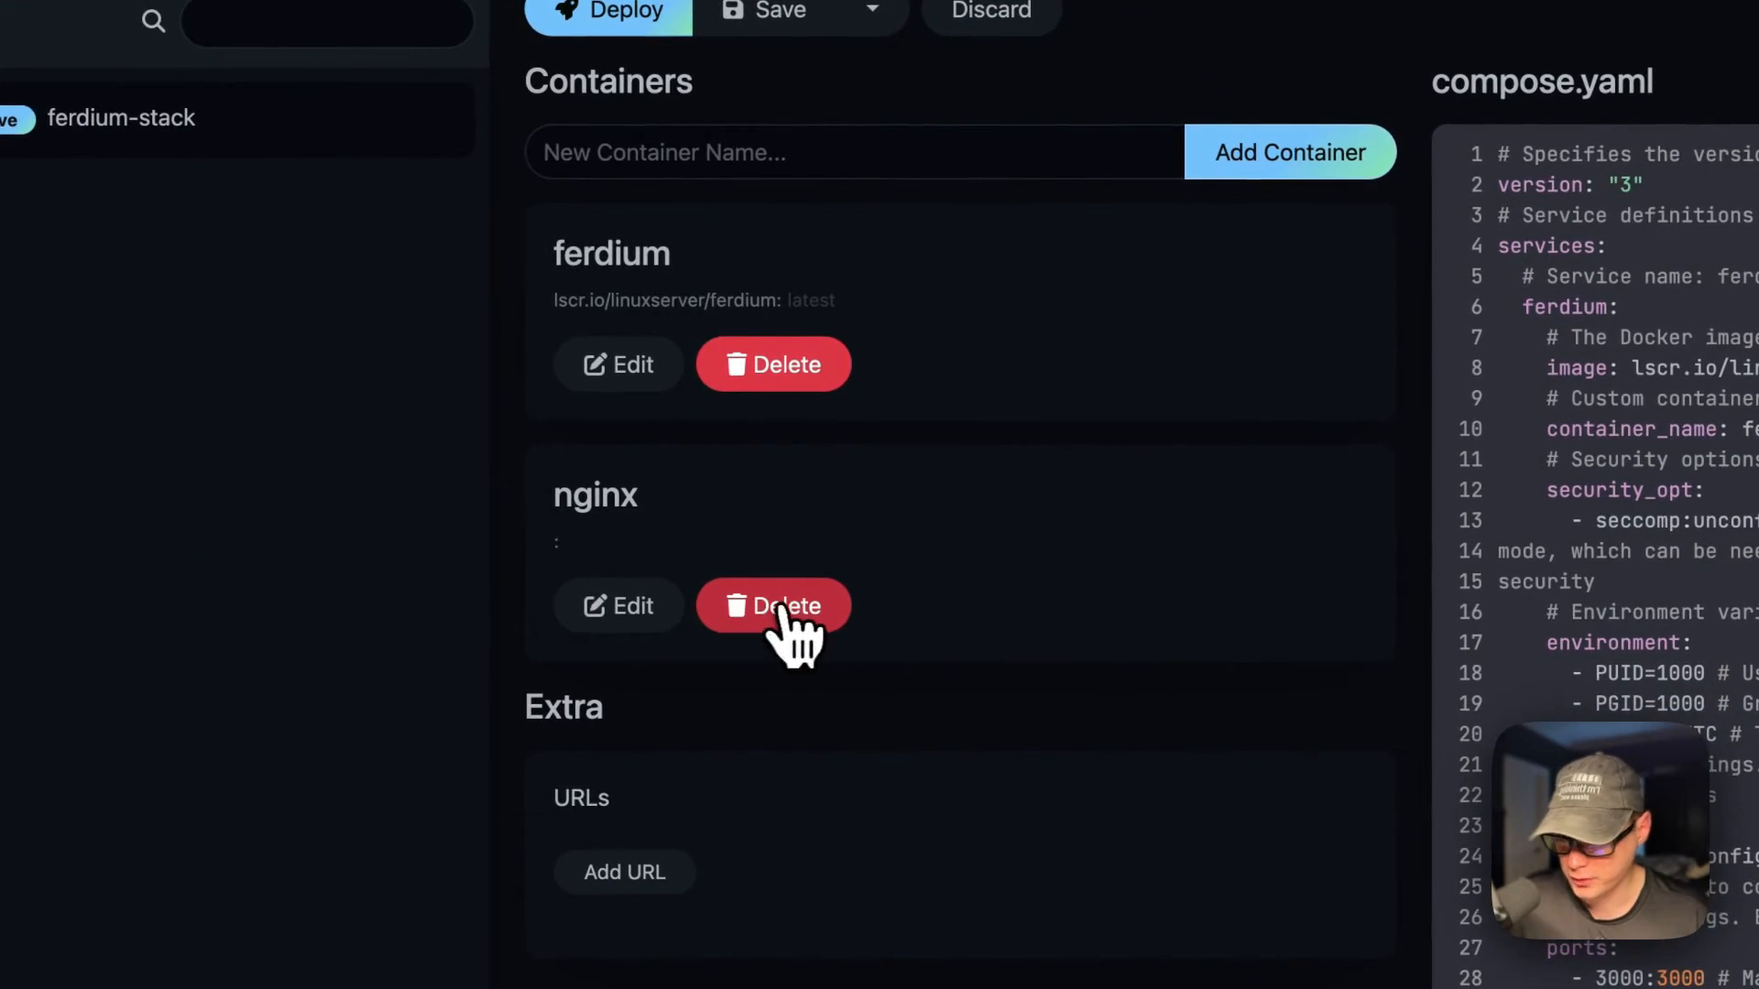
pyautogui.click(773, 605)
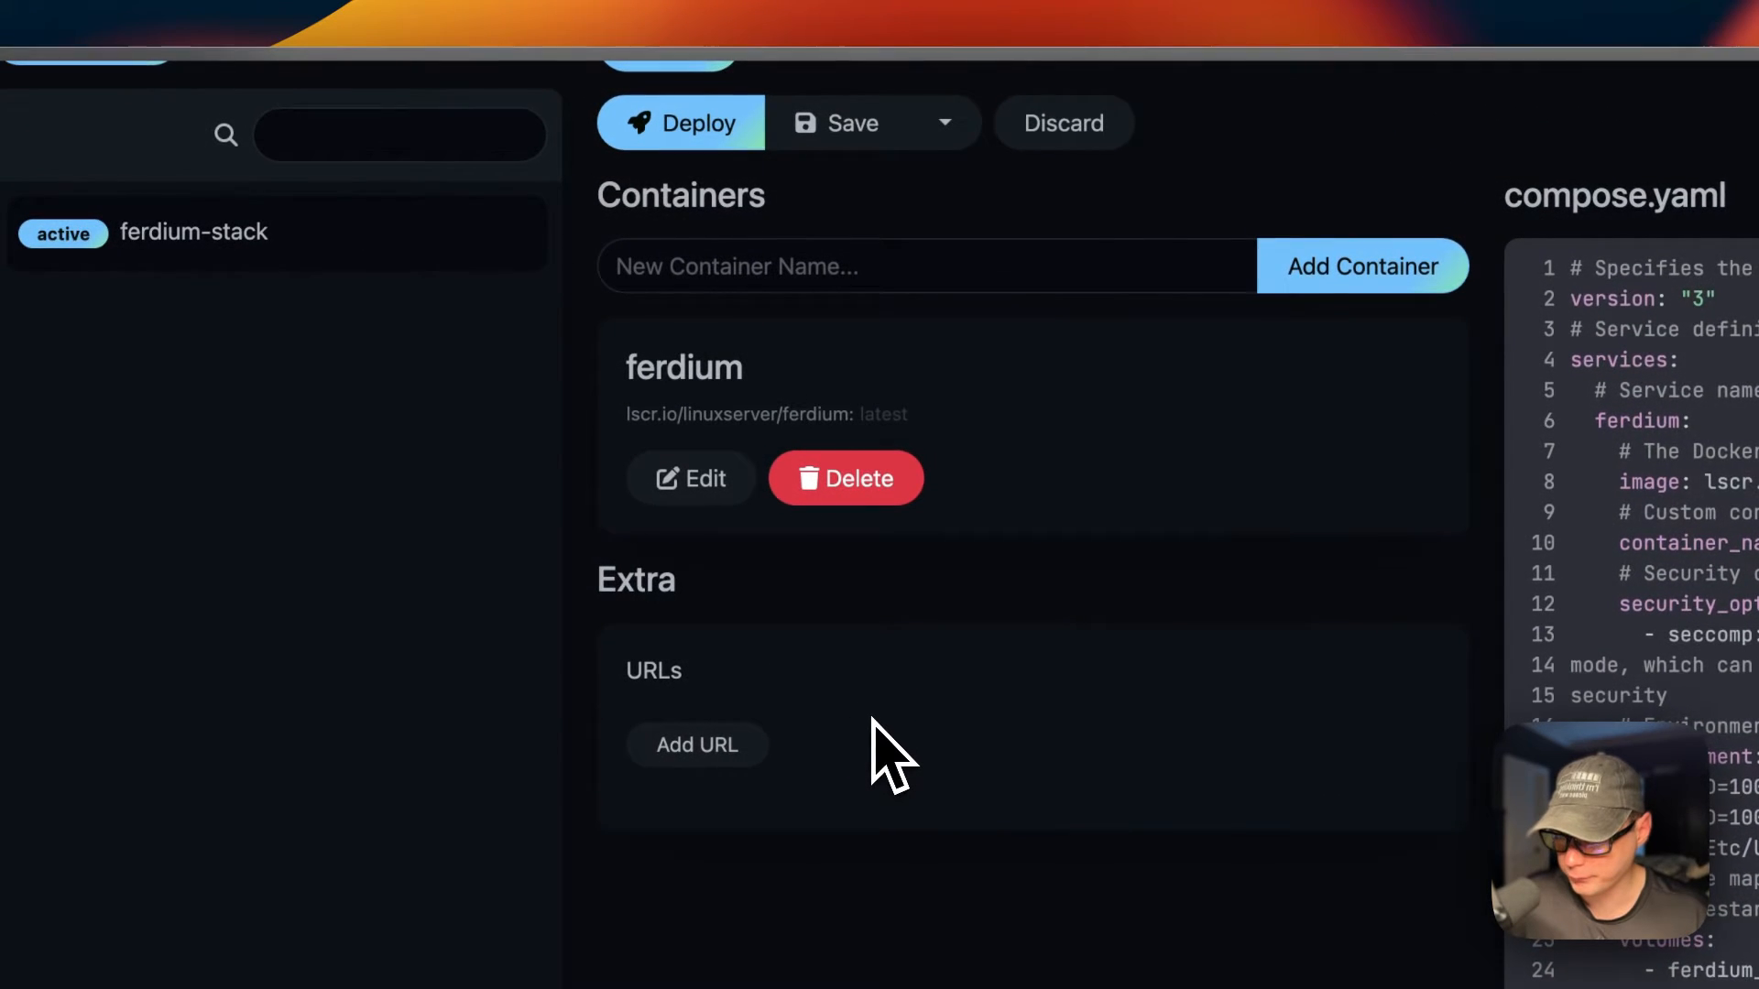
pyautogui.scroll(3)
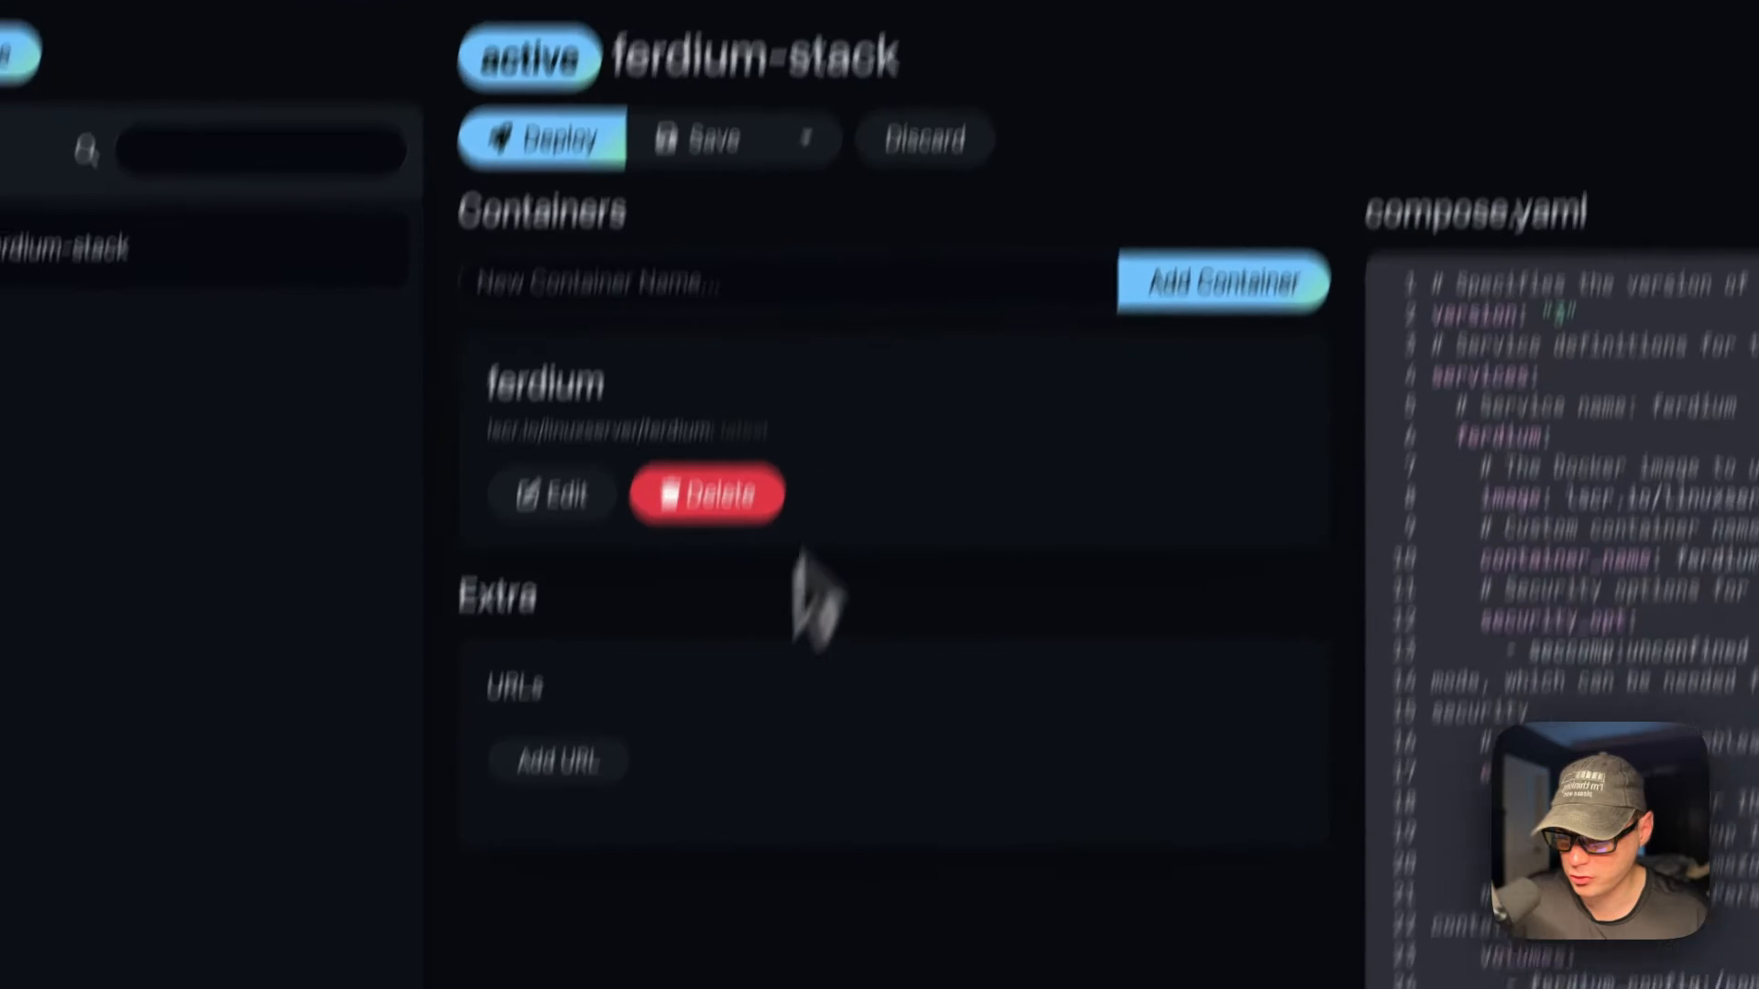
pyautogui.scroll(-3)
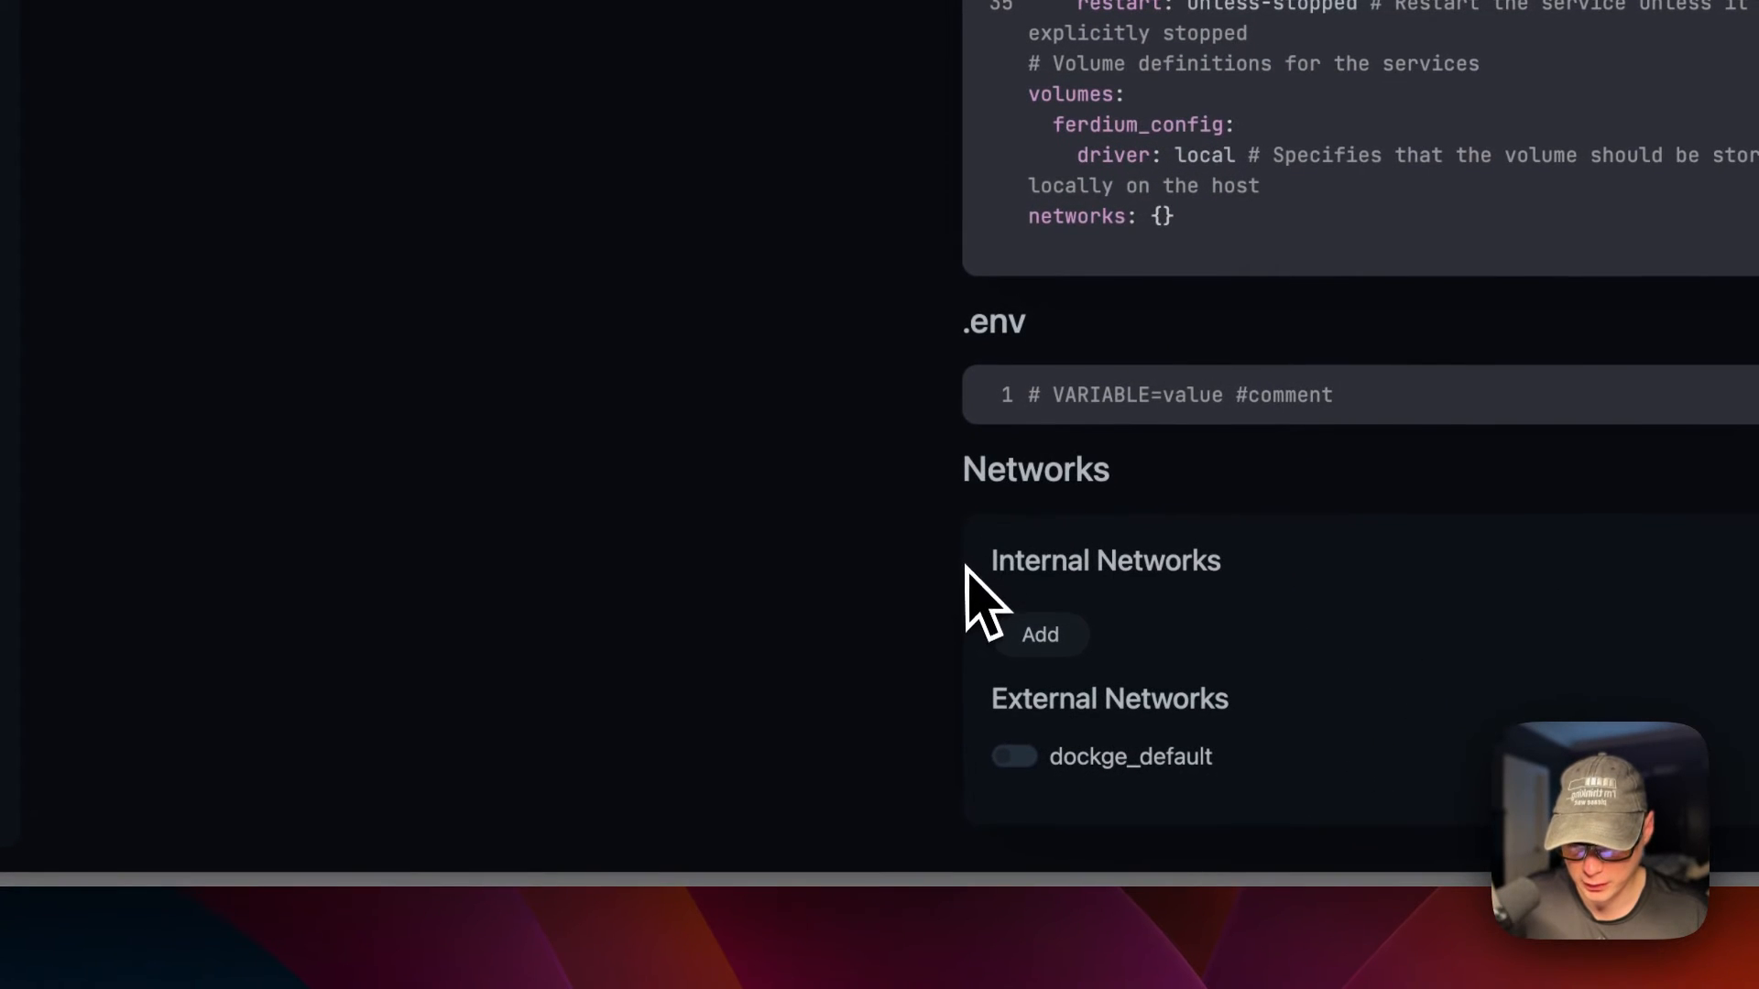
pyautogui.moveTo(1175, 763)
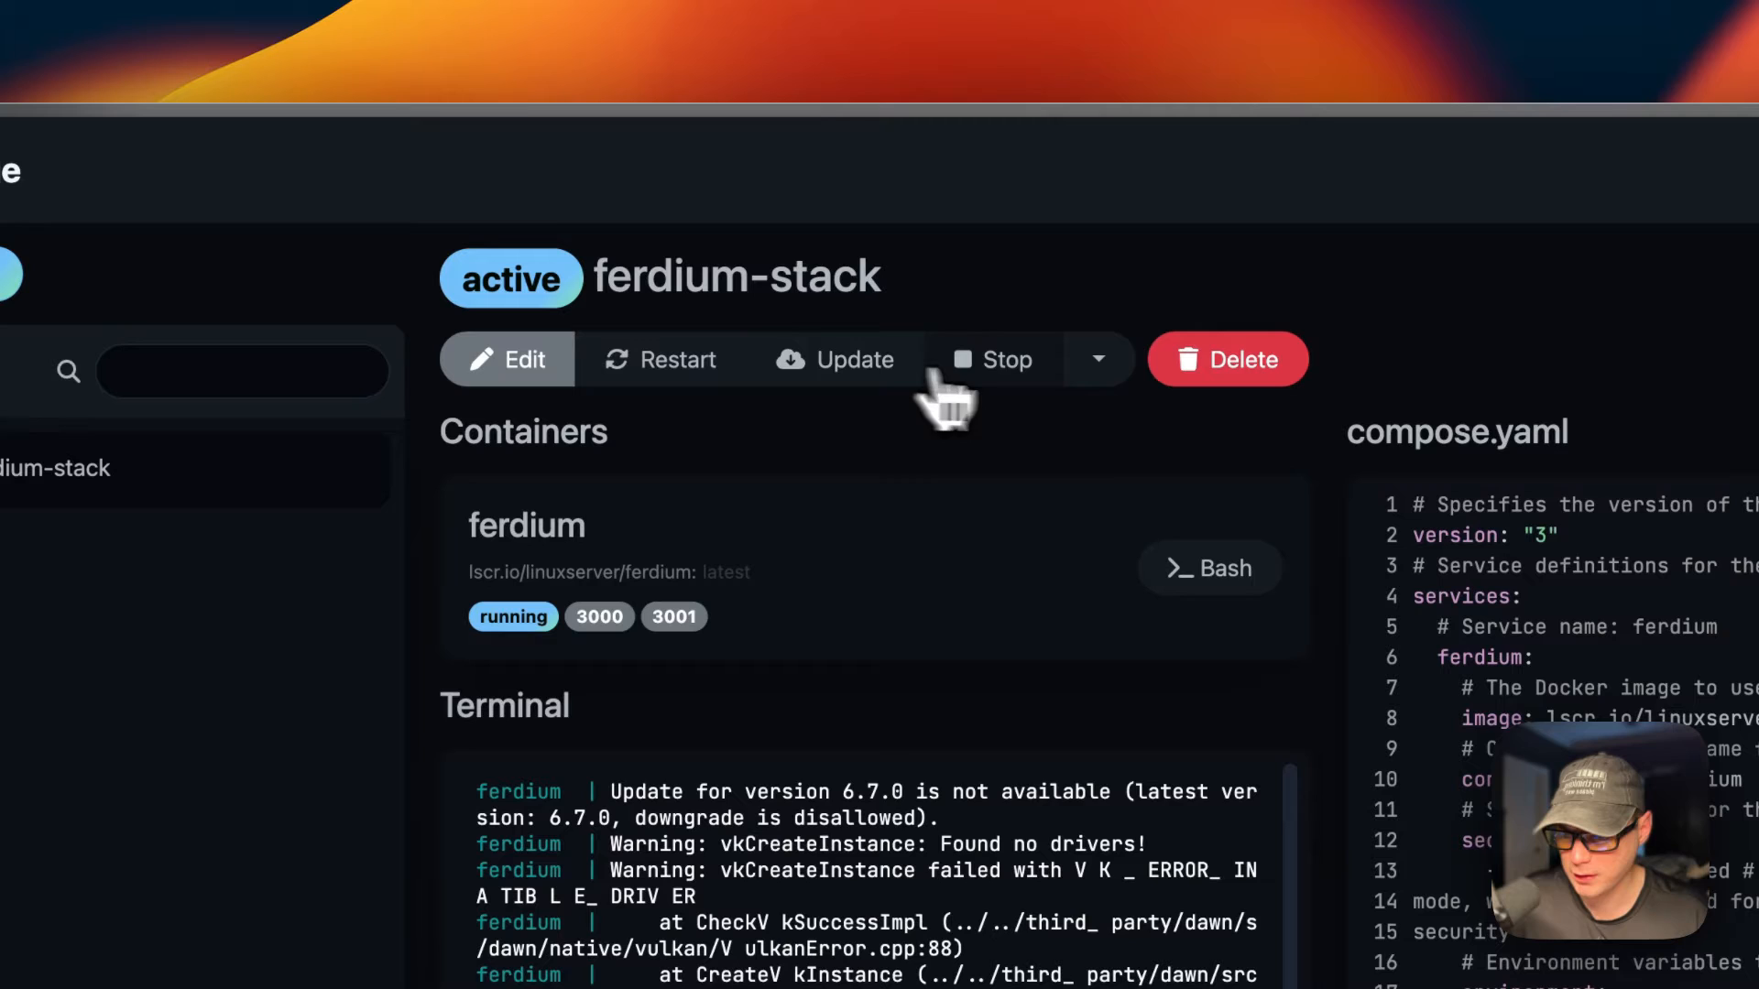
pyautogui.click(1098, 359)
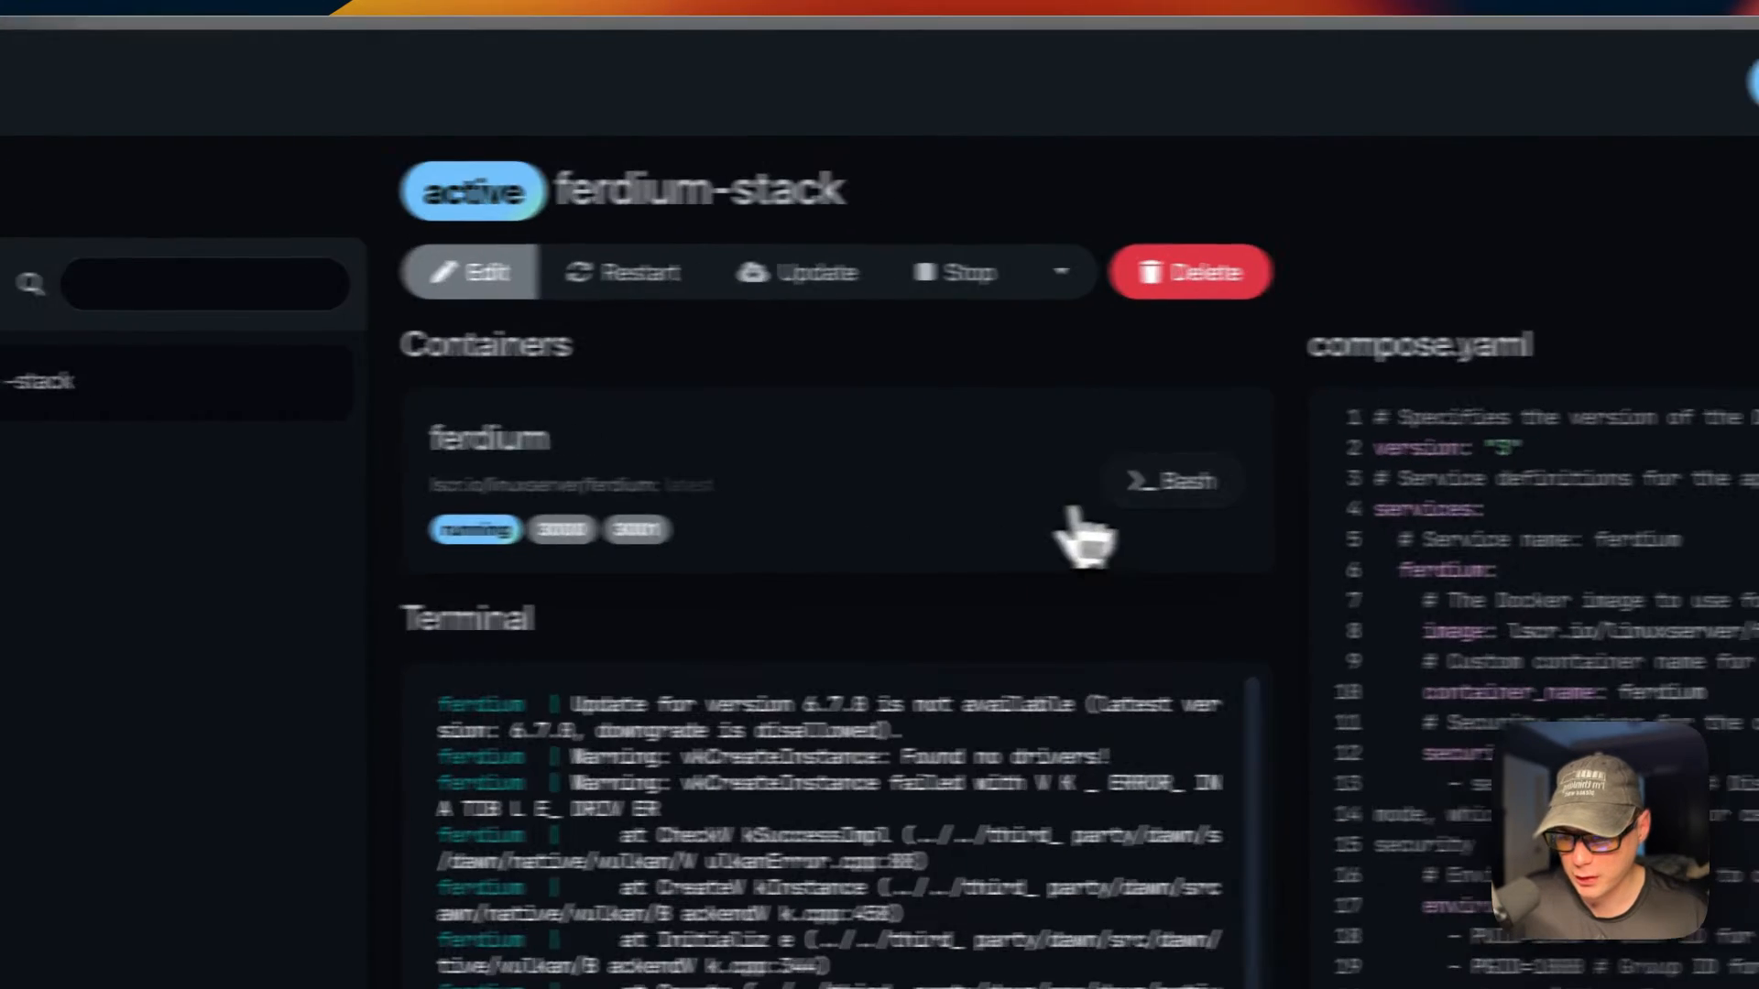
pyautogui.click(1173, 480)
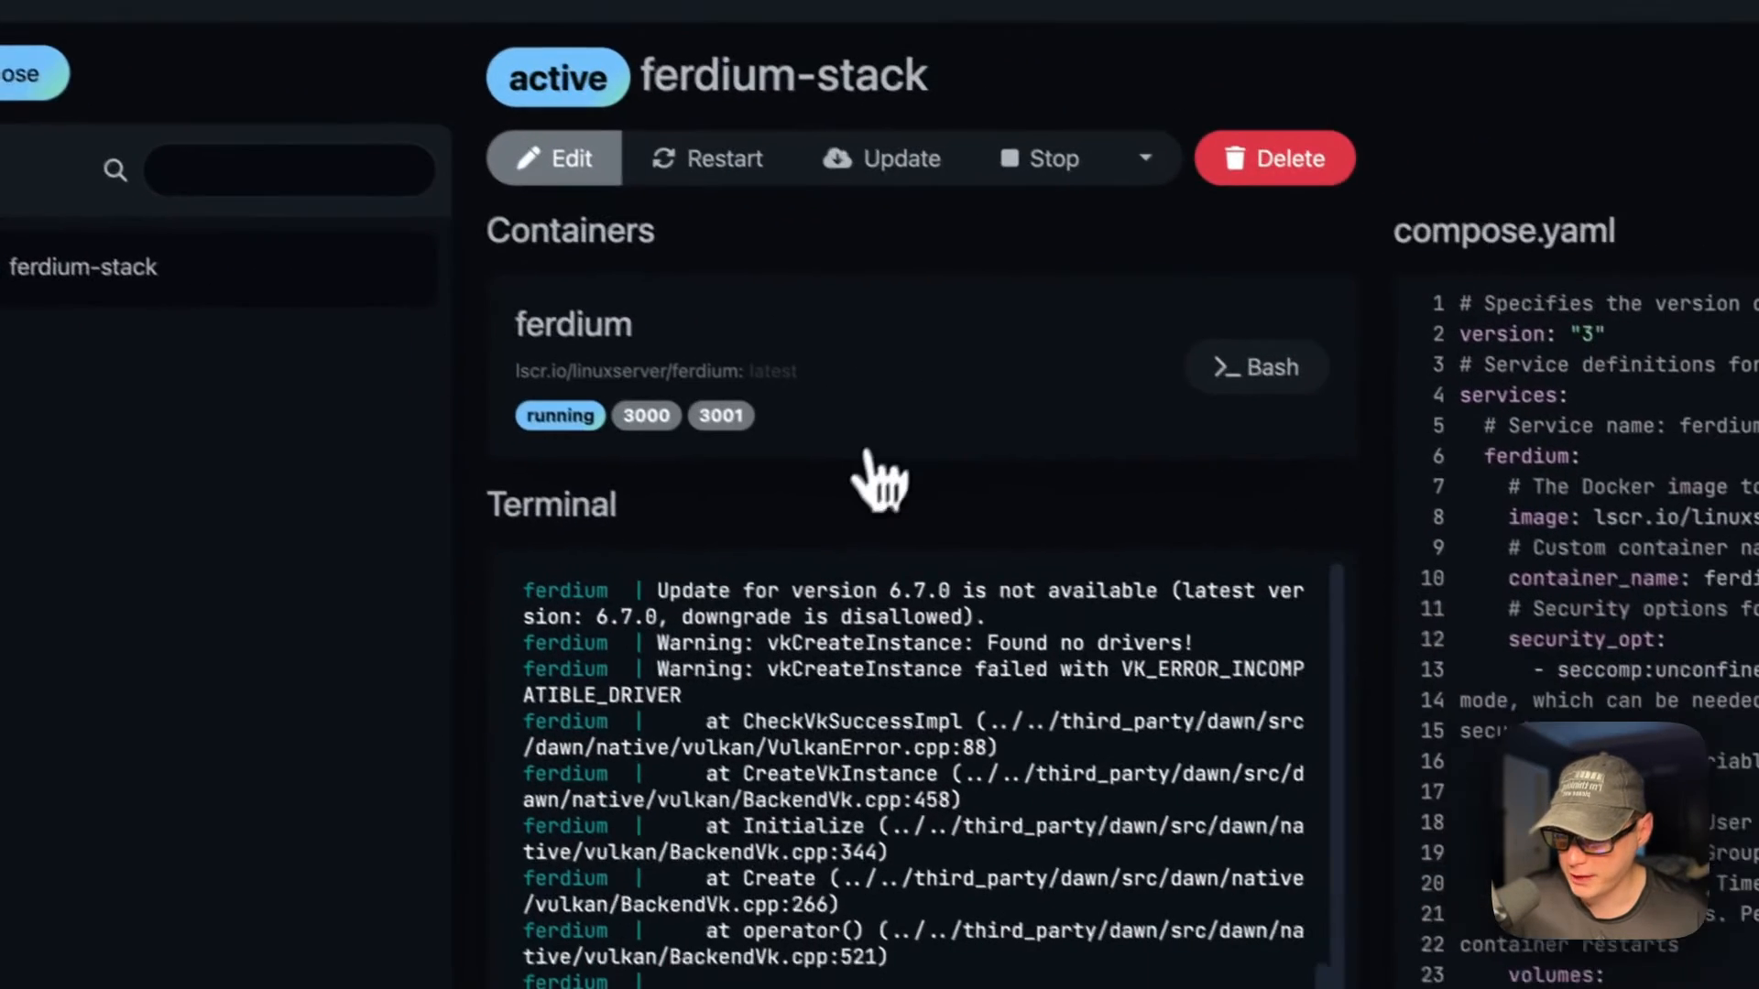
pyautogui.scroll(-3)
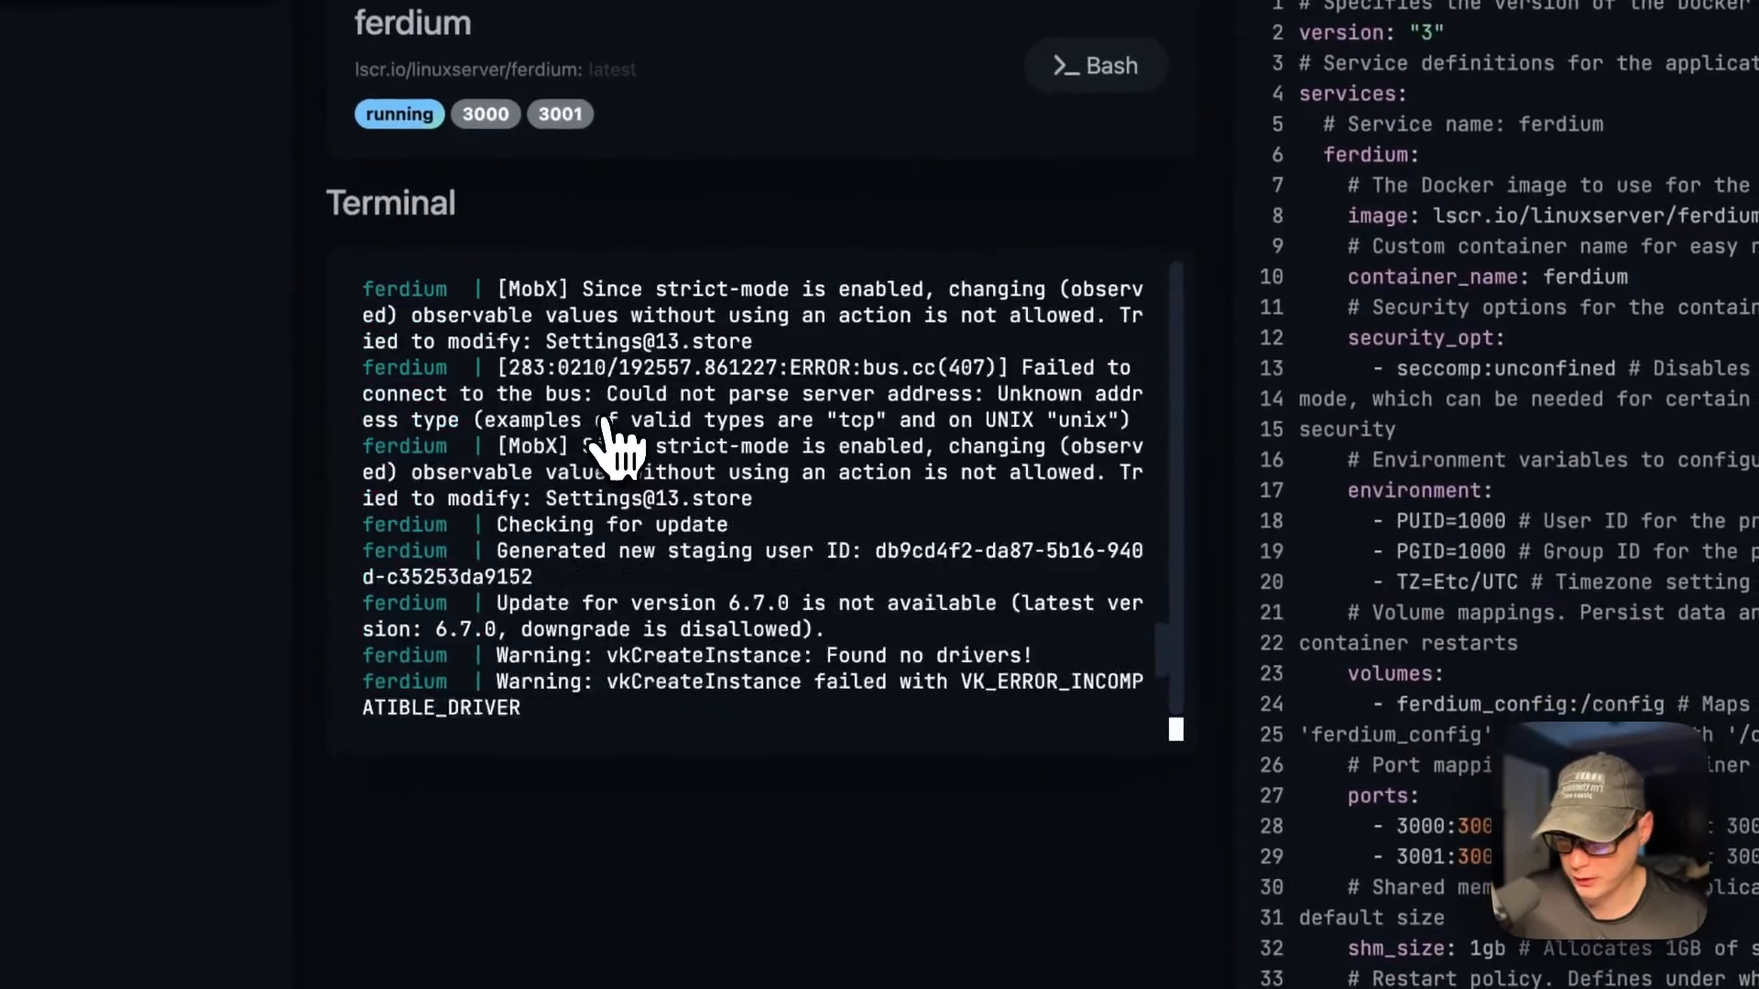
pyautogui.scroll(-3)
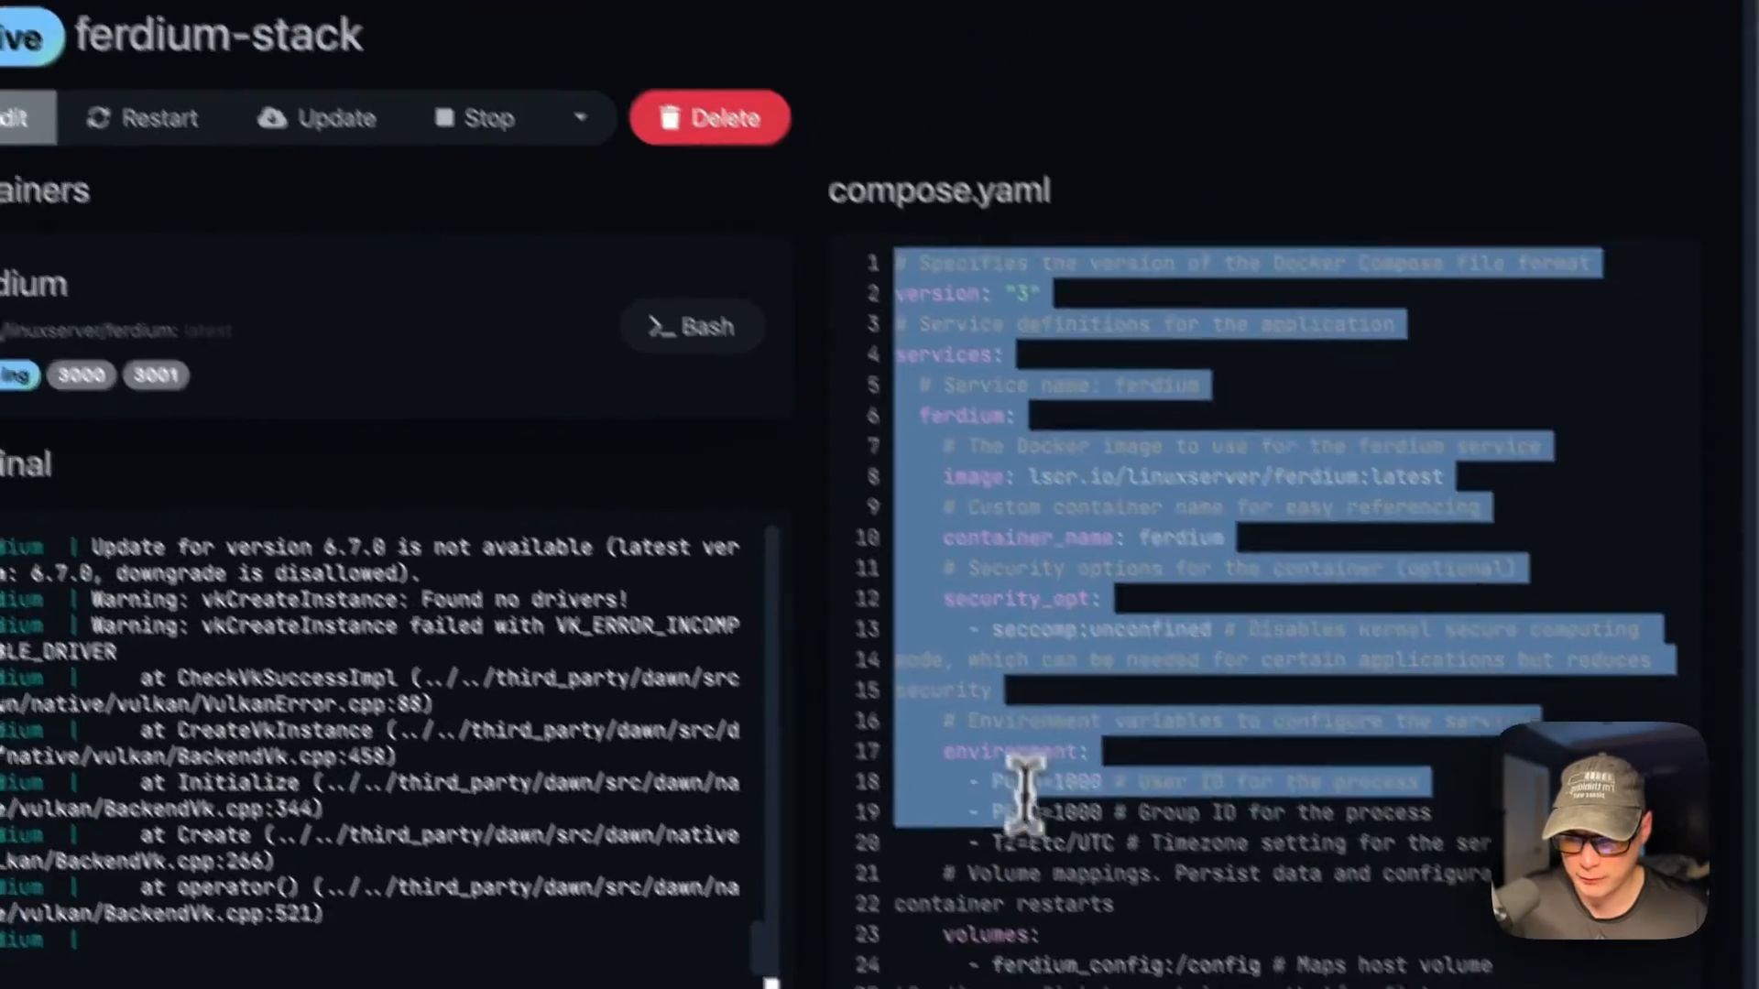
pyautogui.scroll(-3)
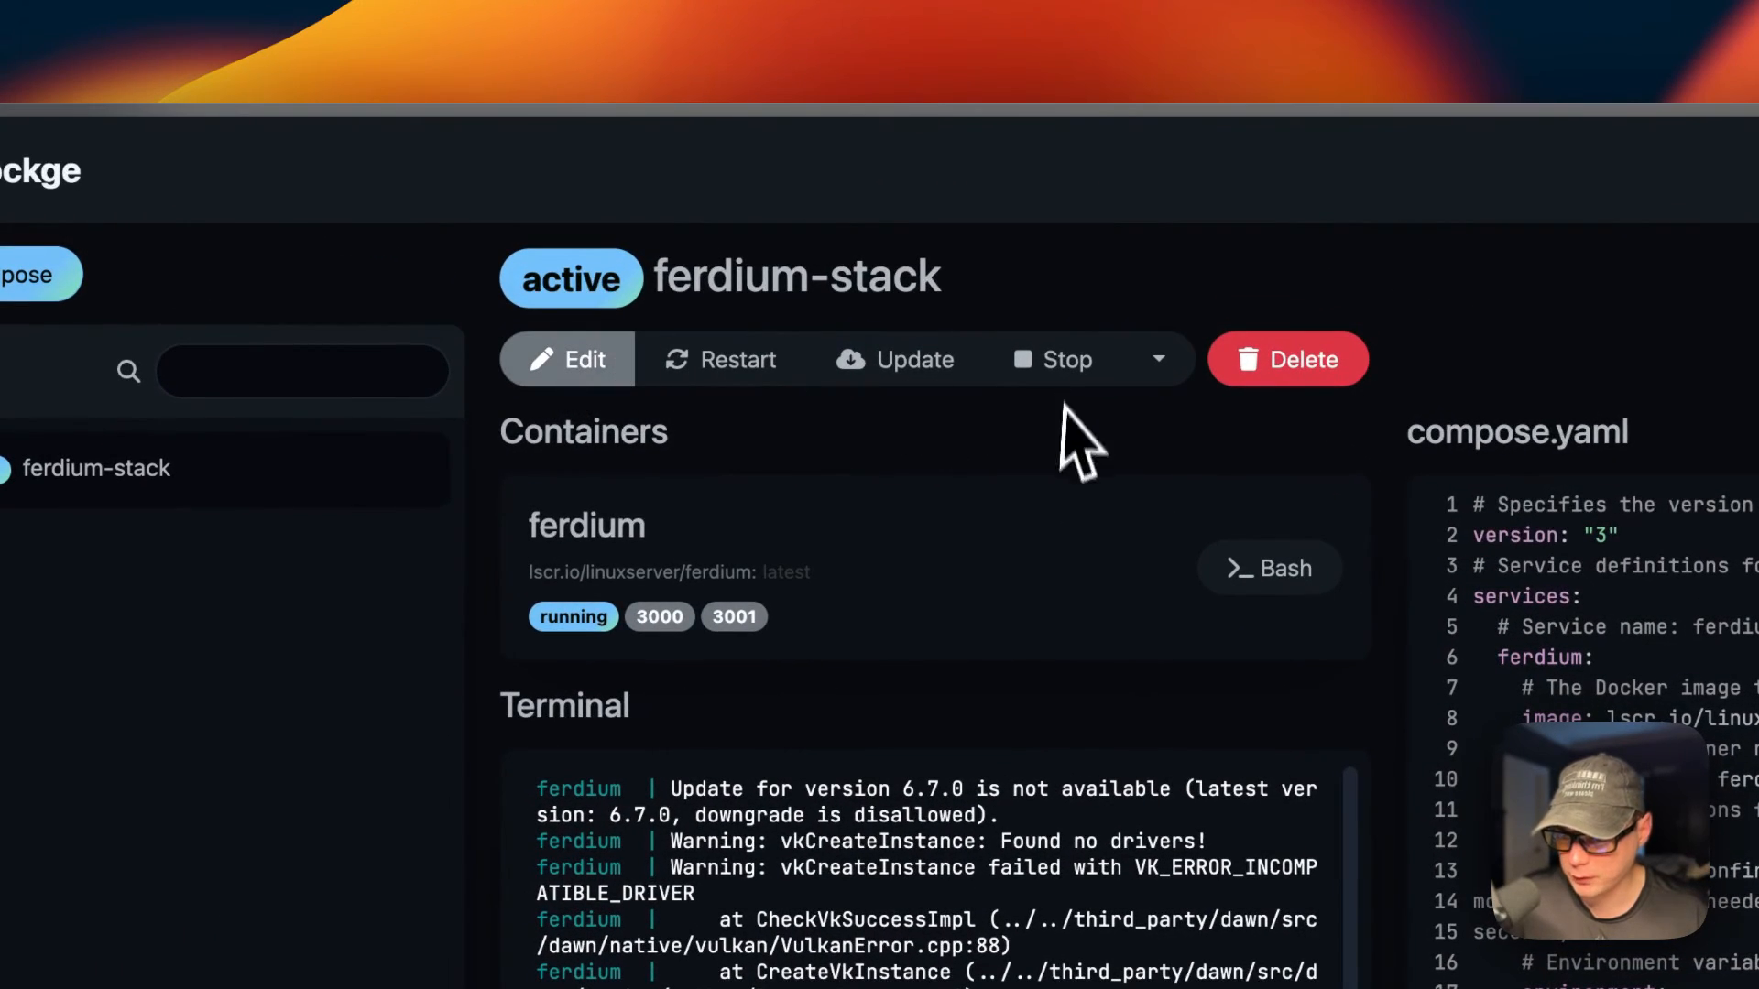
pyautogui.moveTo(700, 550)
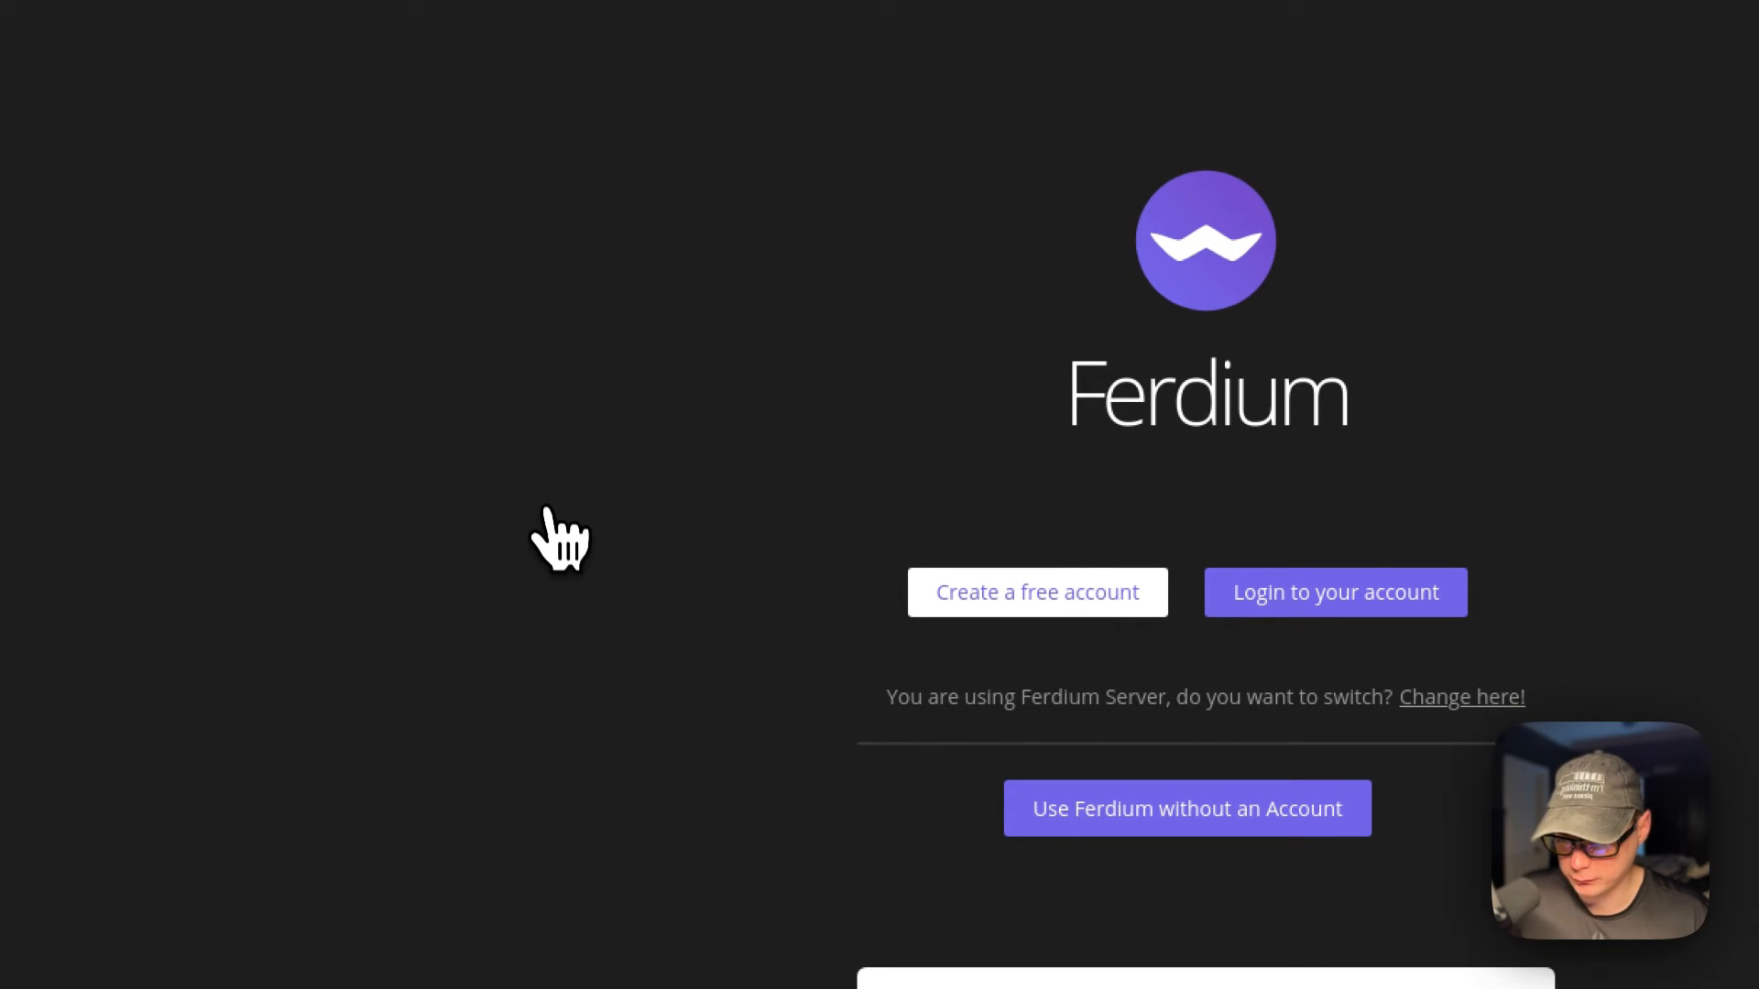
pyautogui.moveTo(763, 592)
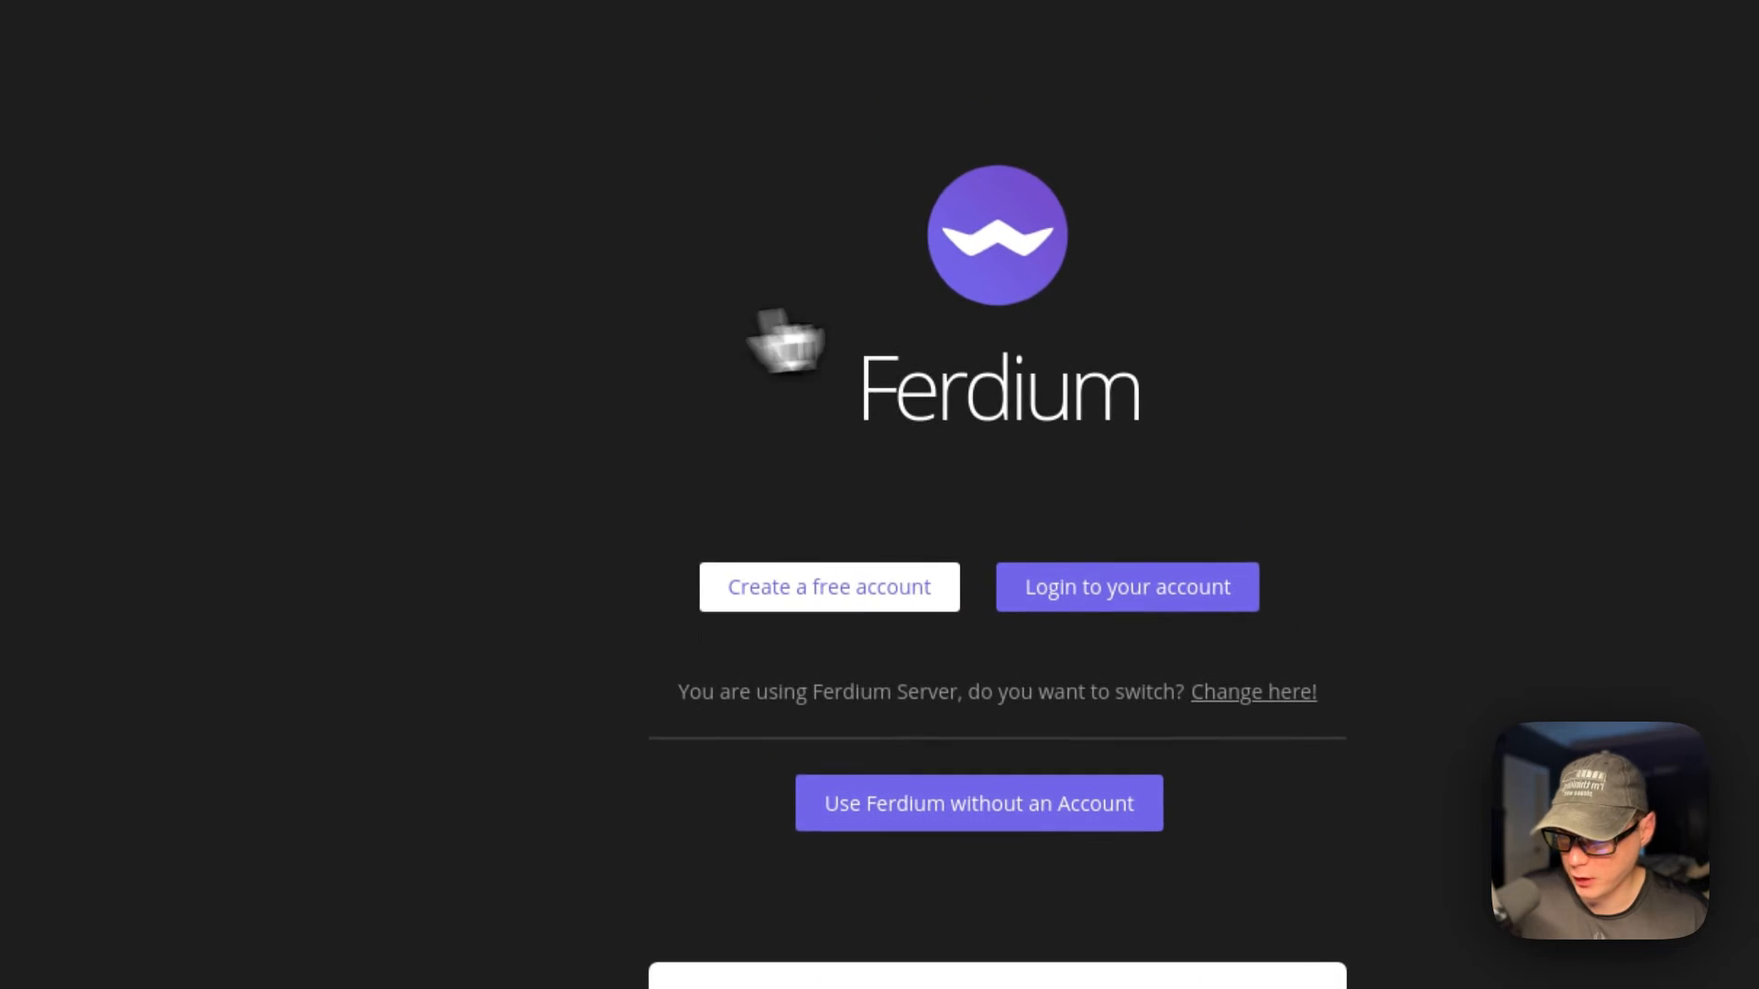
# Continue into Ferdium's web interface on port 3000 without an account
pyautogui.scroll(-3)
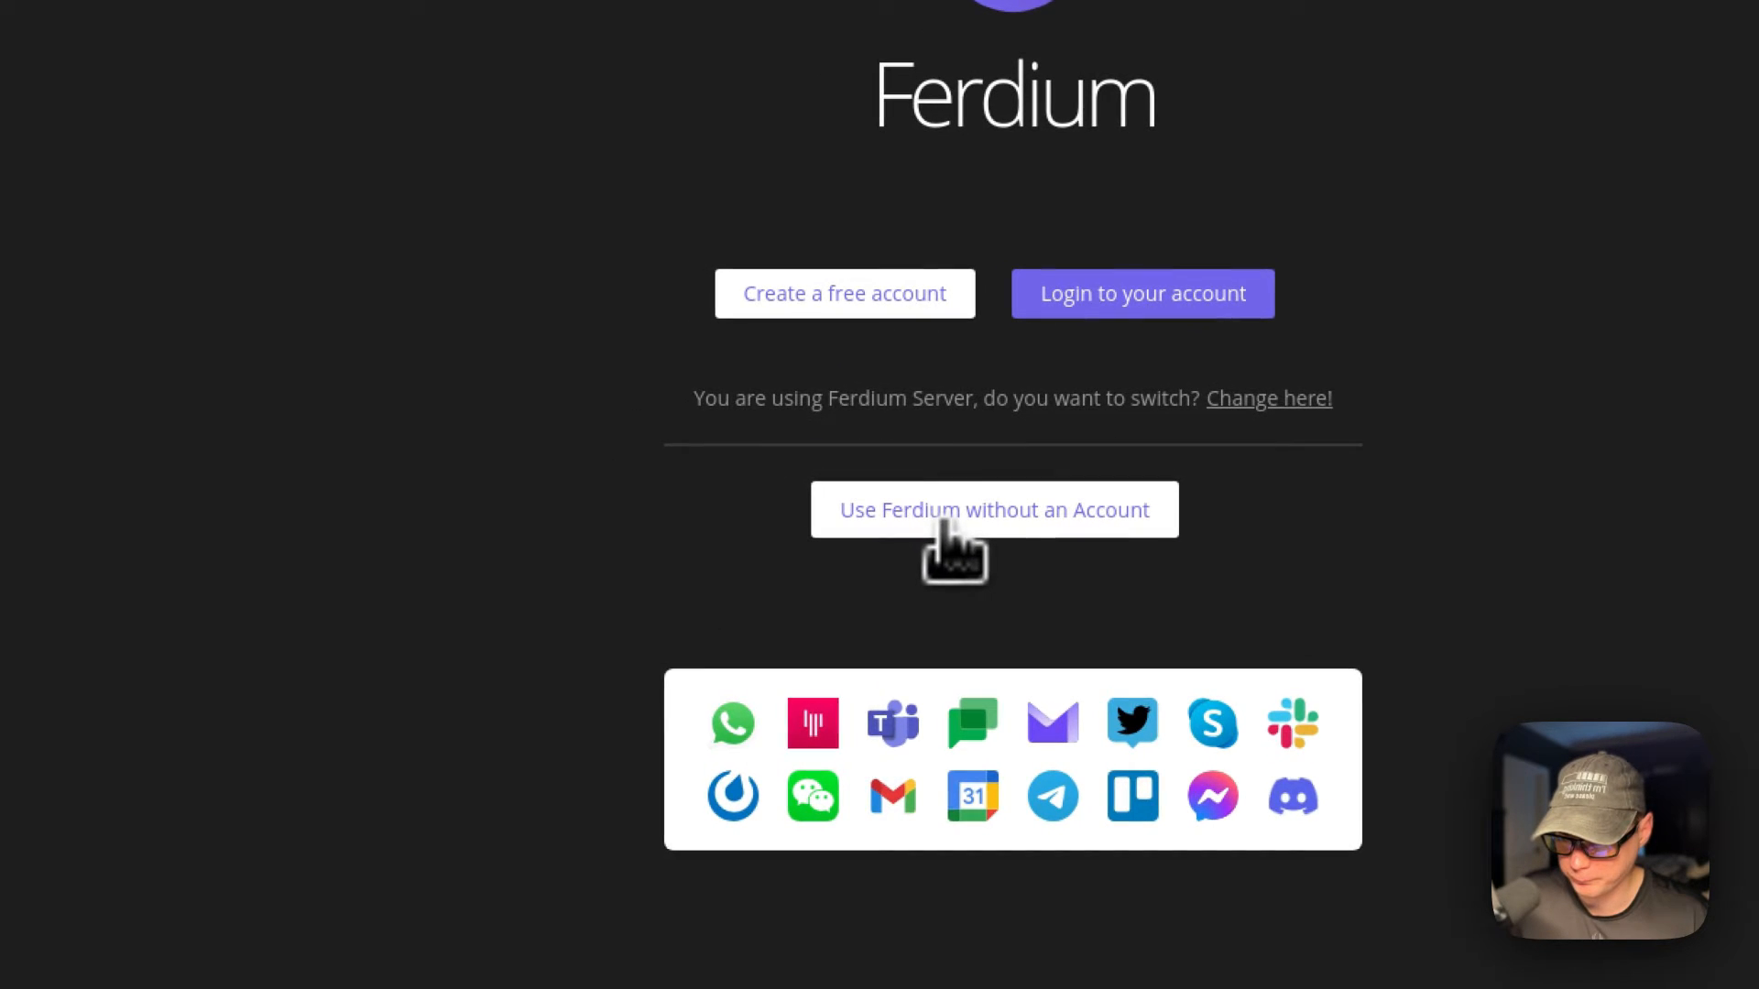
pyautogui.click(993, 509)
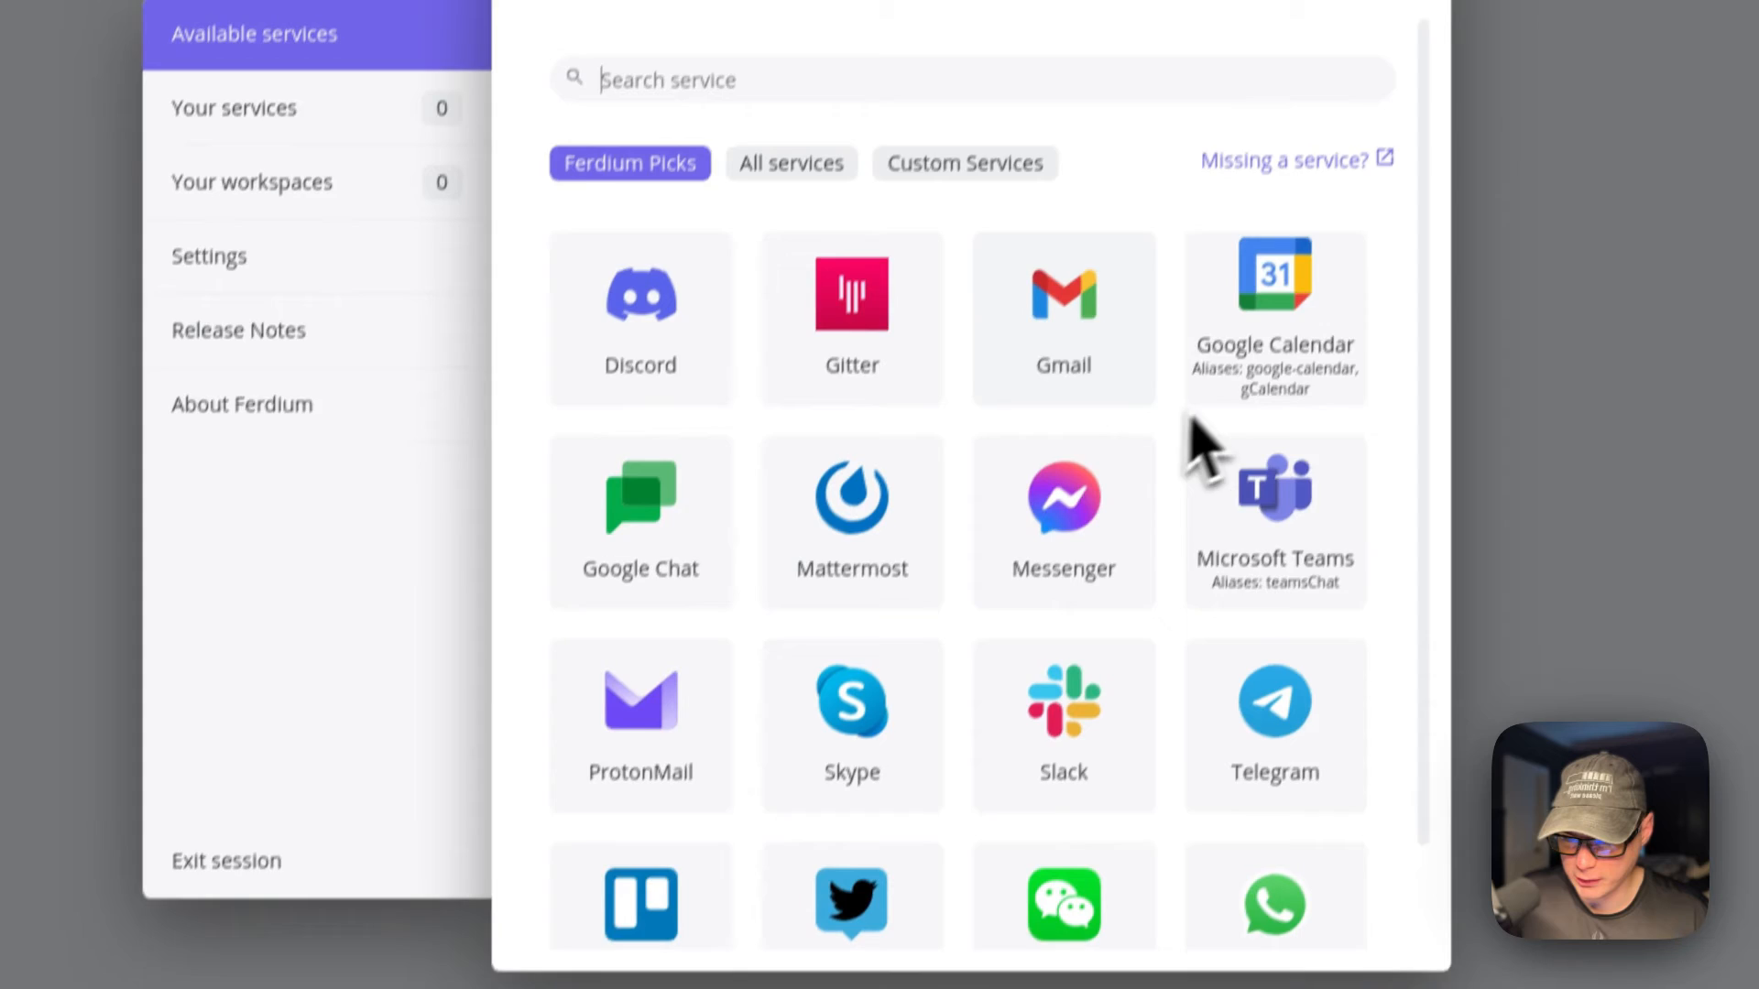
# Add Discord, Telegram and Gmail from Available services, saving each one
pyautogui.click(640, 318)
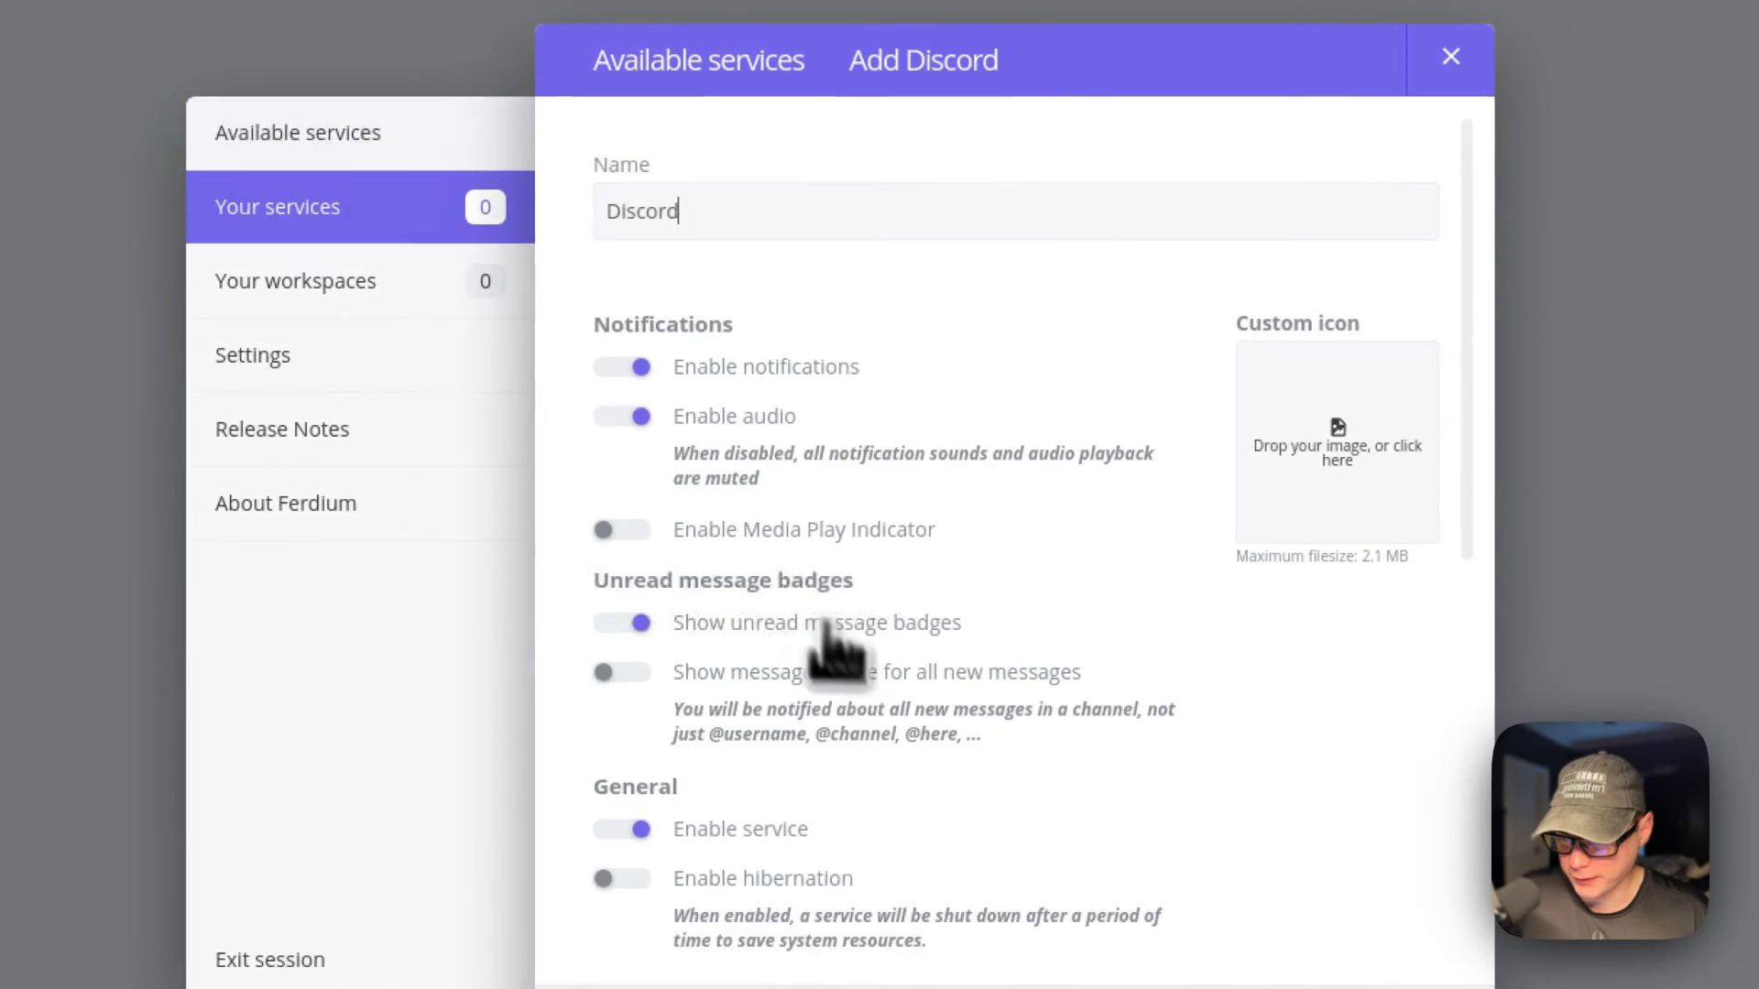
pyautogui.scroll(-3)
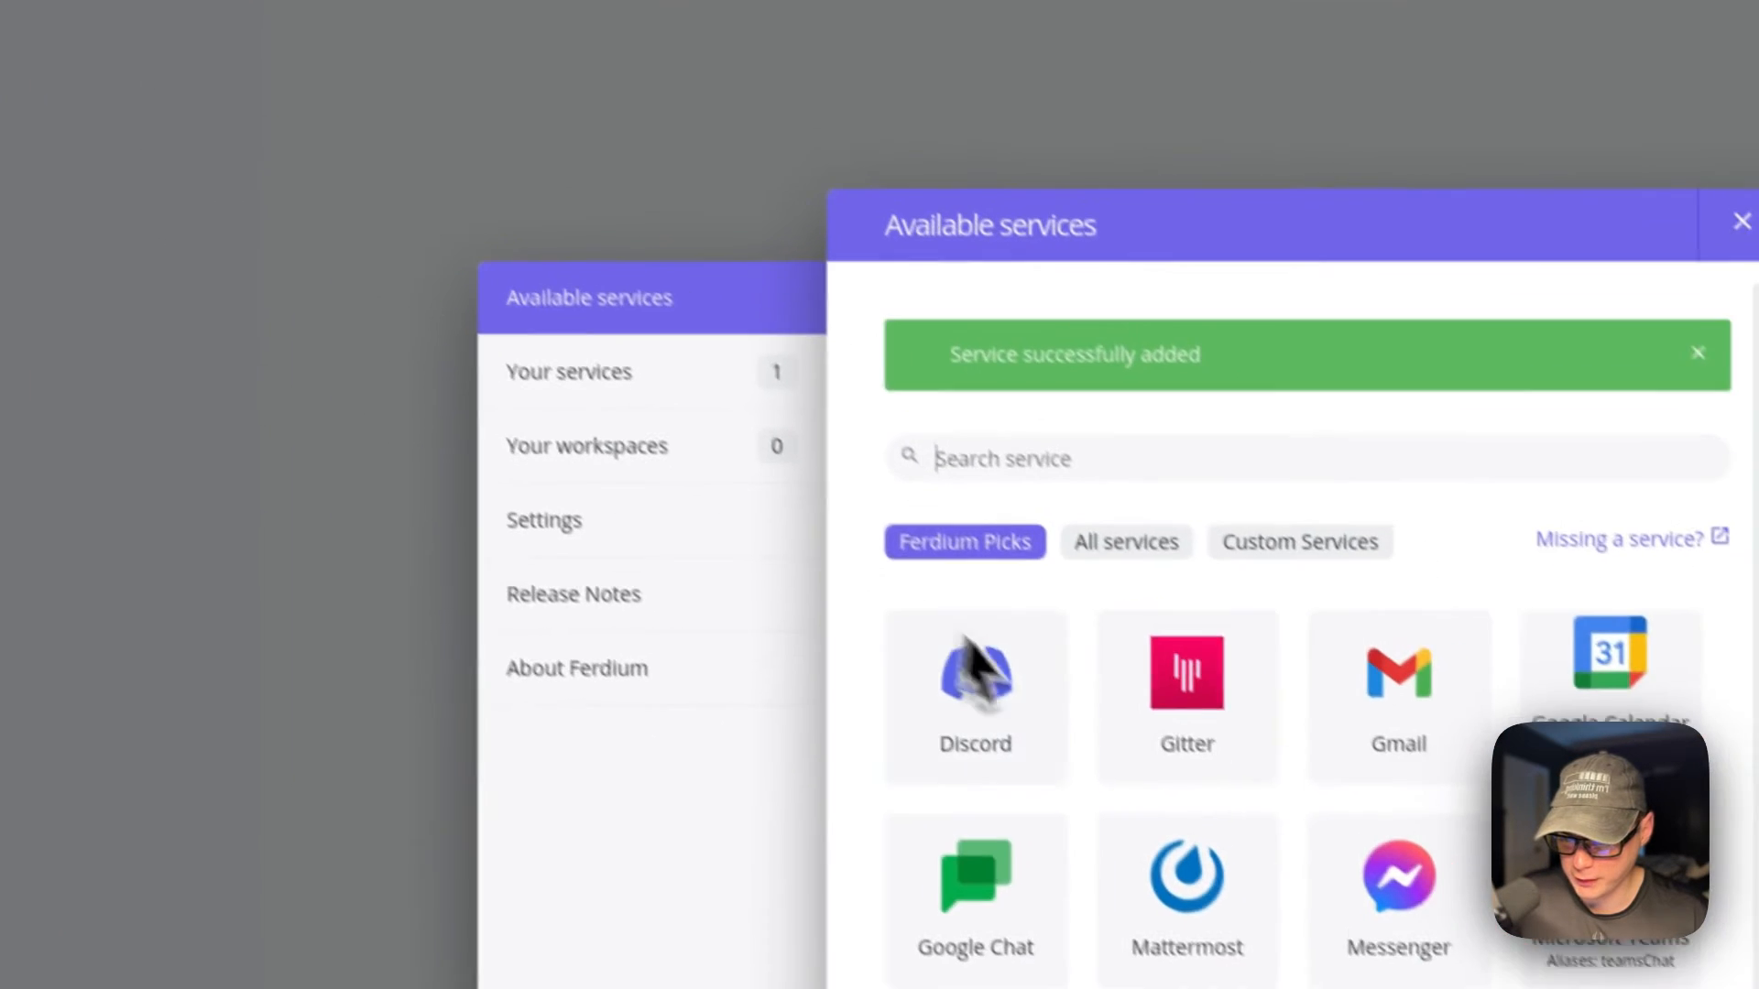
pyautogui.scroll(-3)
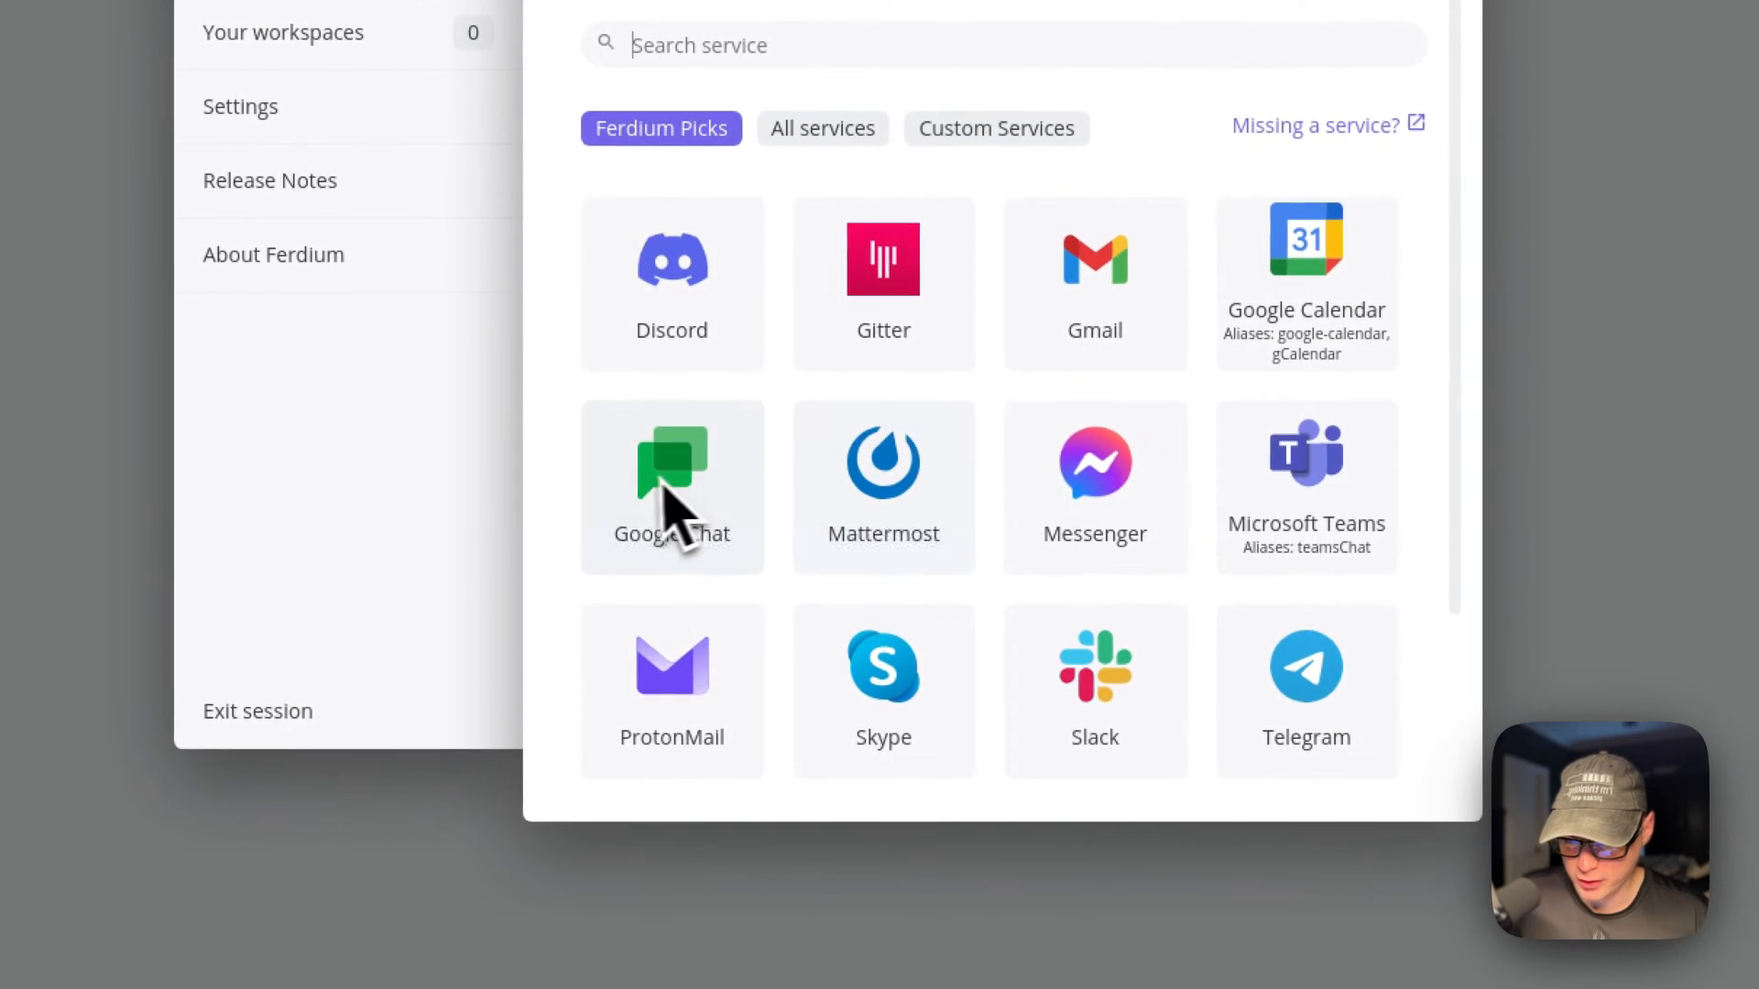
pyautogui.click(671, 486)
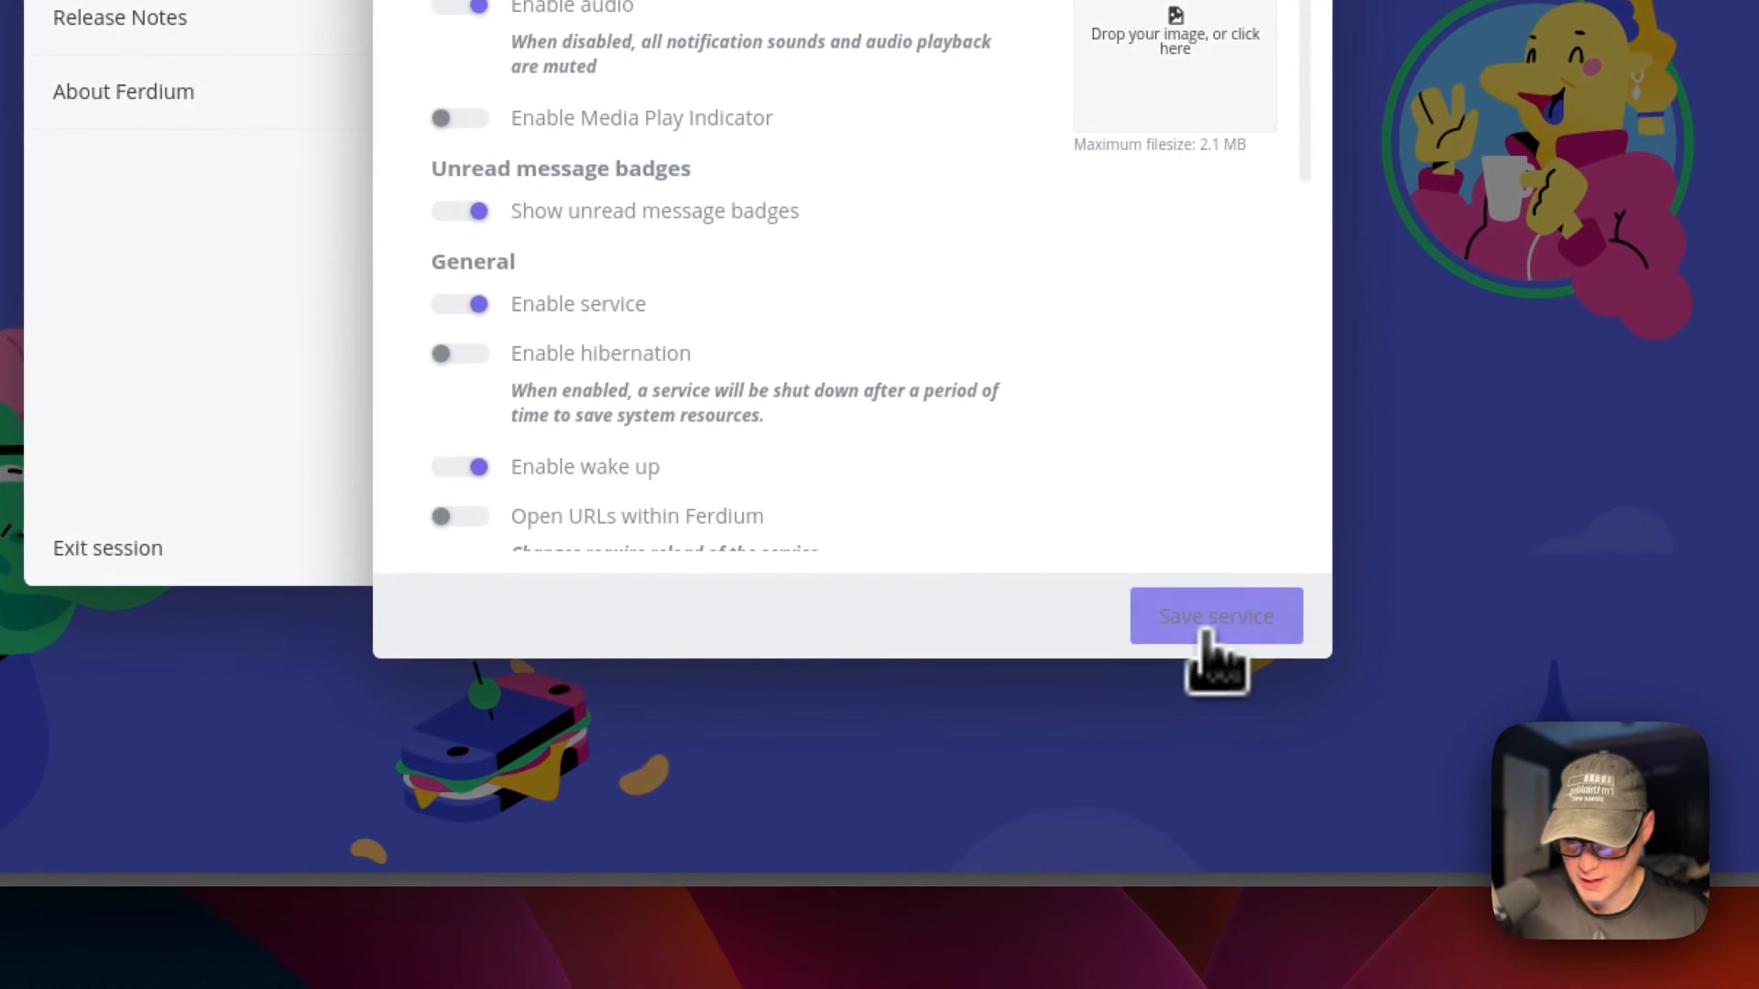
pyautogui.click(1215, 614)
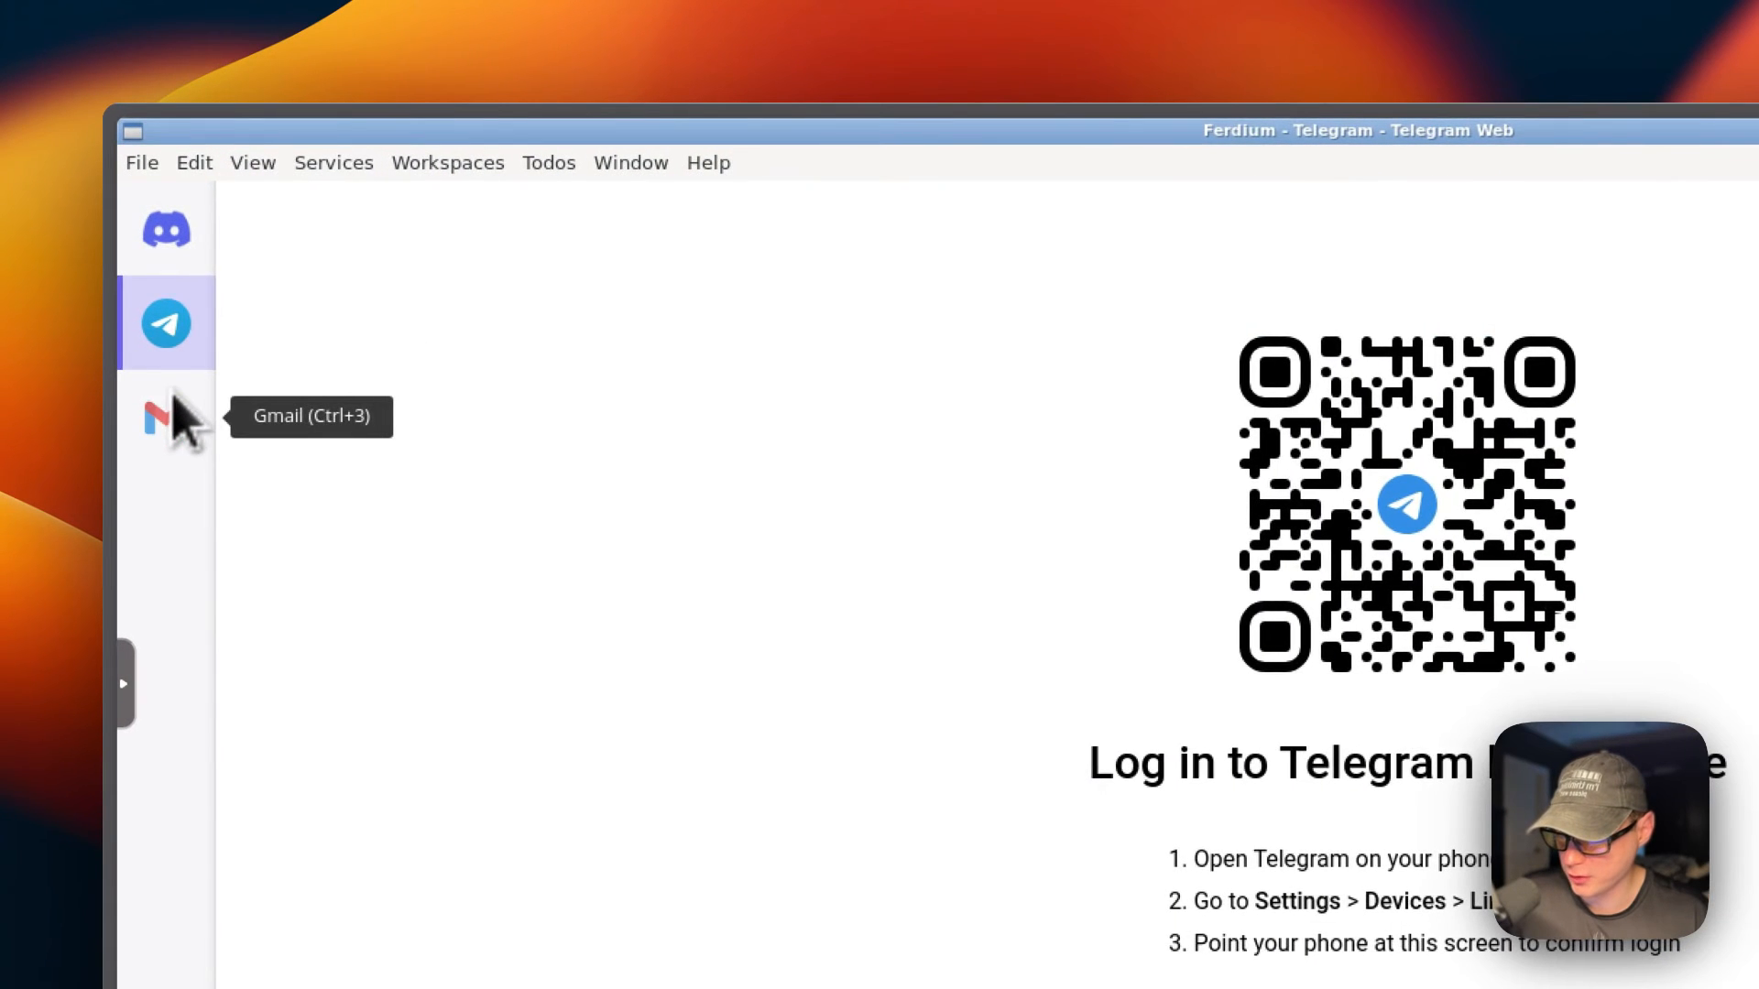
# Switch to the Gmail and Discord services, then show the workspaces panel
pyautogui.click(166, 419)
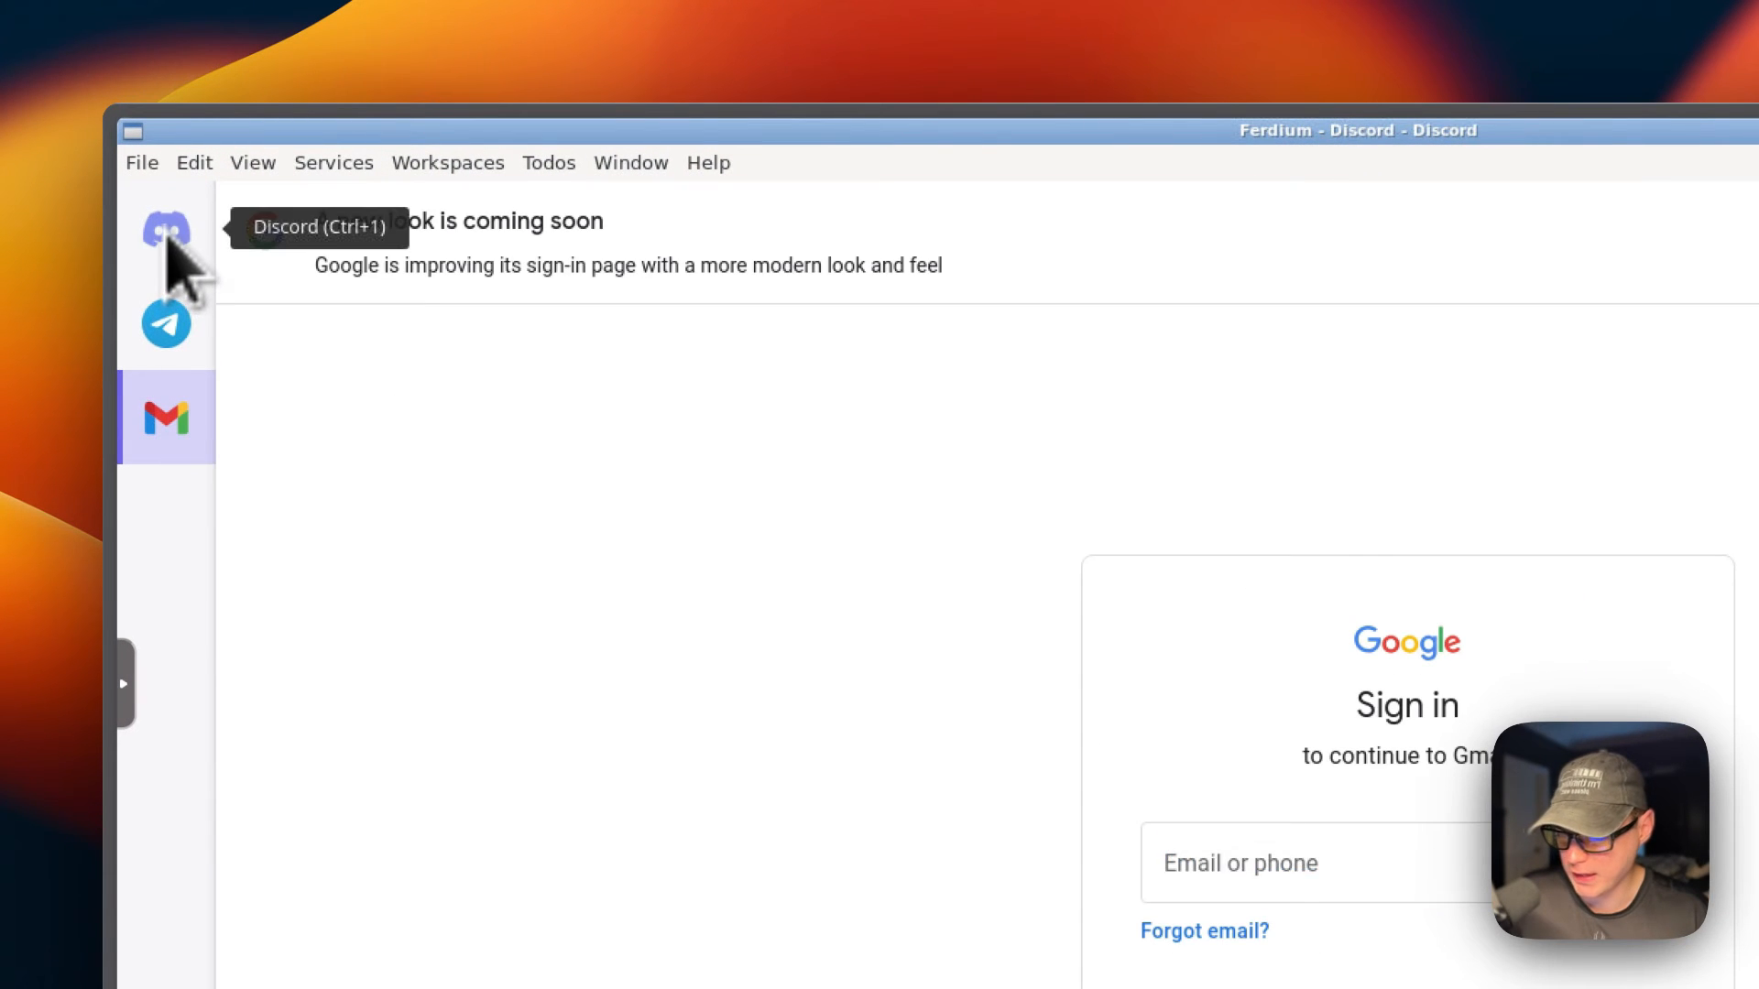
pyautogui.click(166, 226)
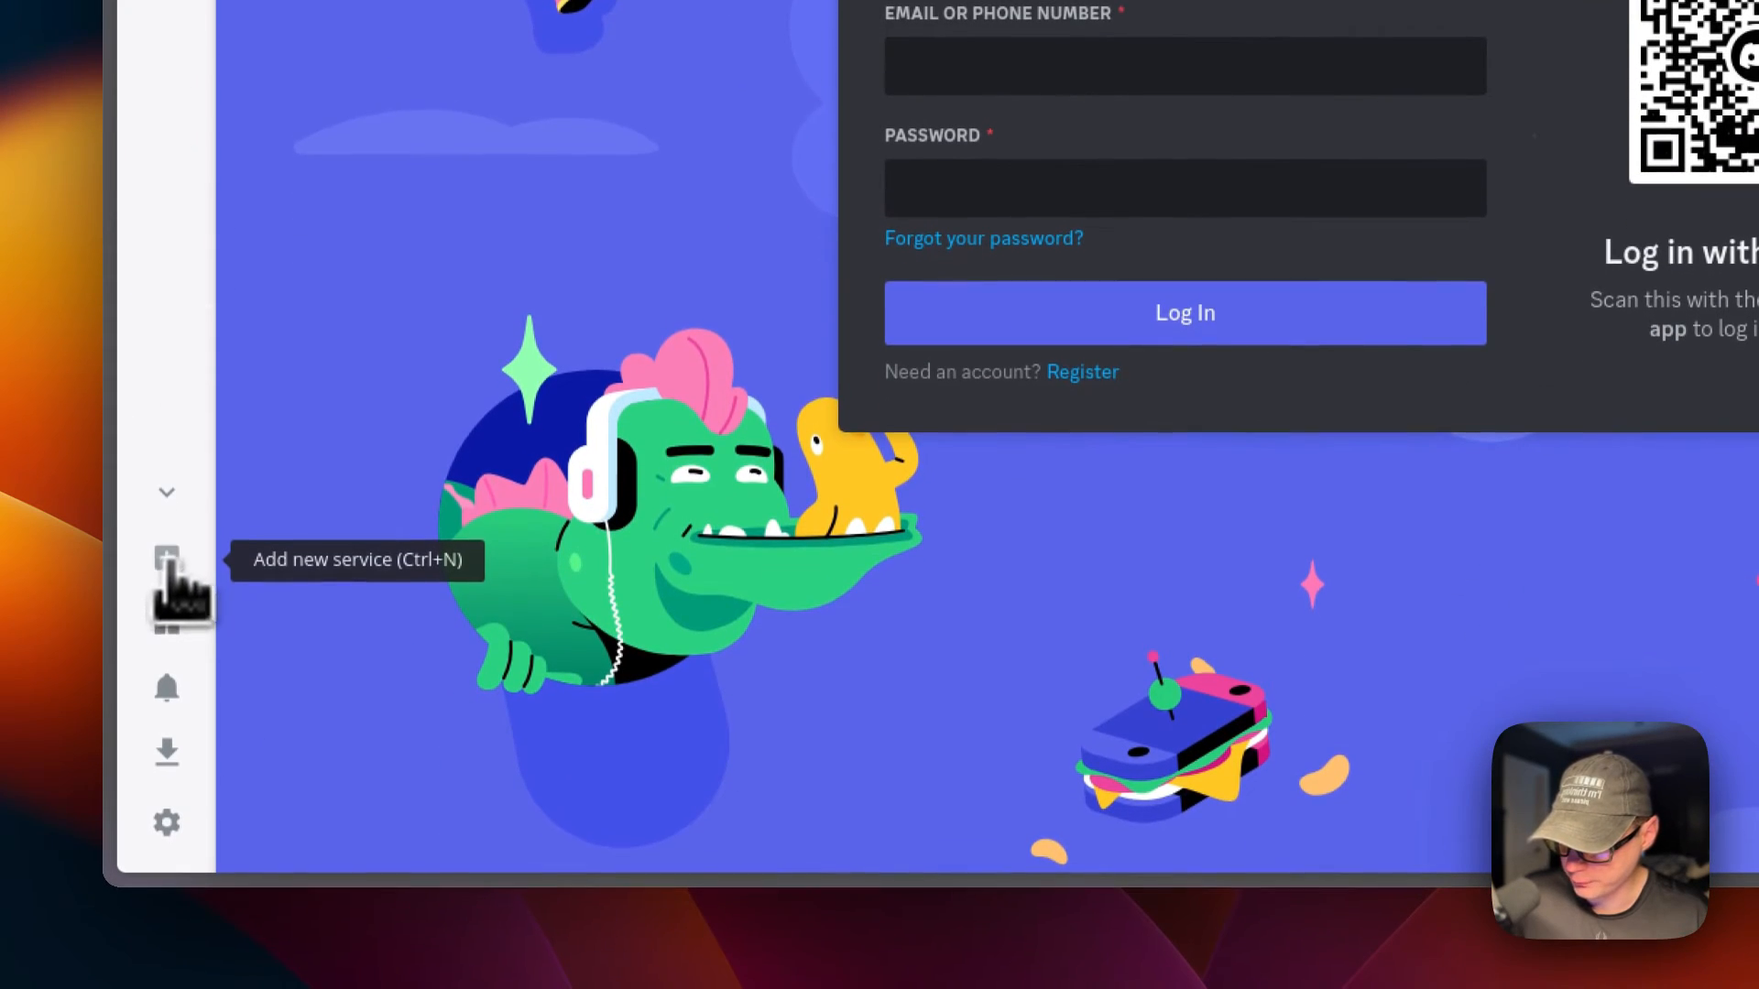
pyautogui.click(166, 558)
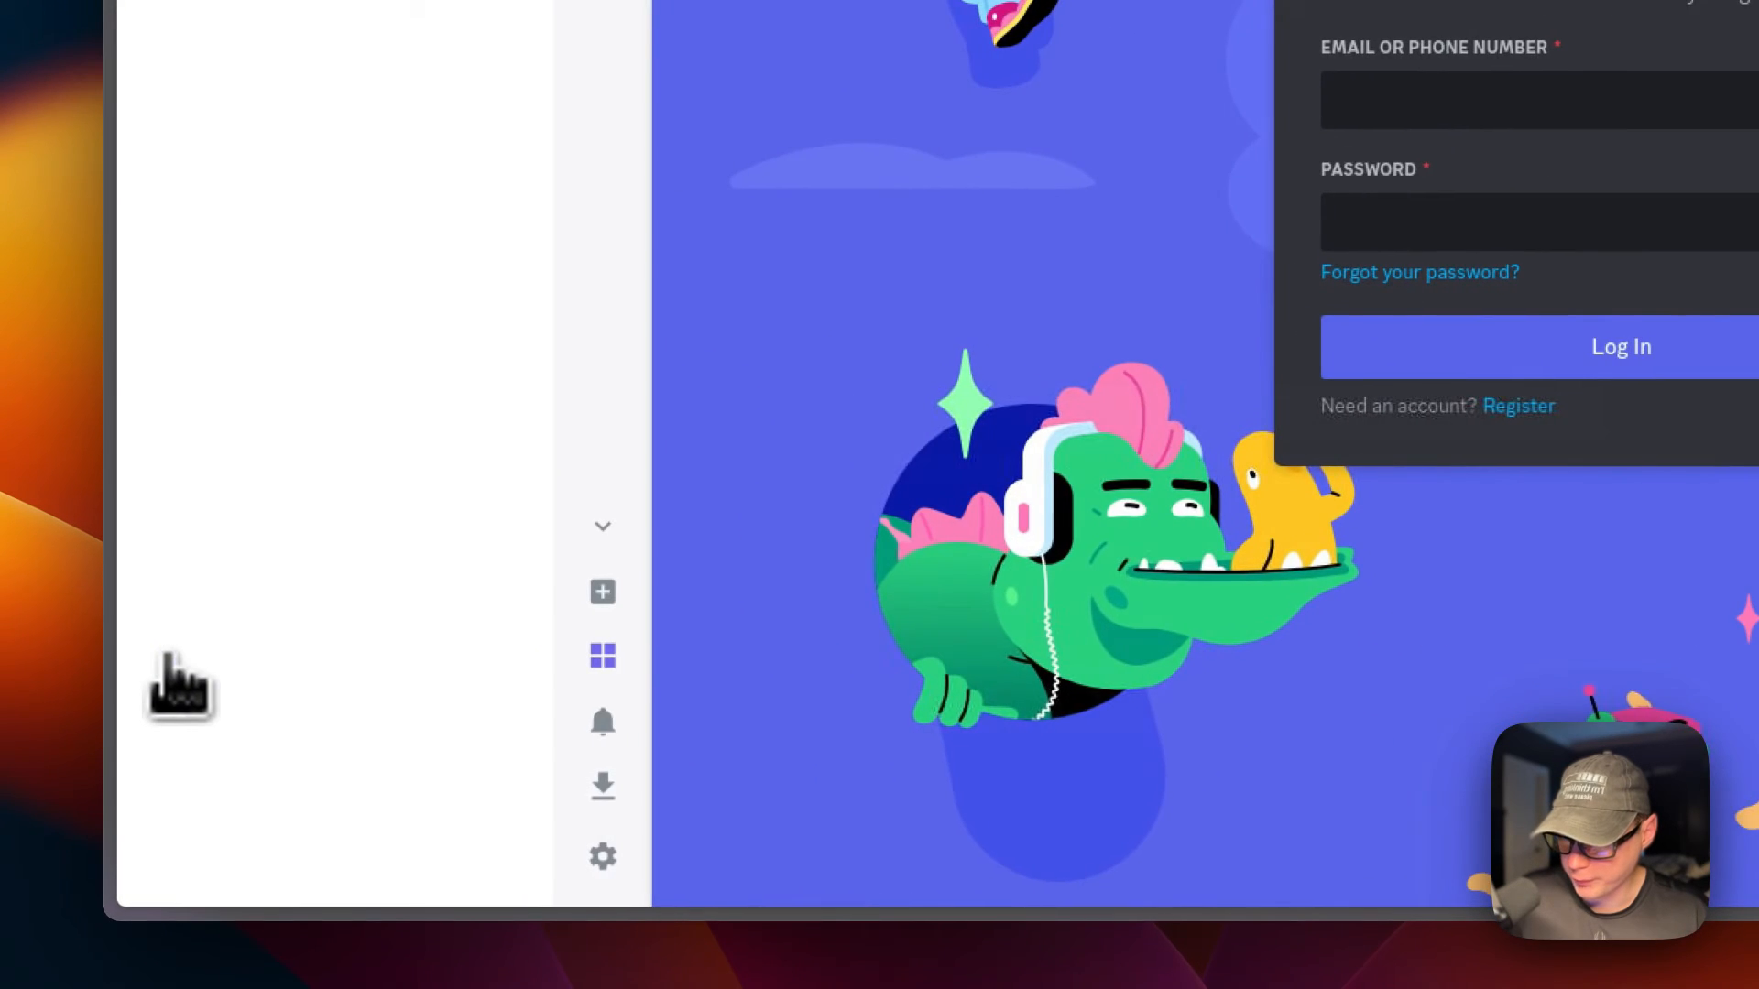
pyautogui.click(603, 655)
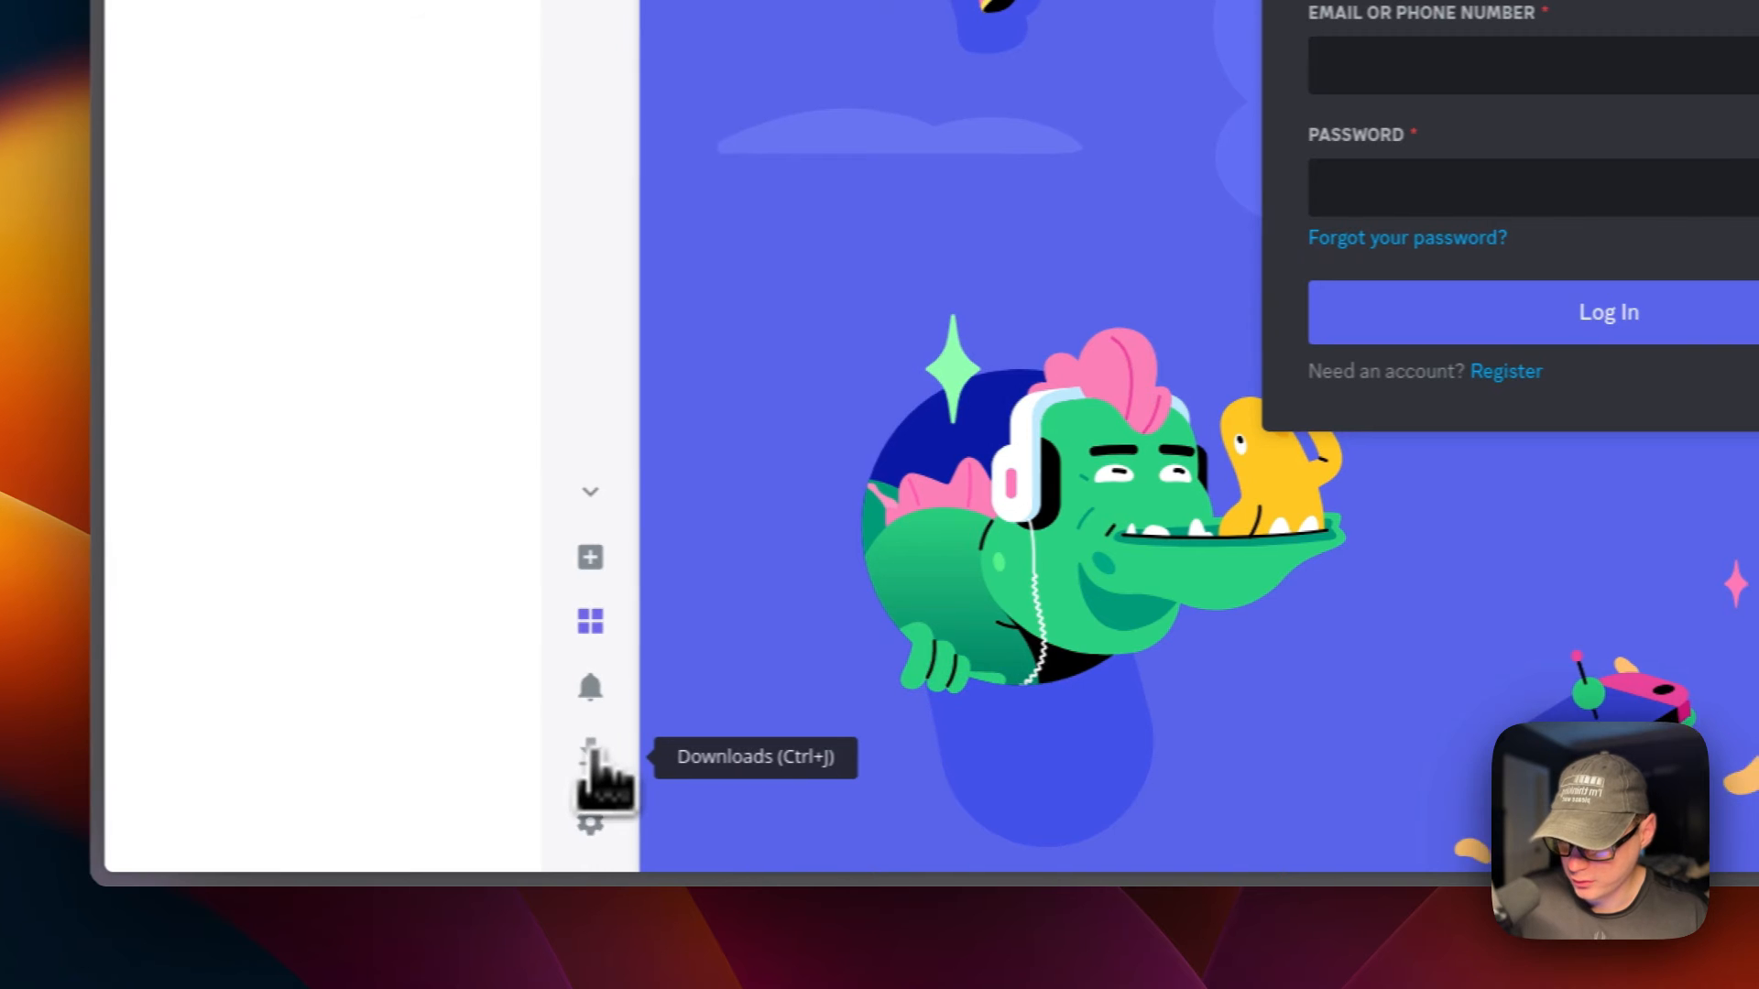
pyautogui.click(590, 763)
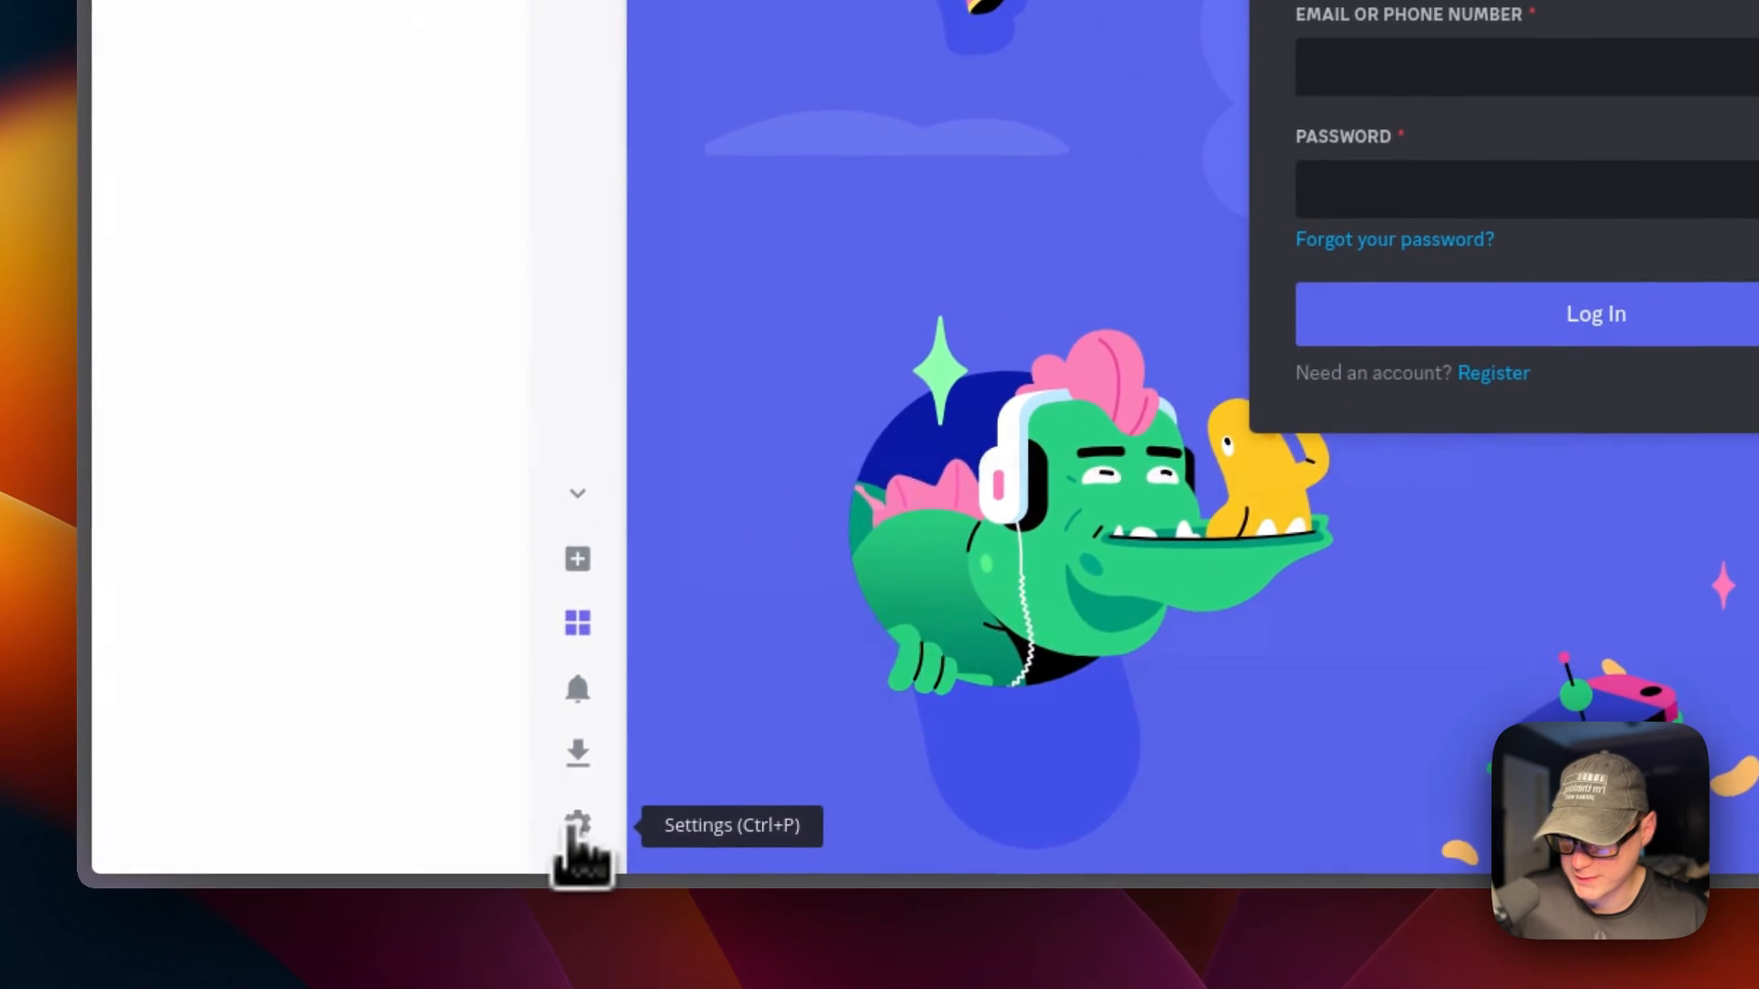
pyautogui.click(576, 825)
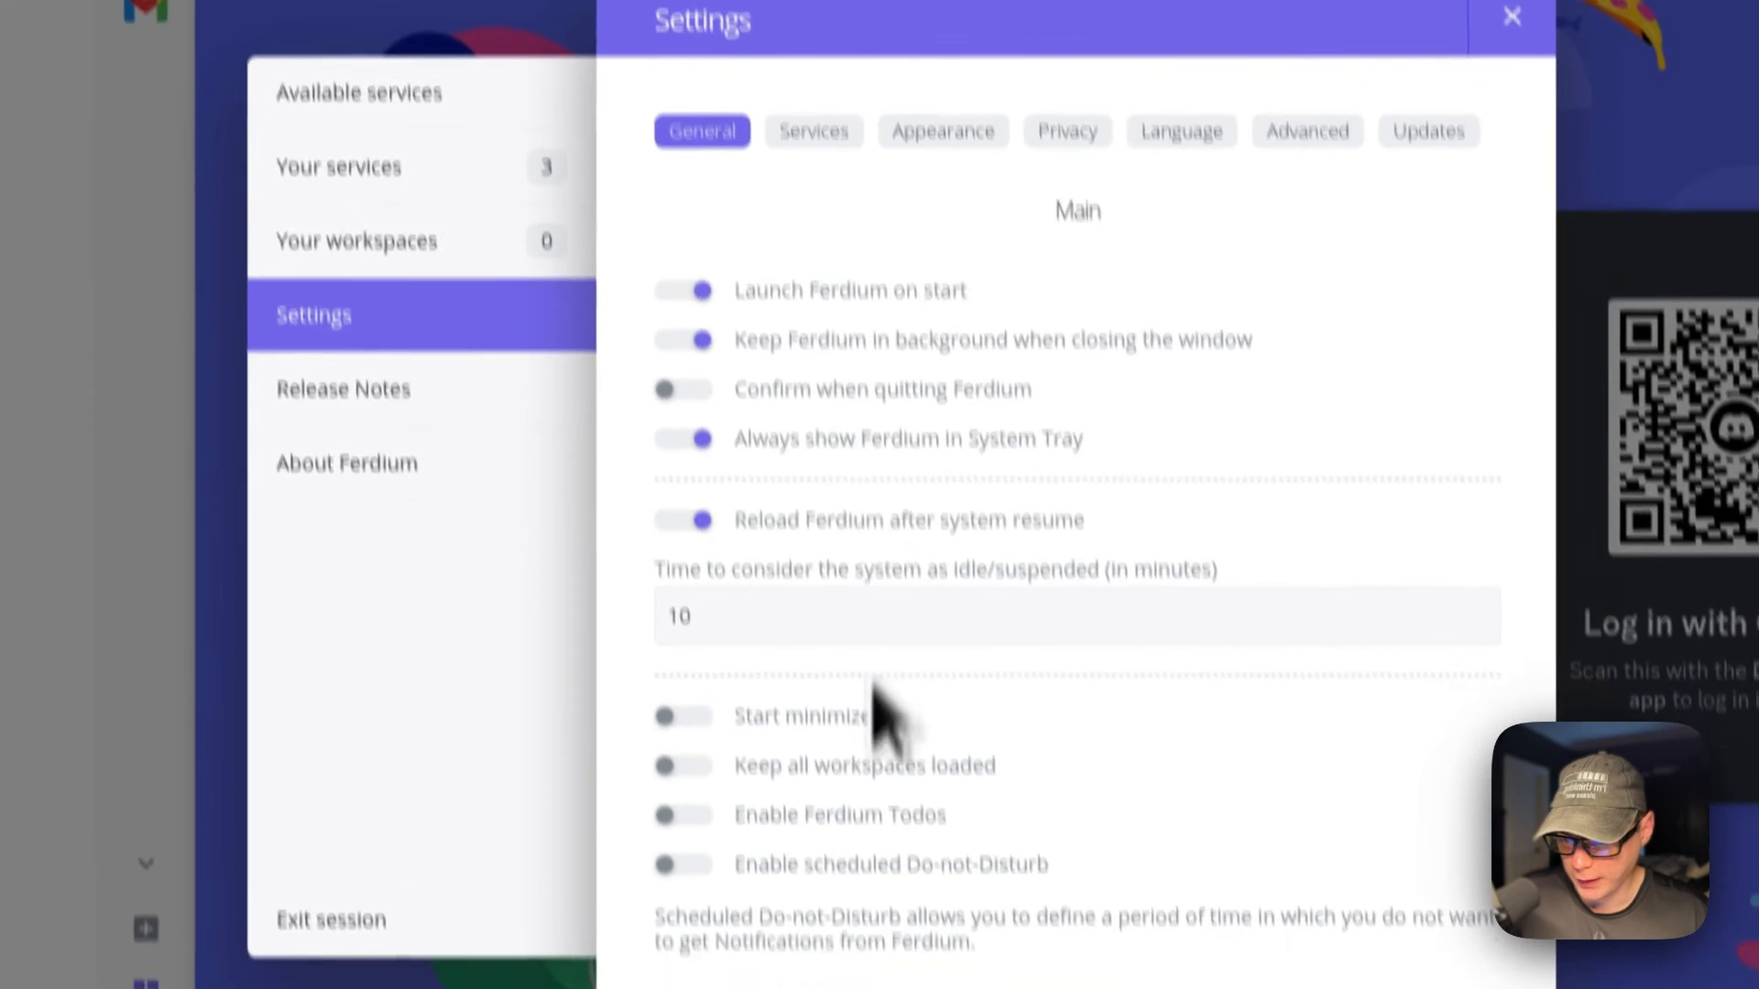
pyautogui.click(636, 340)
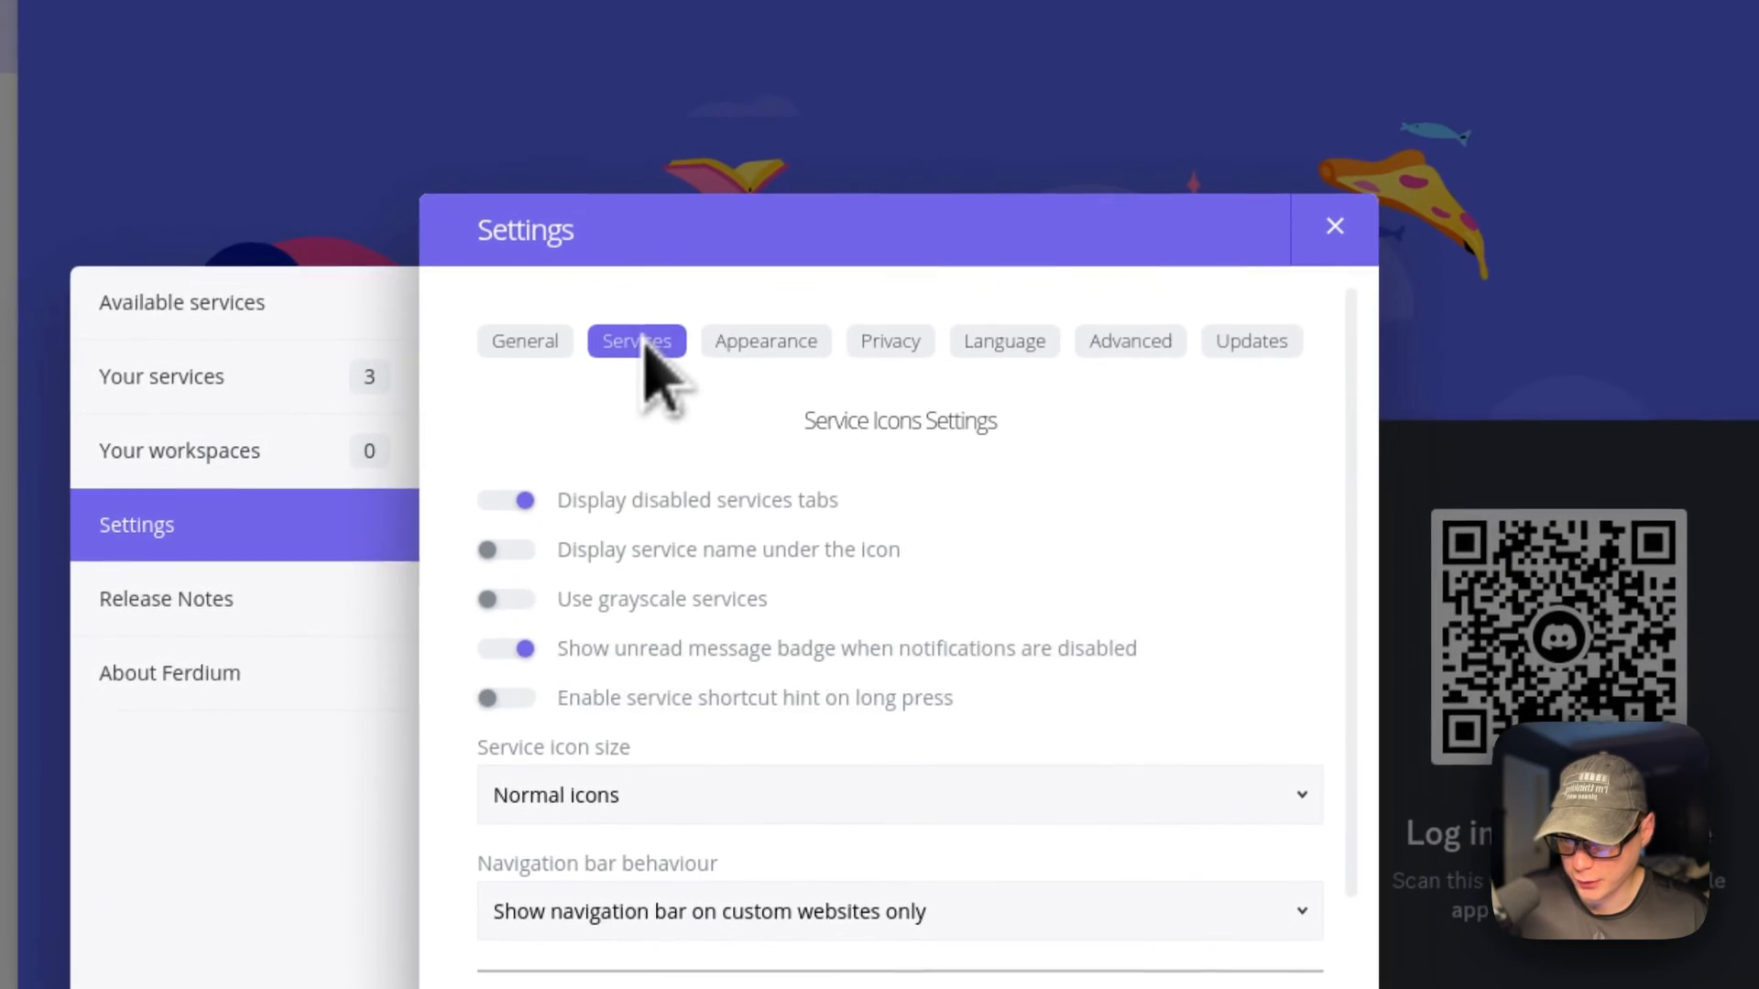
pyautogui.click(885, 348)
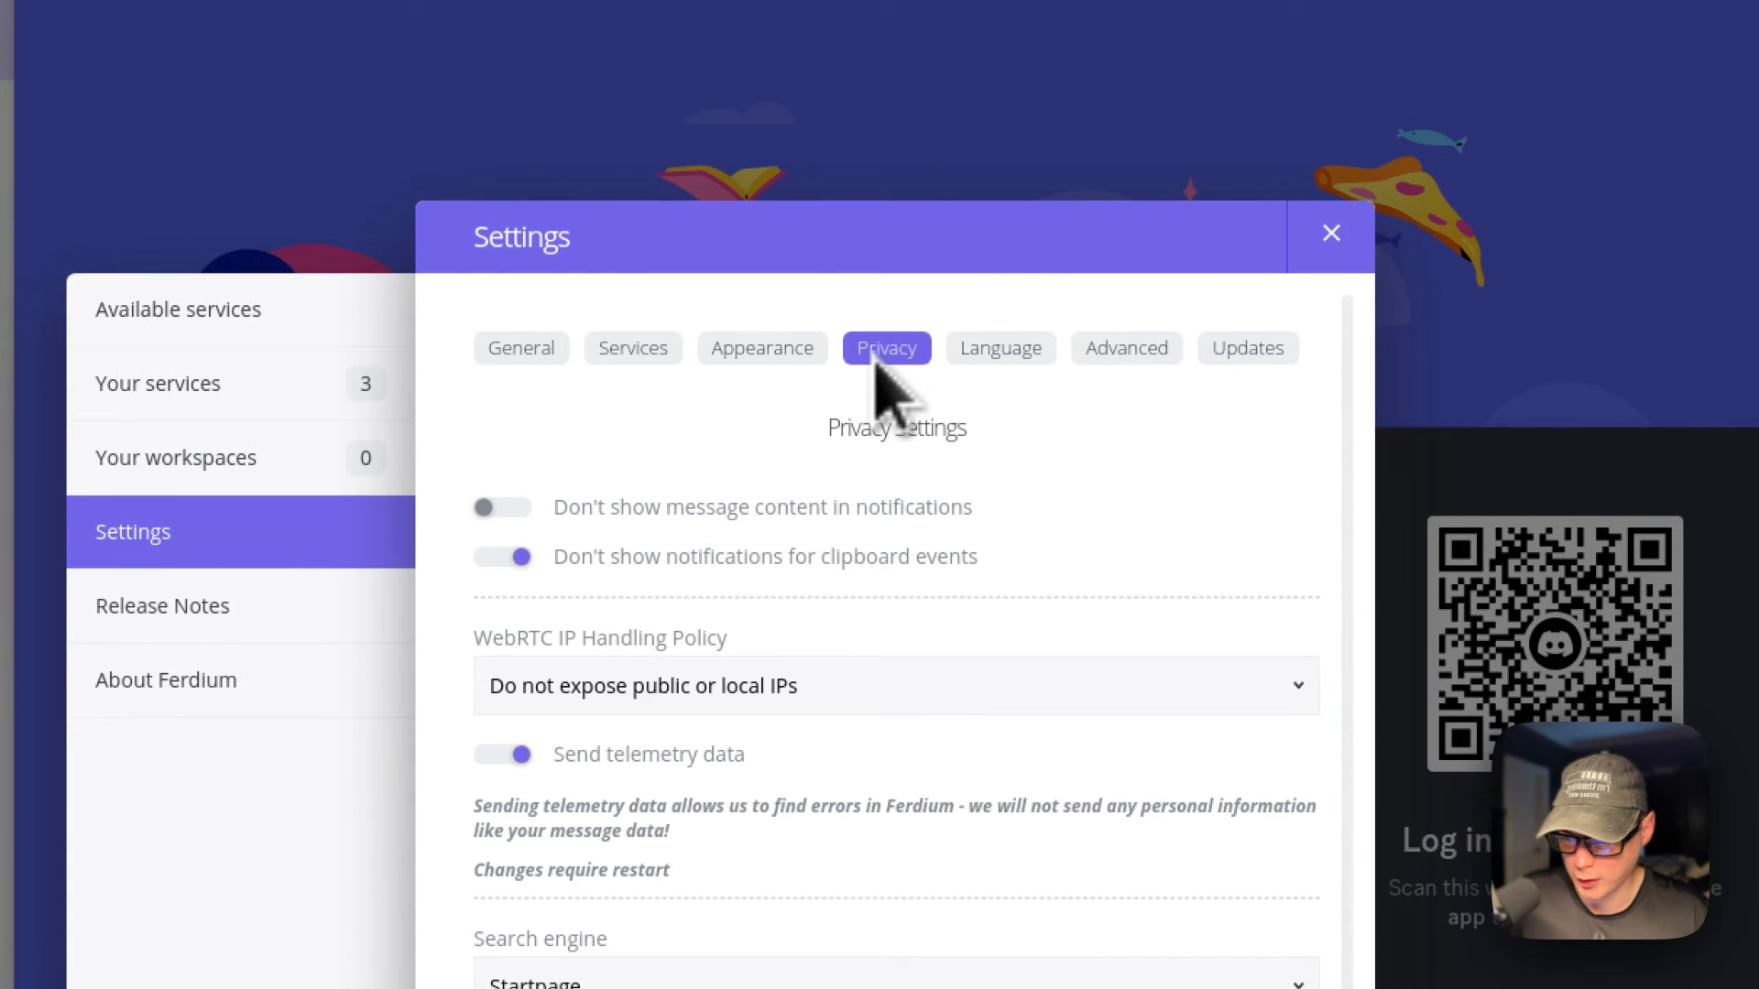
pyautogui.click(1124, 349)
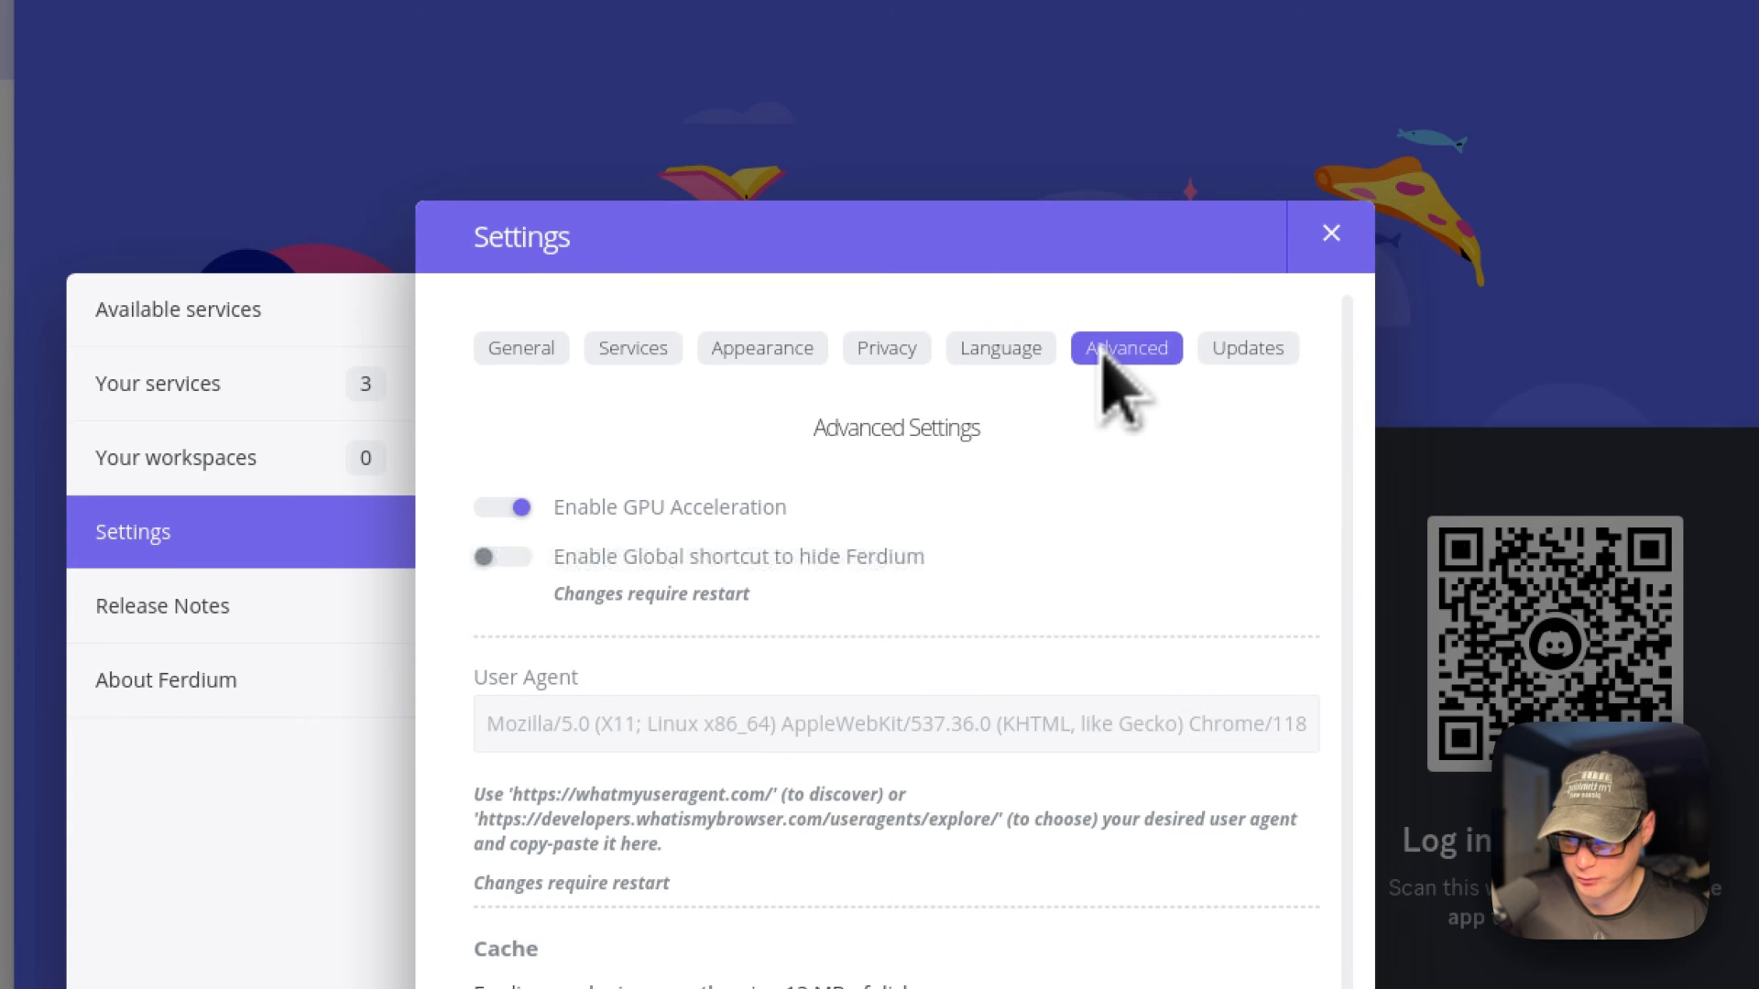
pyautogui.click(1245, 348)
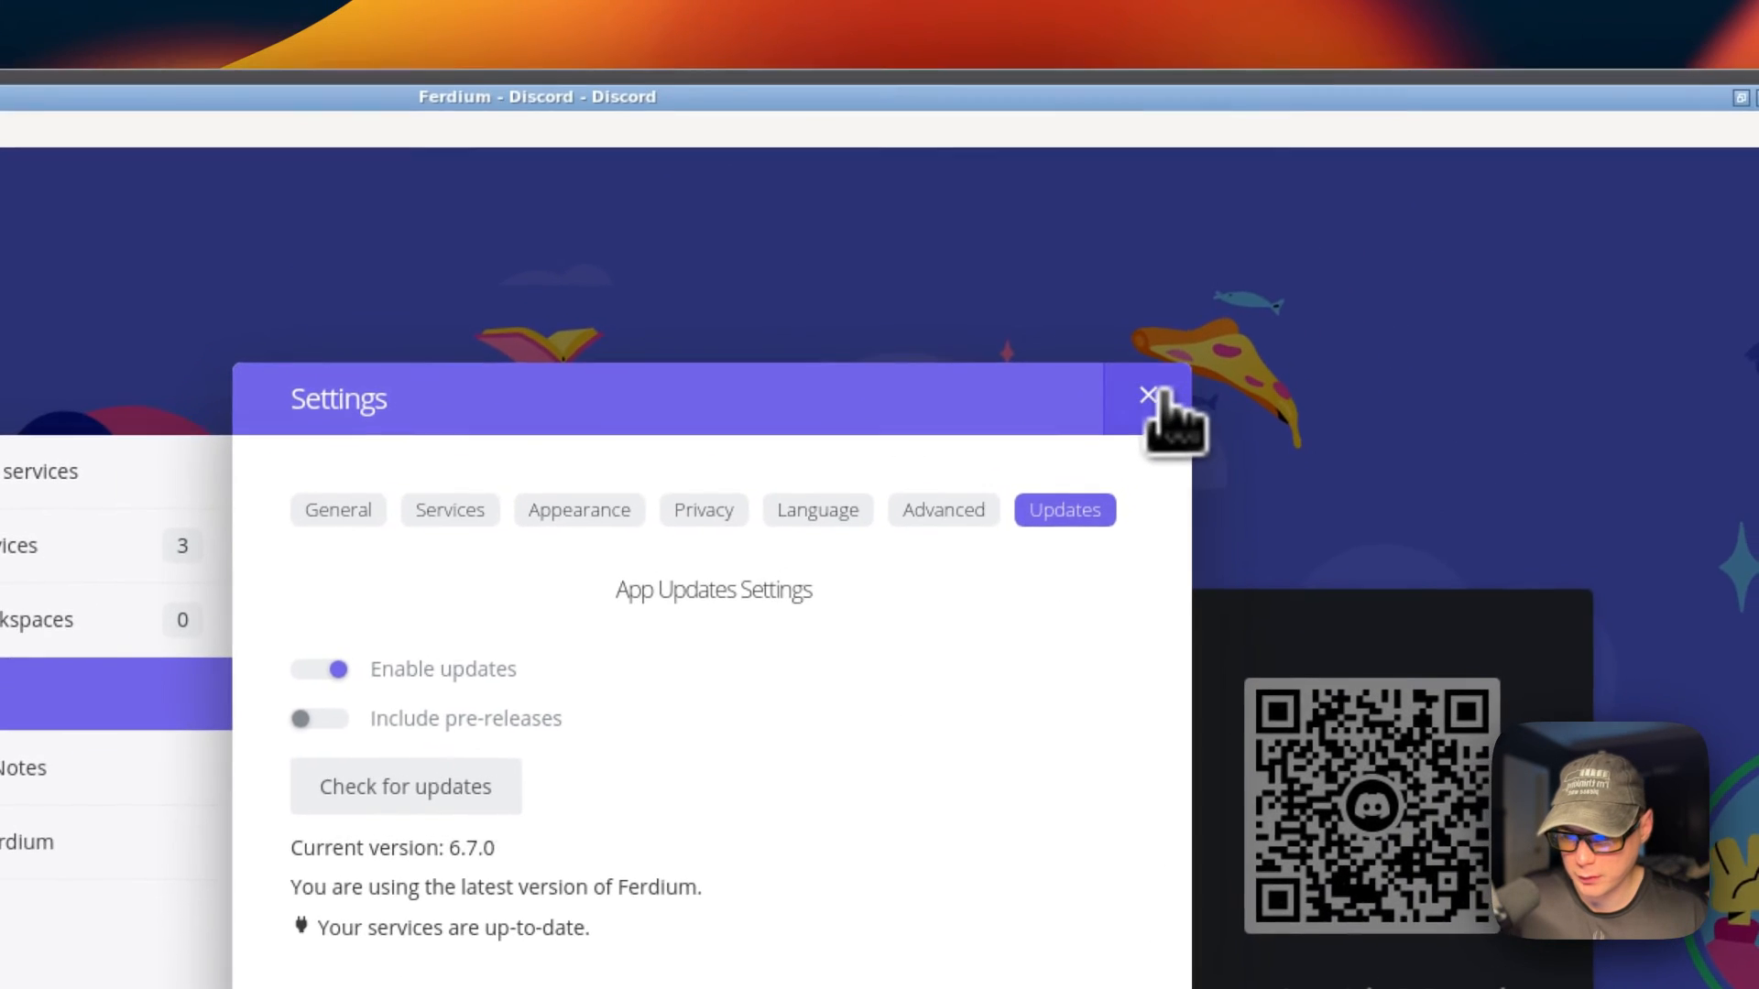
pyautogui.click(1148, 396)
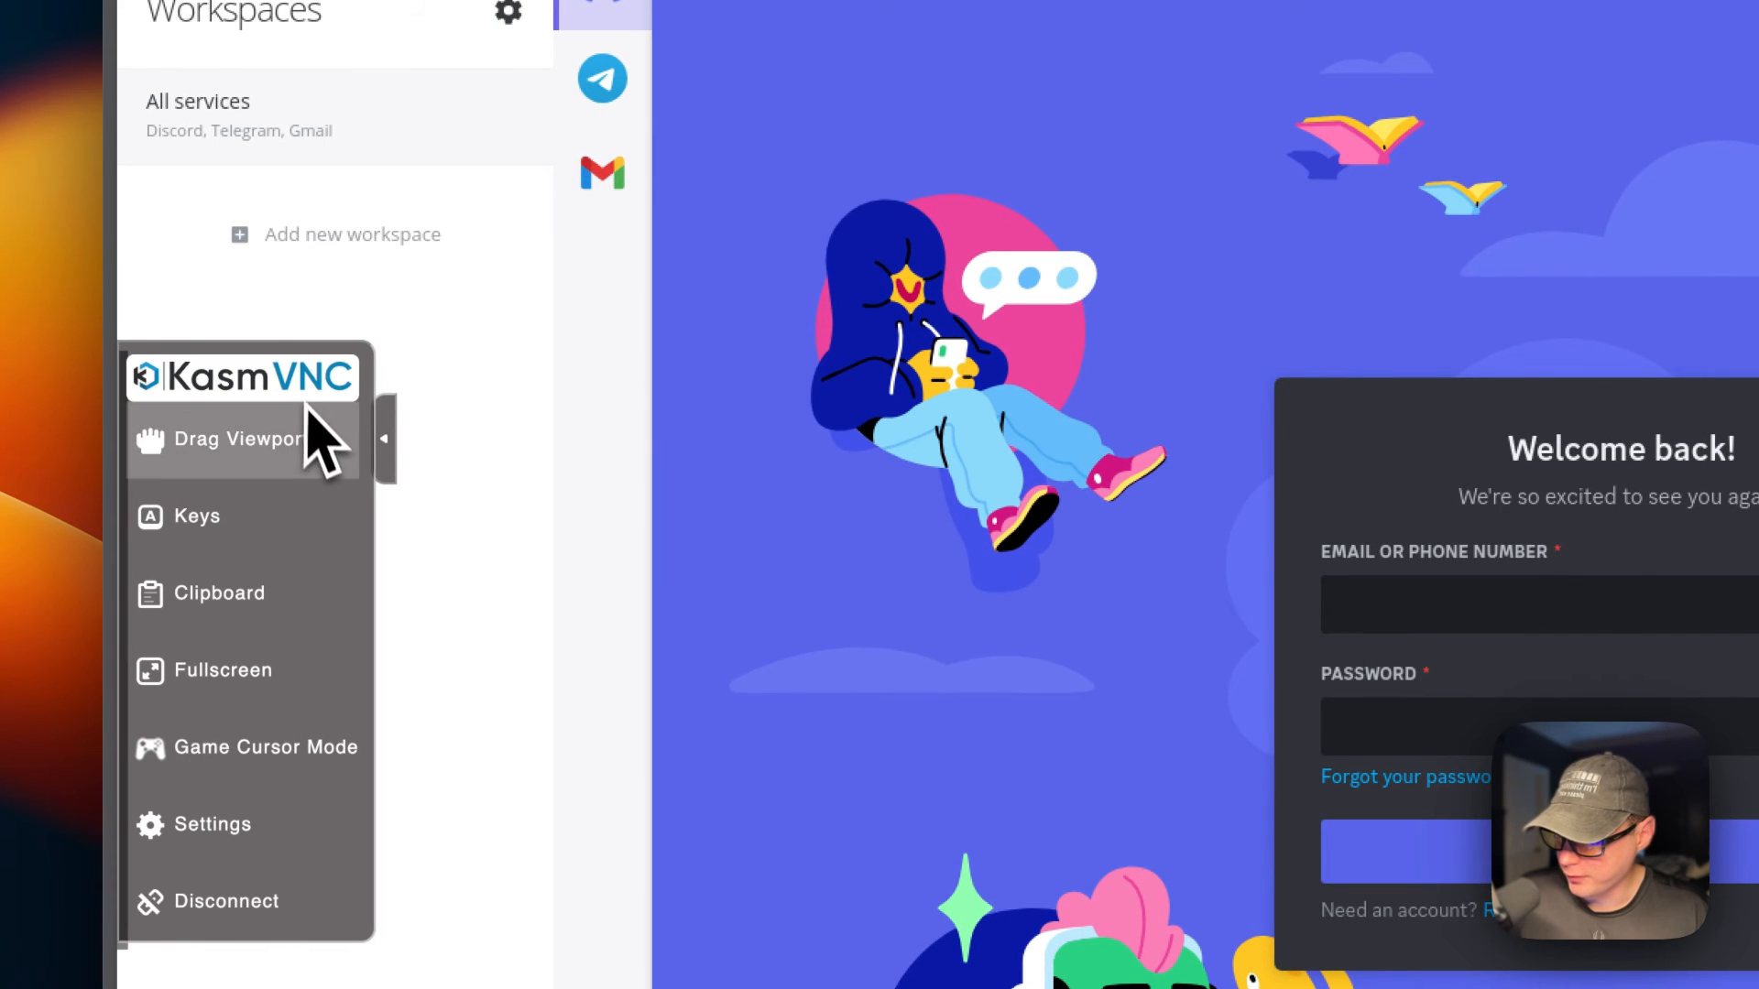
pyautogui.moveTo(278, 483)
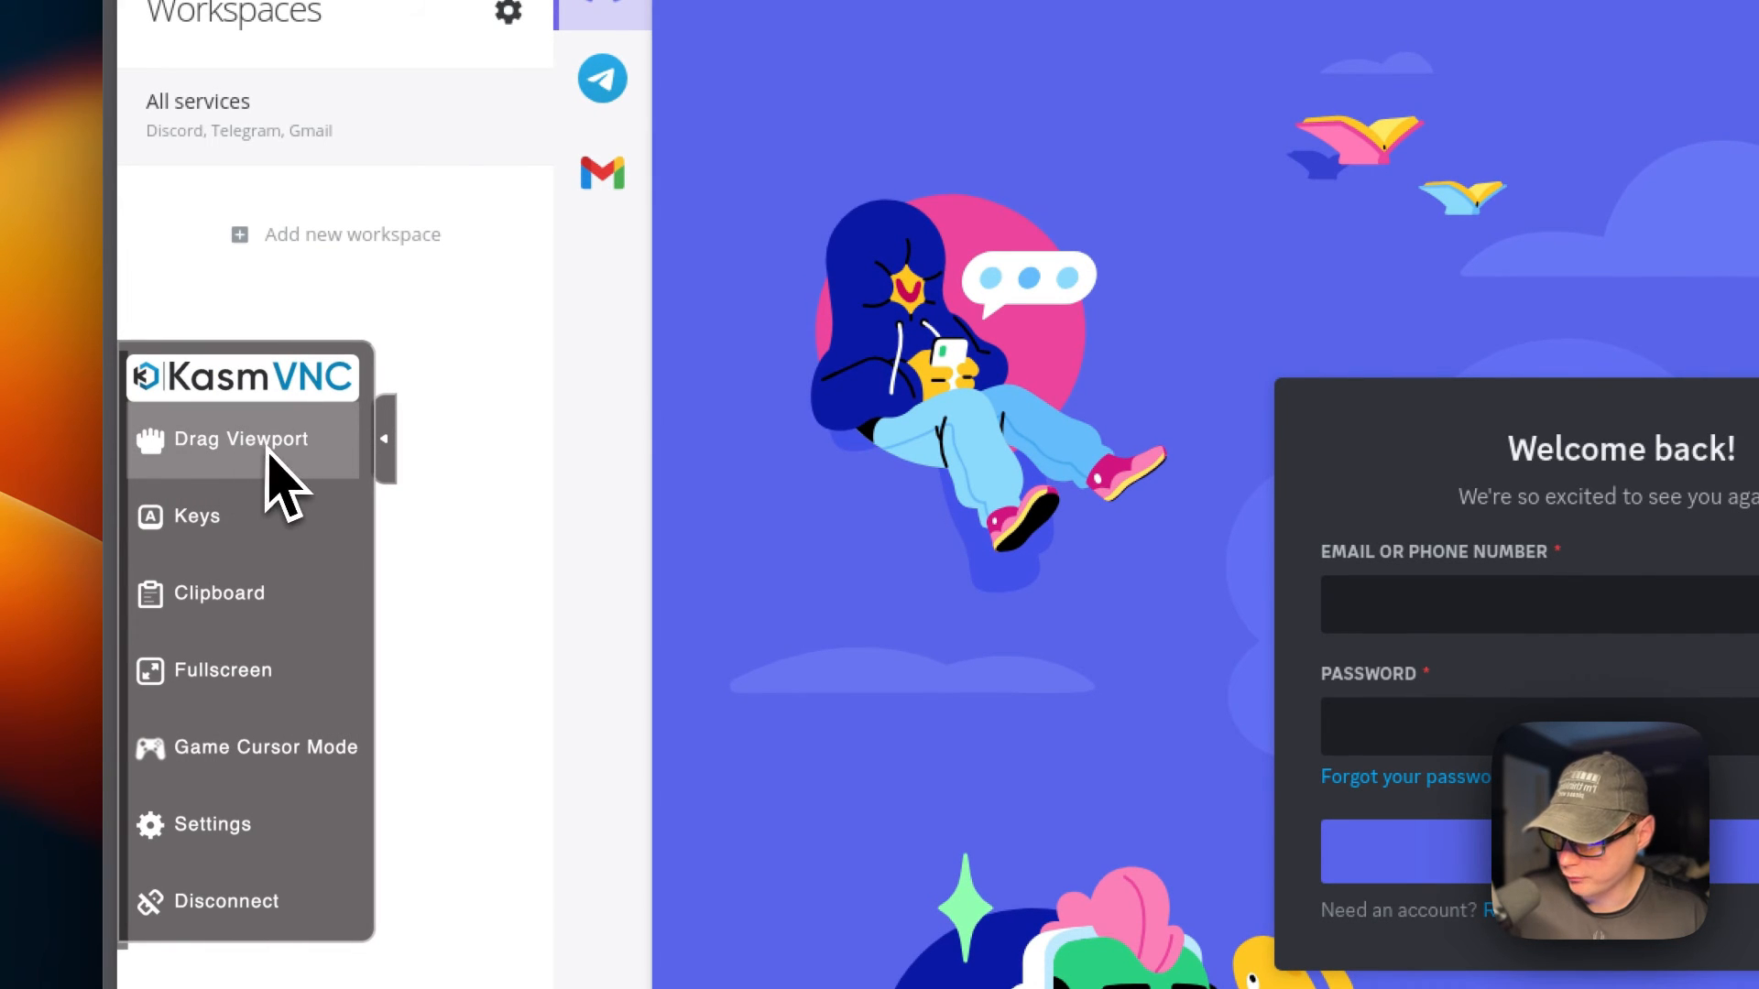
pyautogui.moveTo(273, 718)
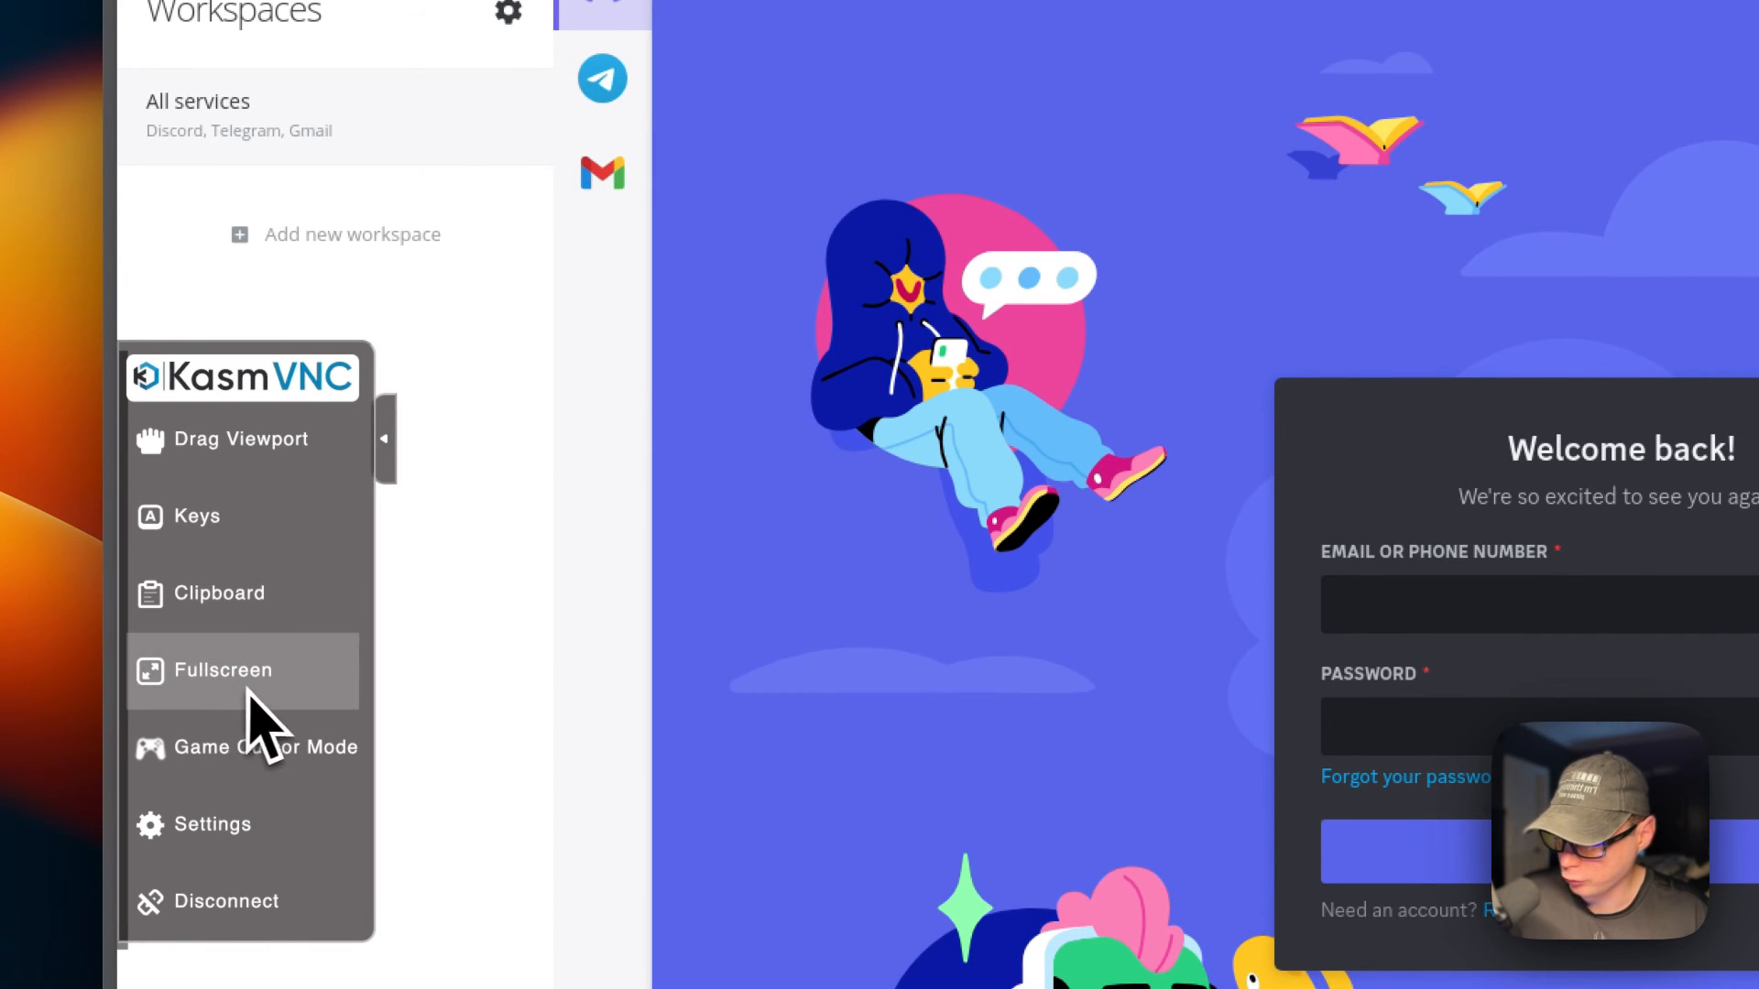
# Reconnect the KasmVNC session from its settings, then show Ferdium's Telegram QR login
pyautogui.click(211, 825)
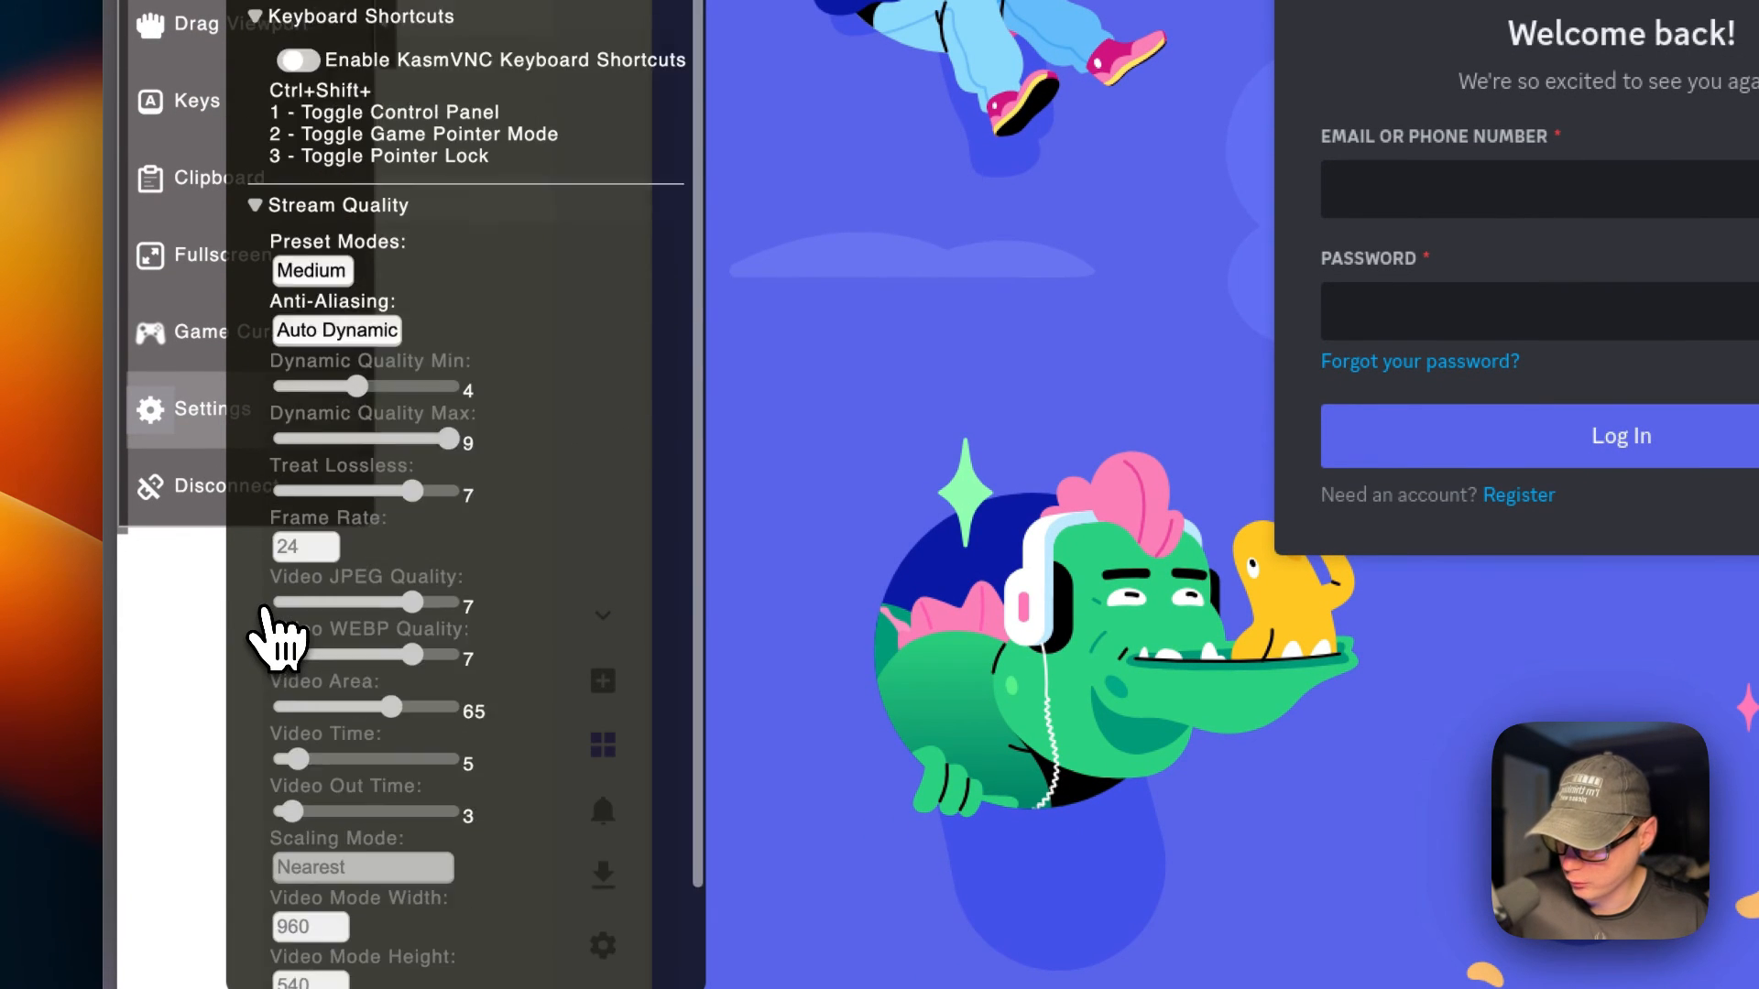
pyautogui.scroll(-3)
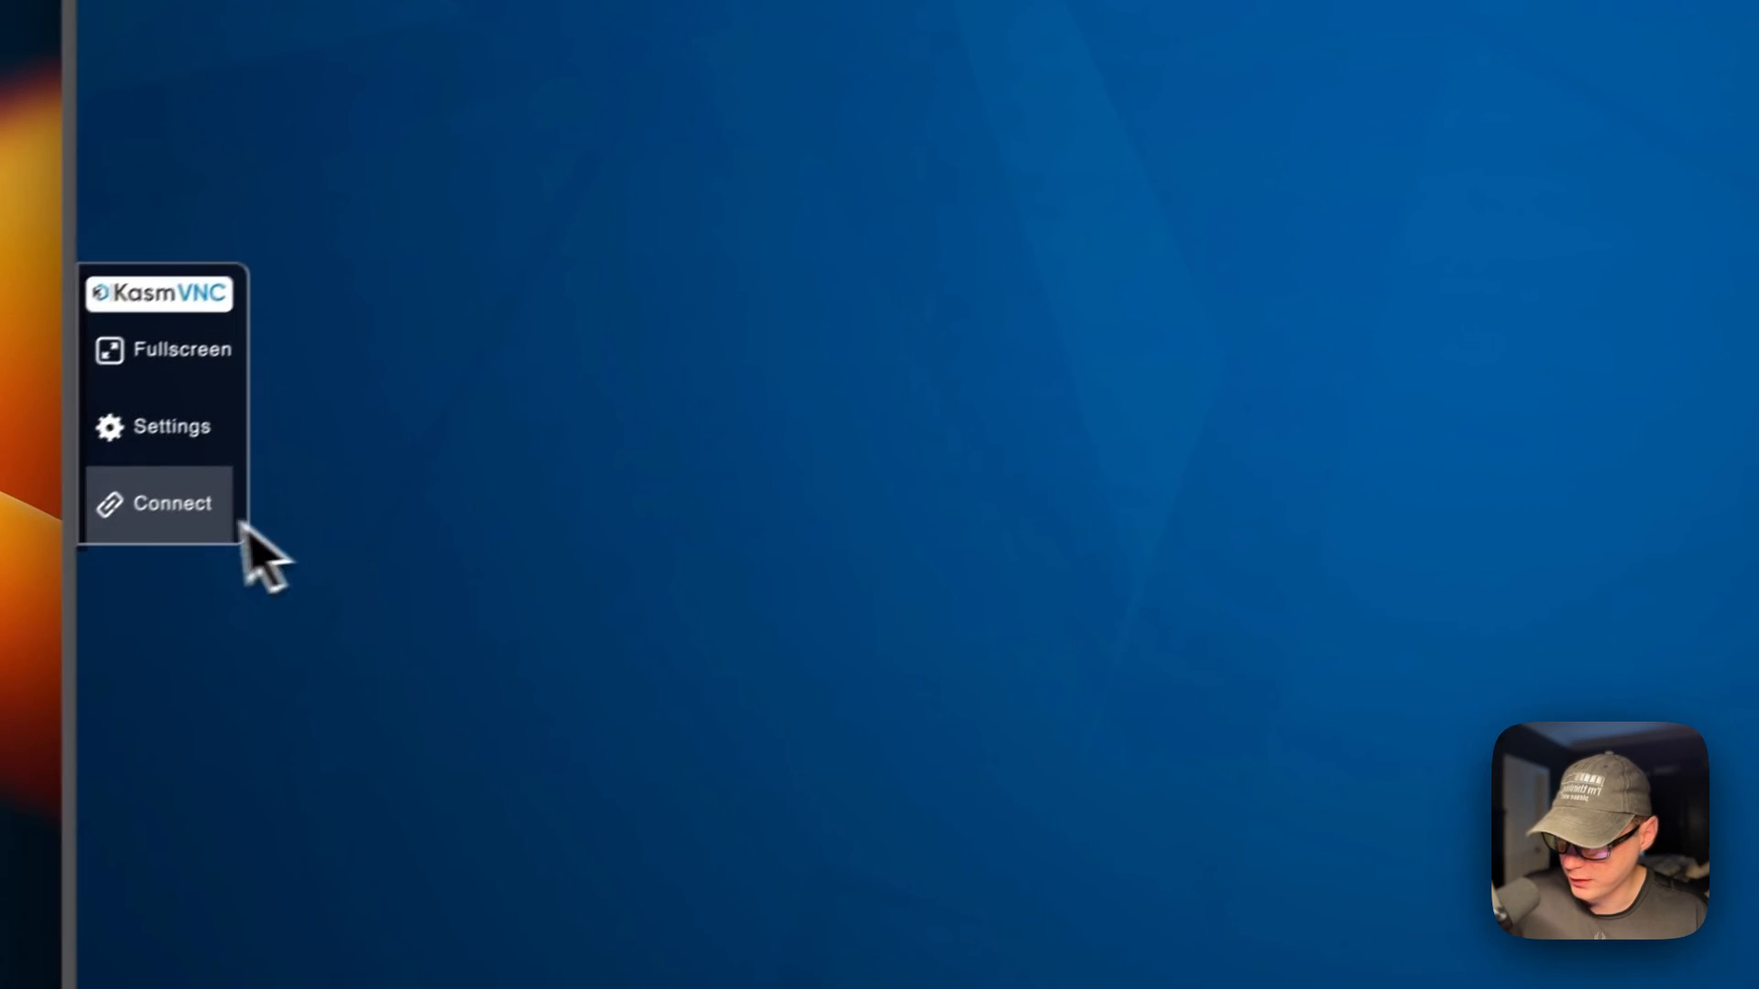
pyautogui.click(173, 503)
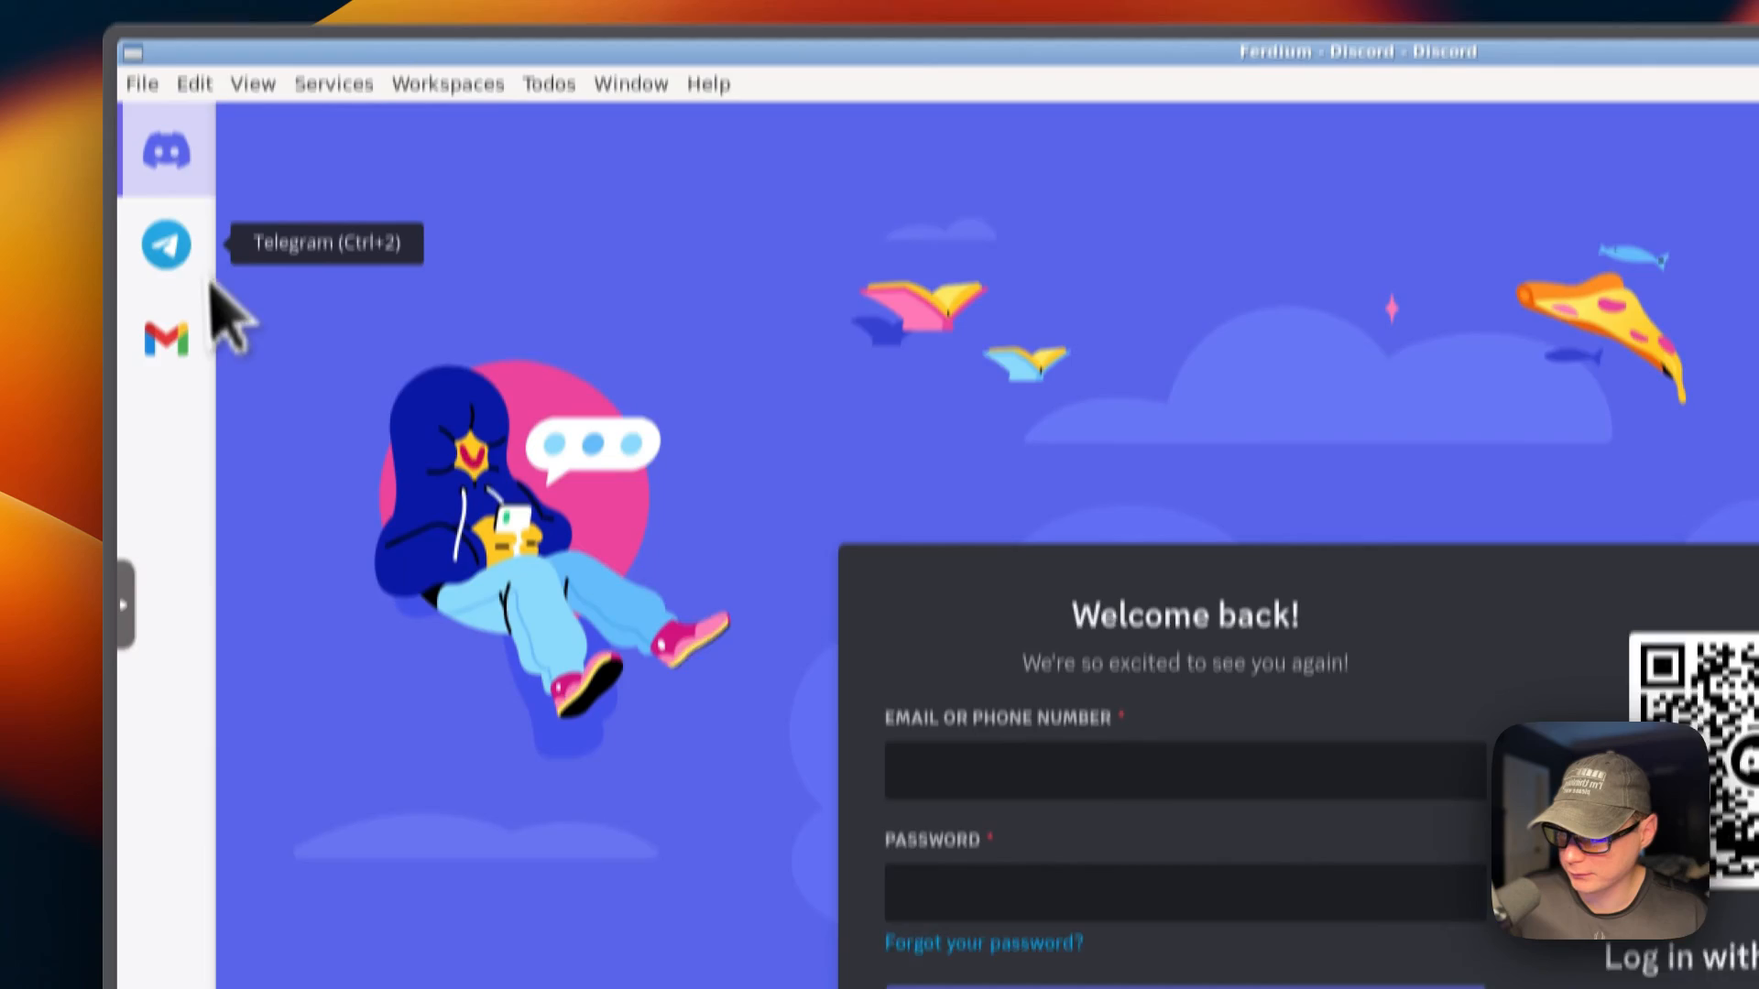
pyautogui.click(165, 244)
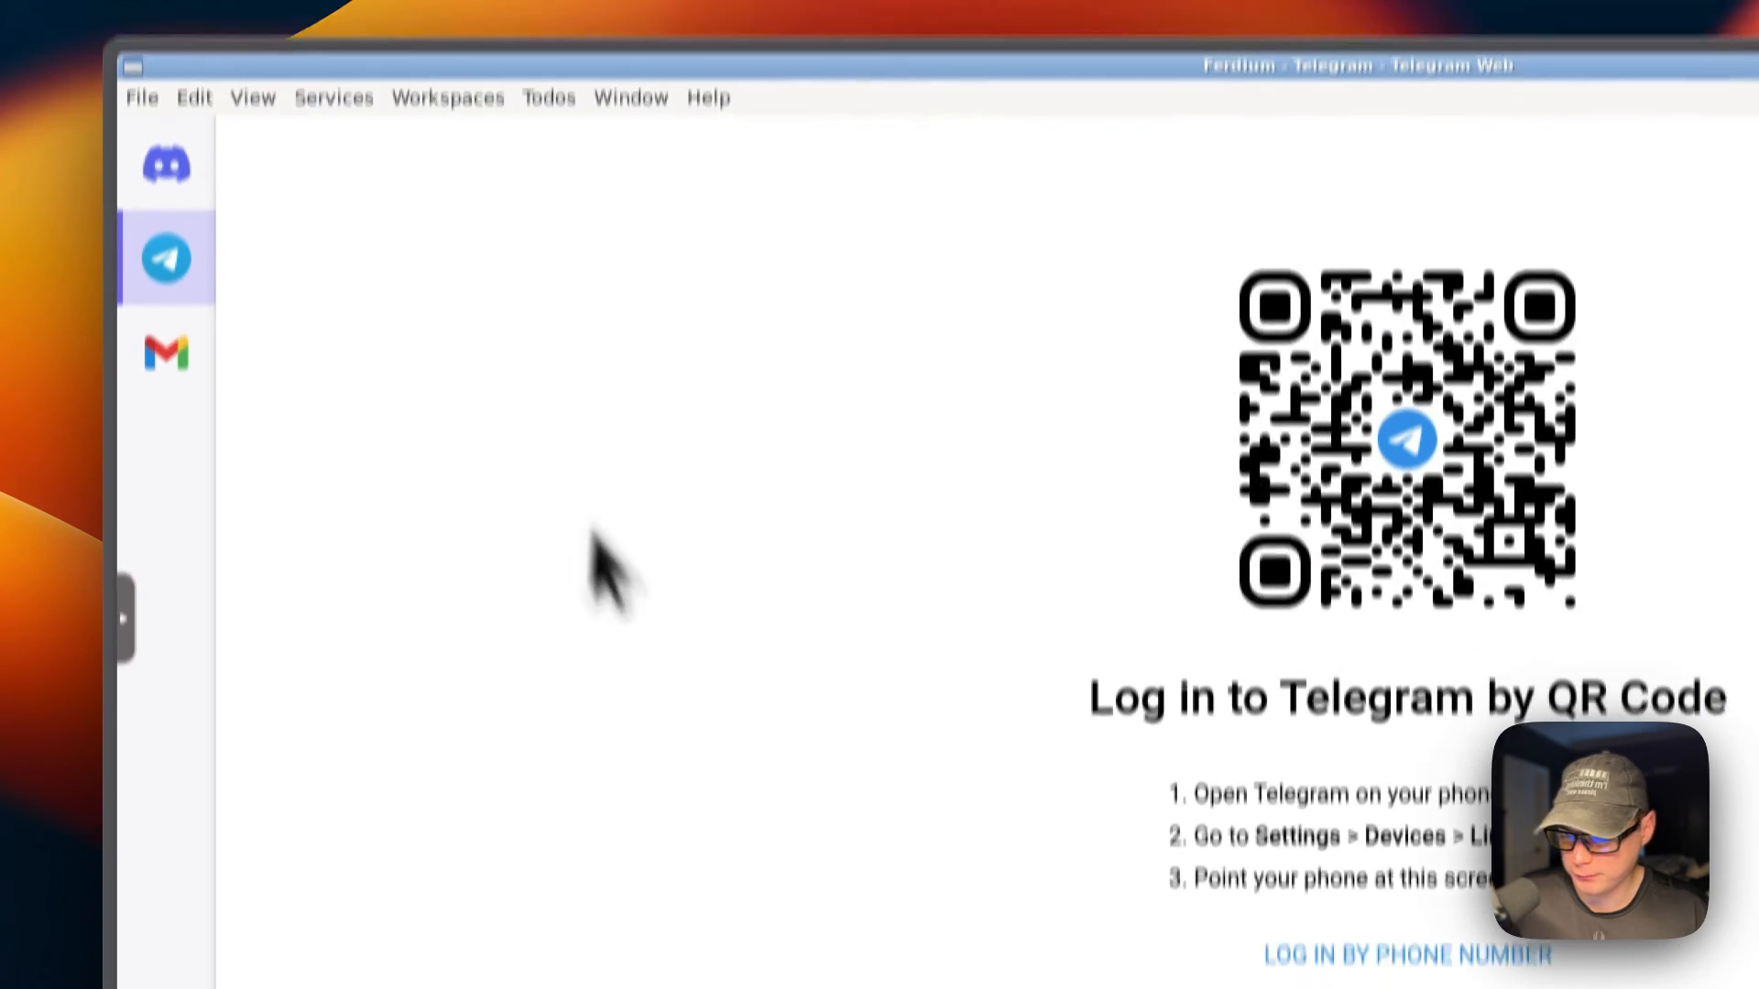